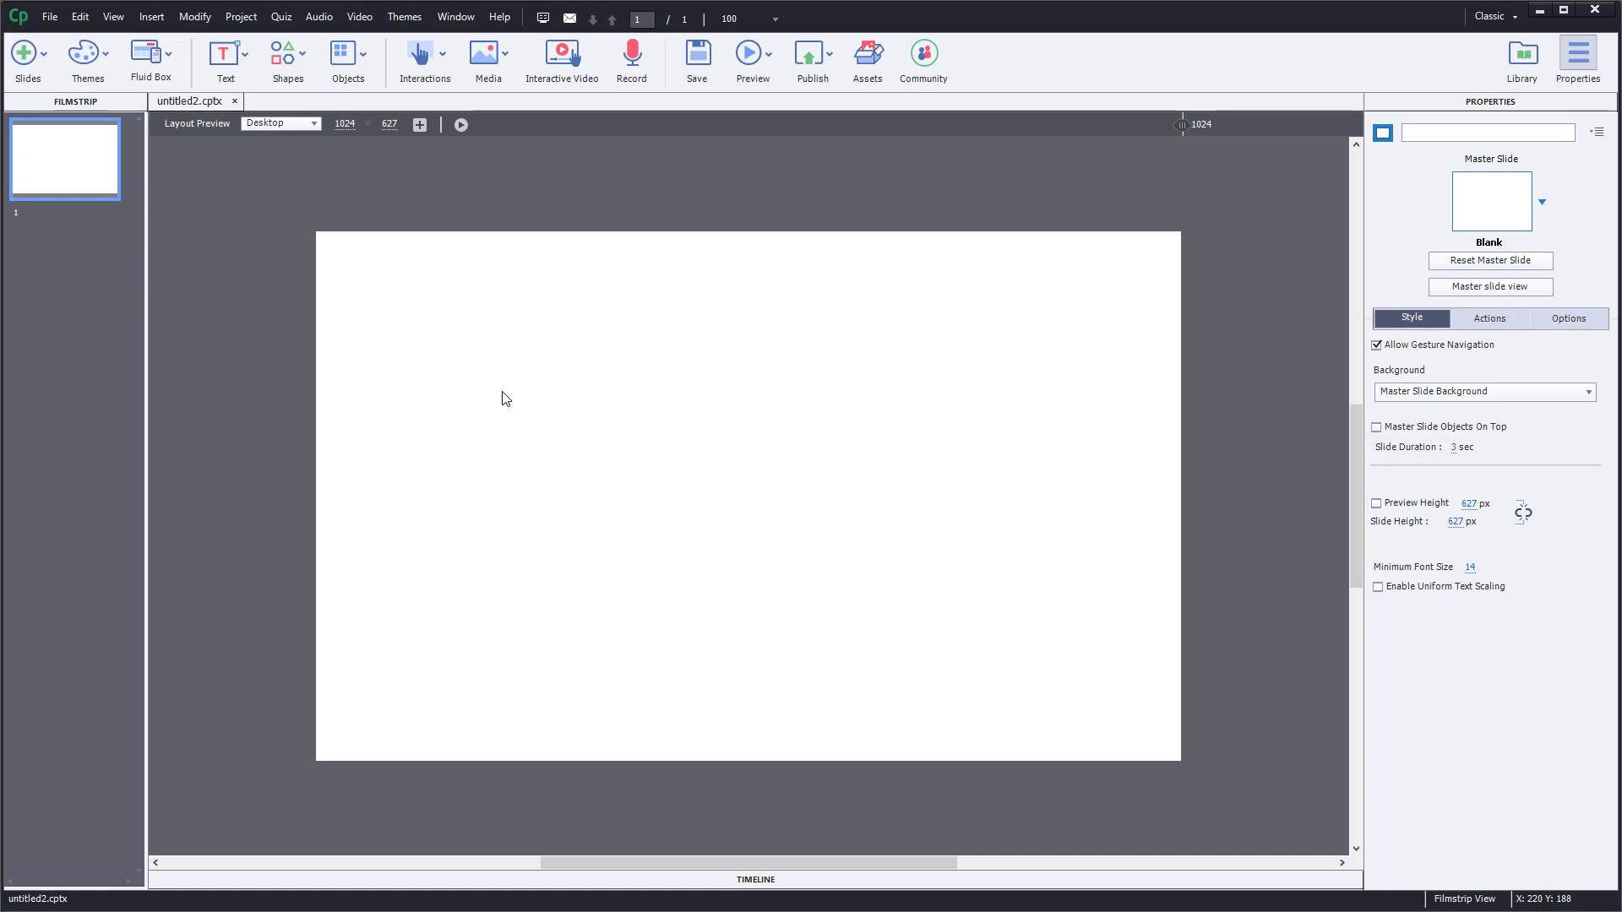
mouse_move(519, 365)
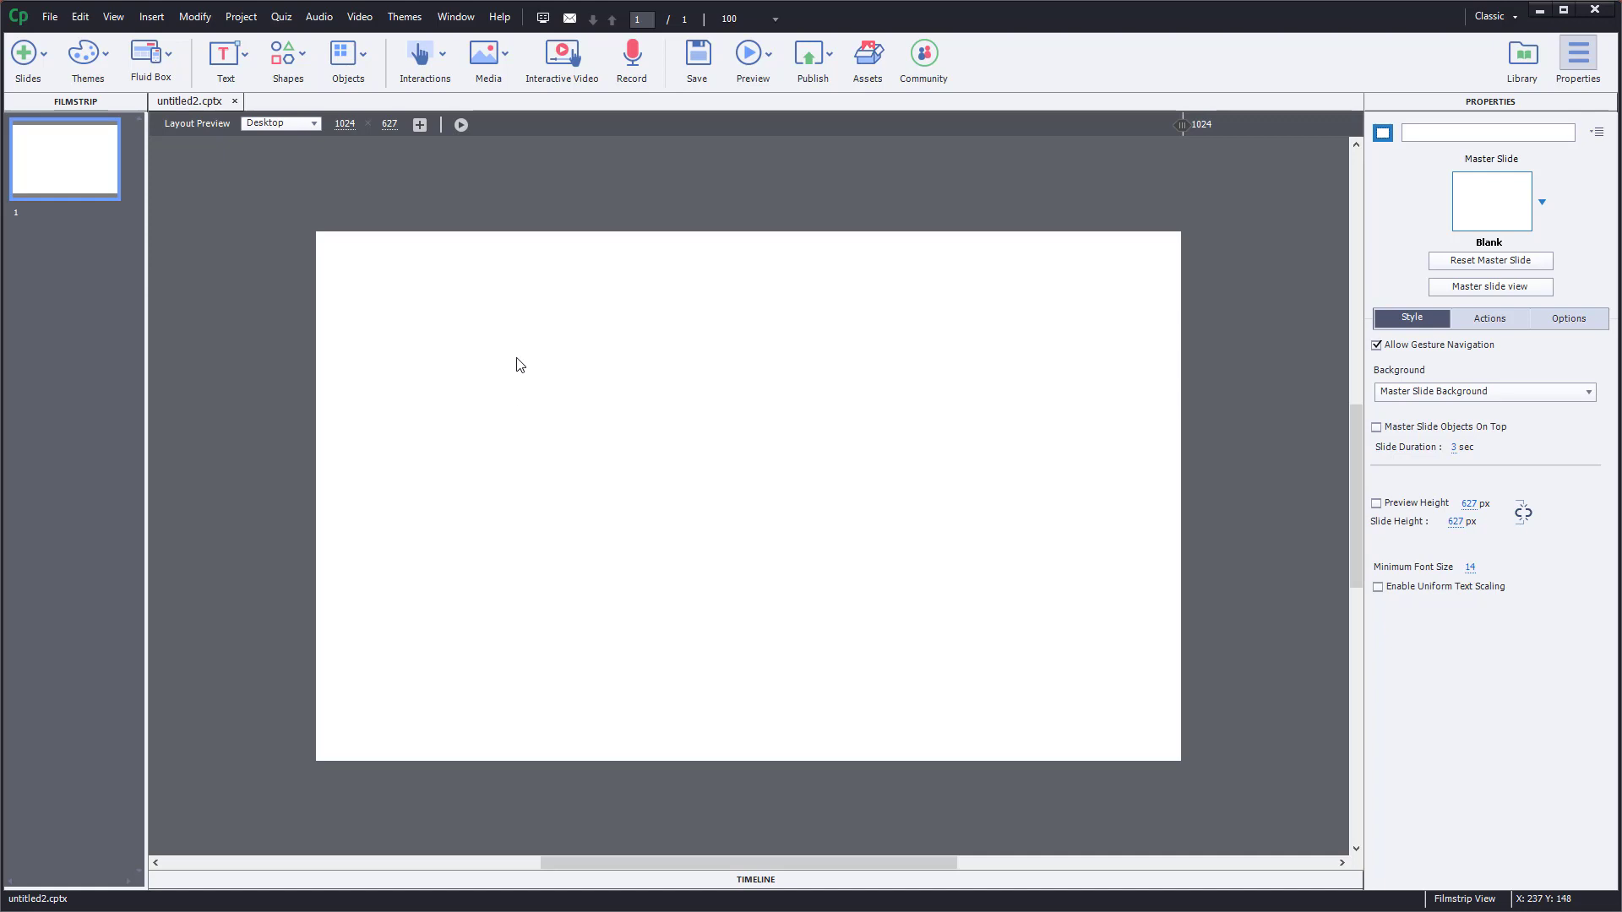
mouse_move(513, 356)
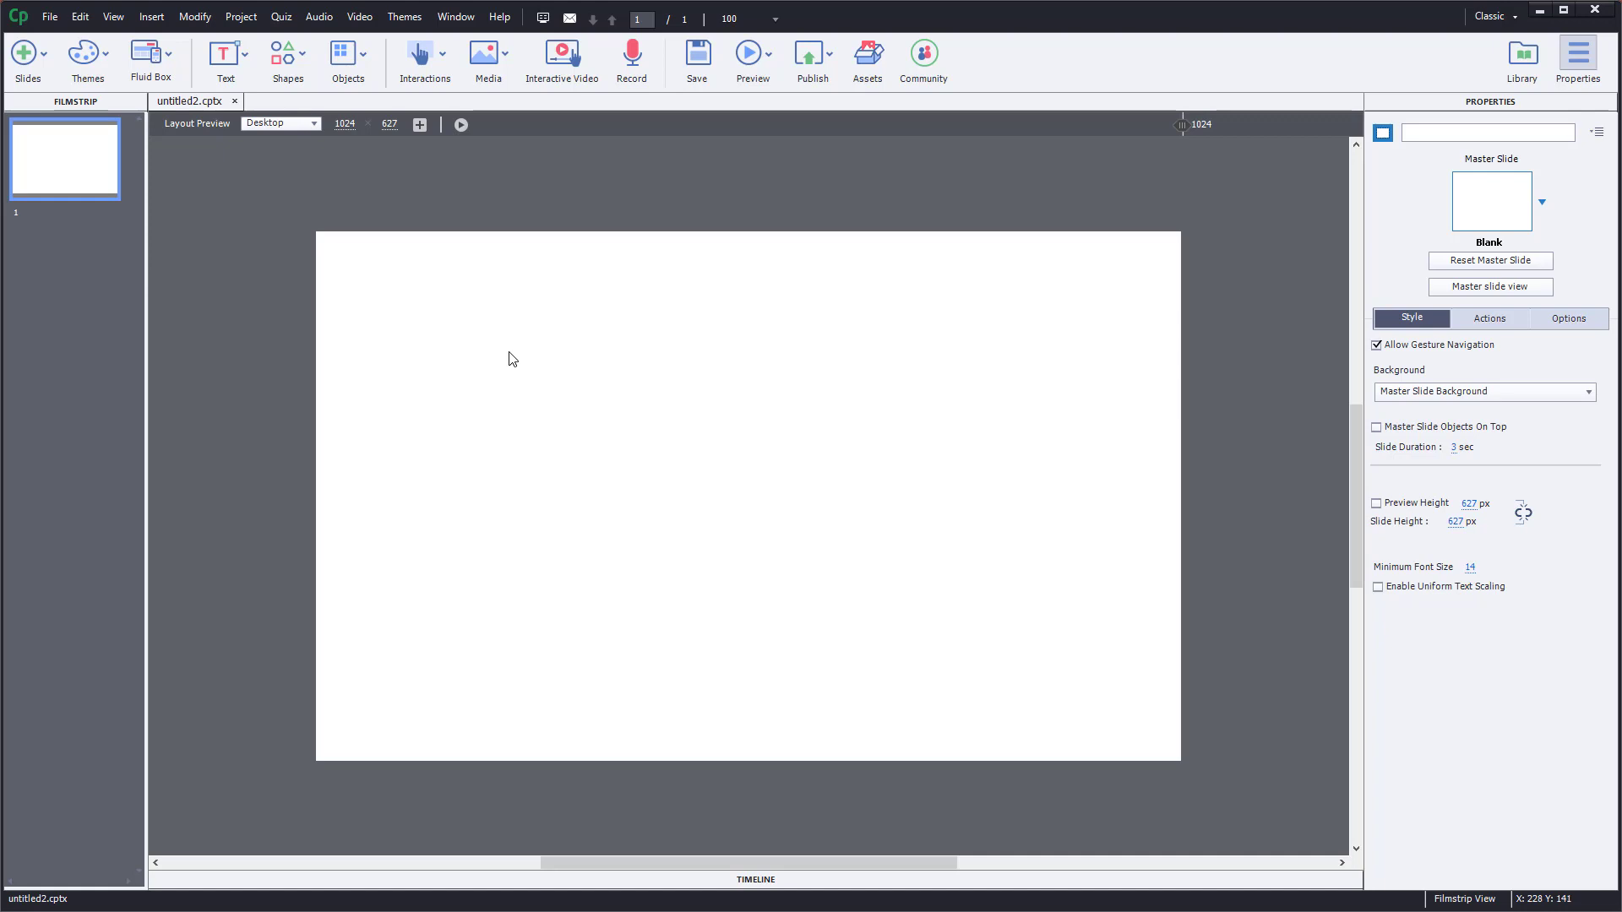
Switch to PowerPoint, maximize it and bring up Save As for the Research Presentation deck.
key("alt+tab")
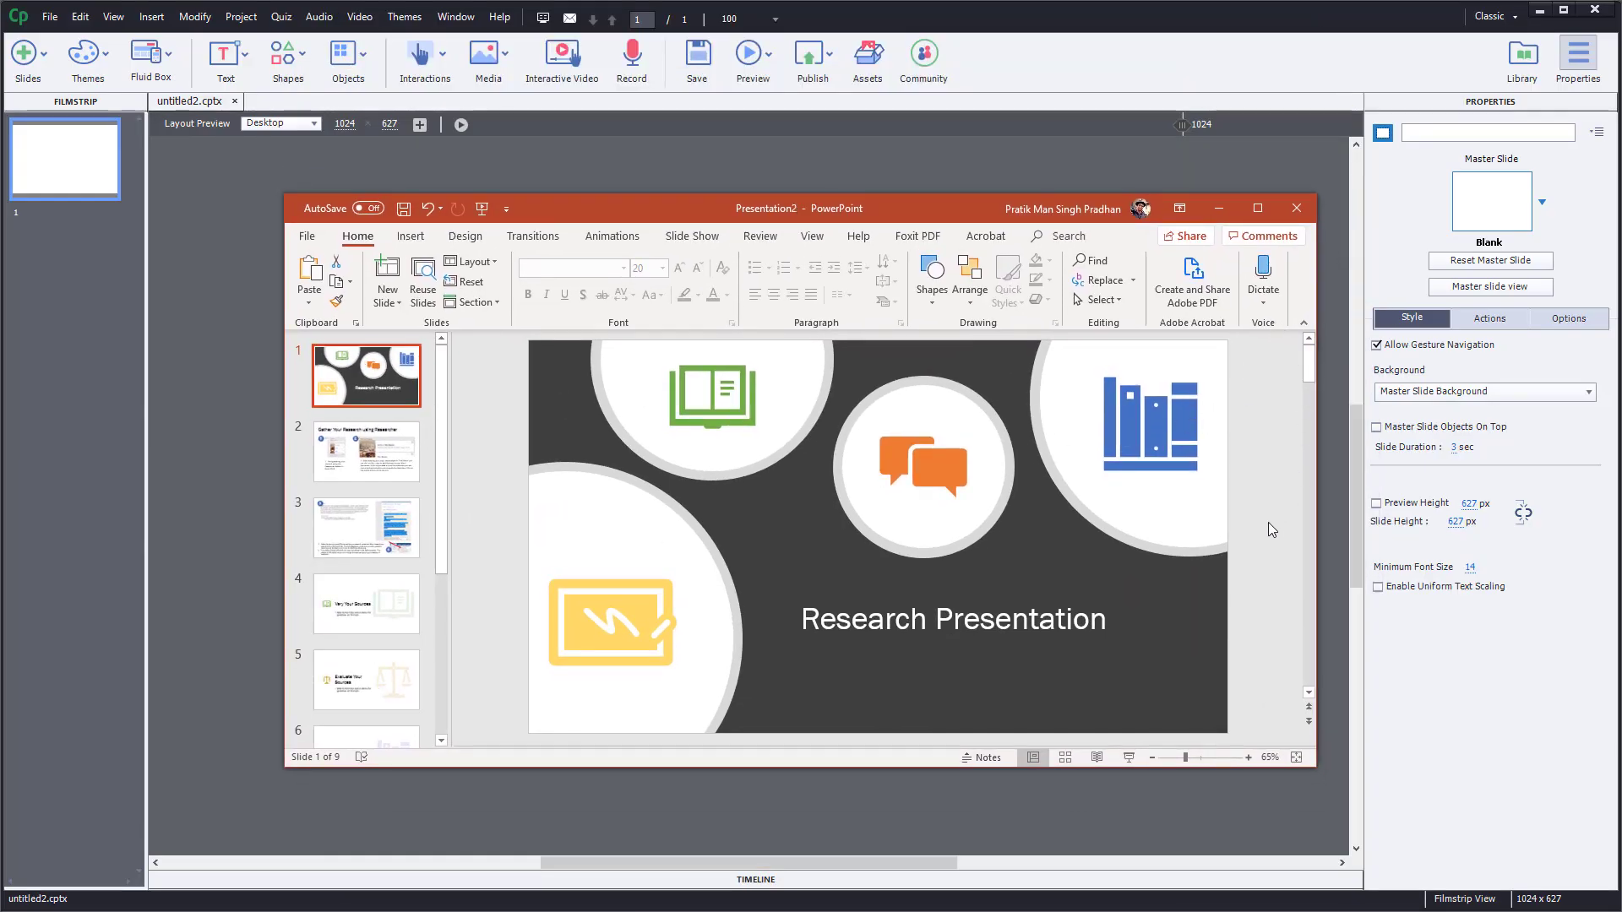
mouse_move(946, 300)
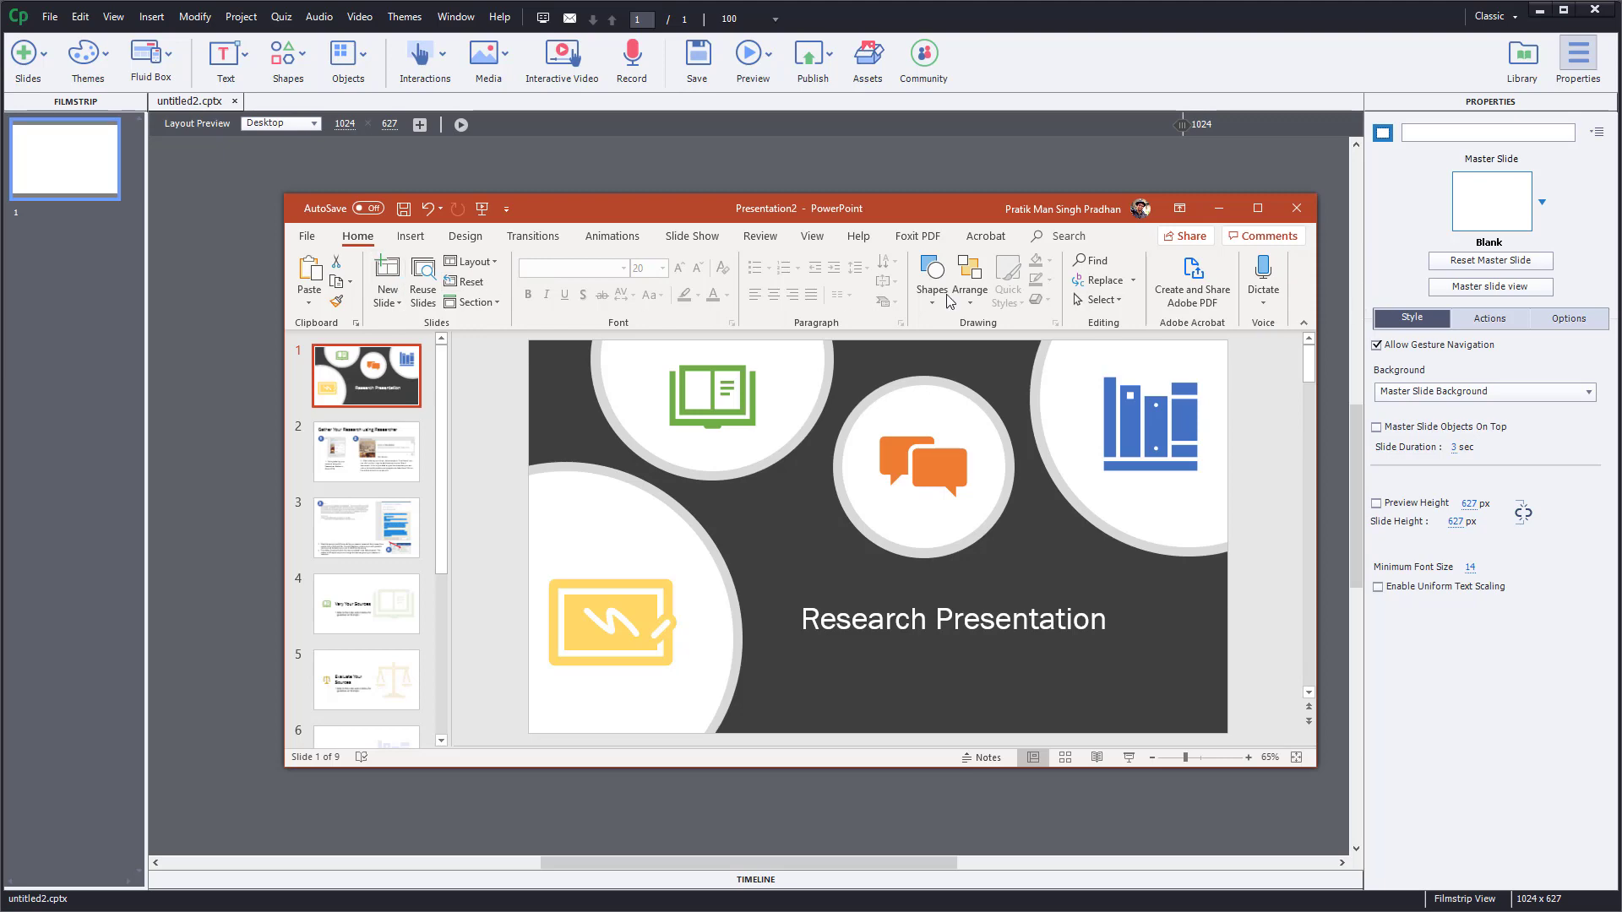
mouse_move(610, 267)
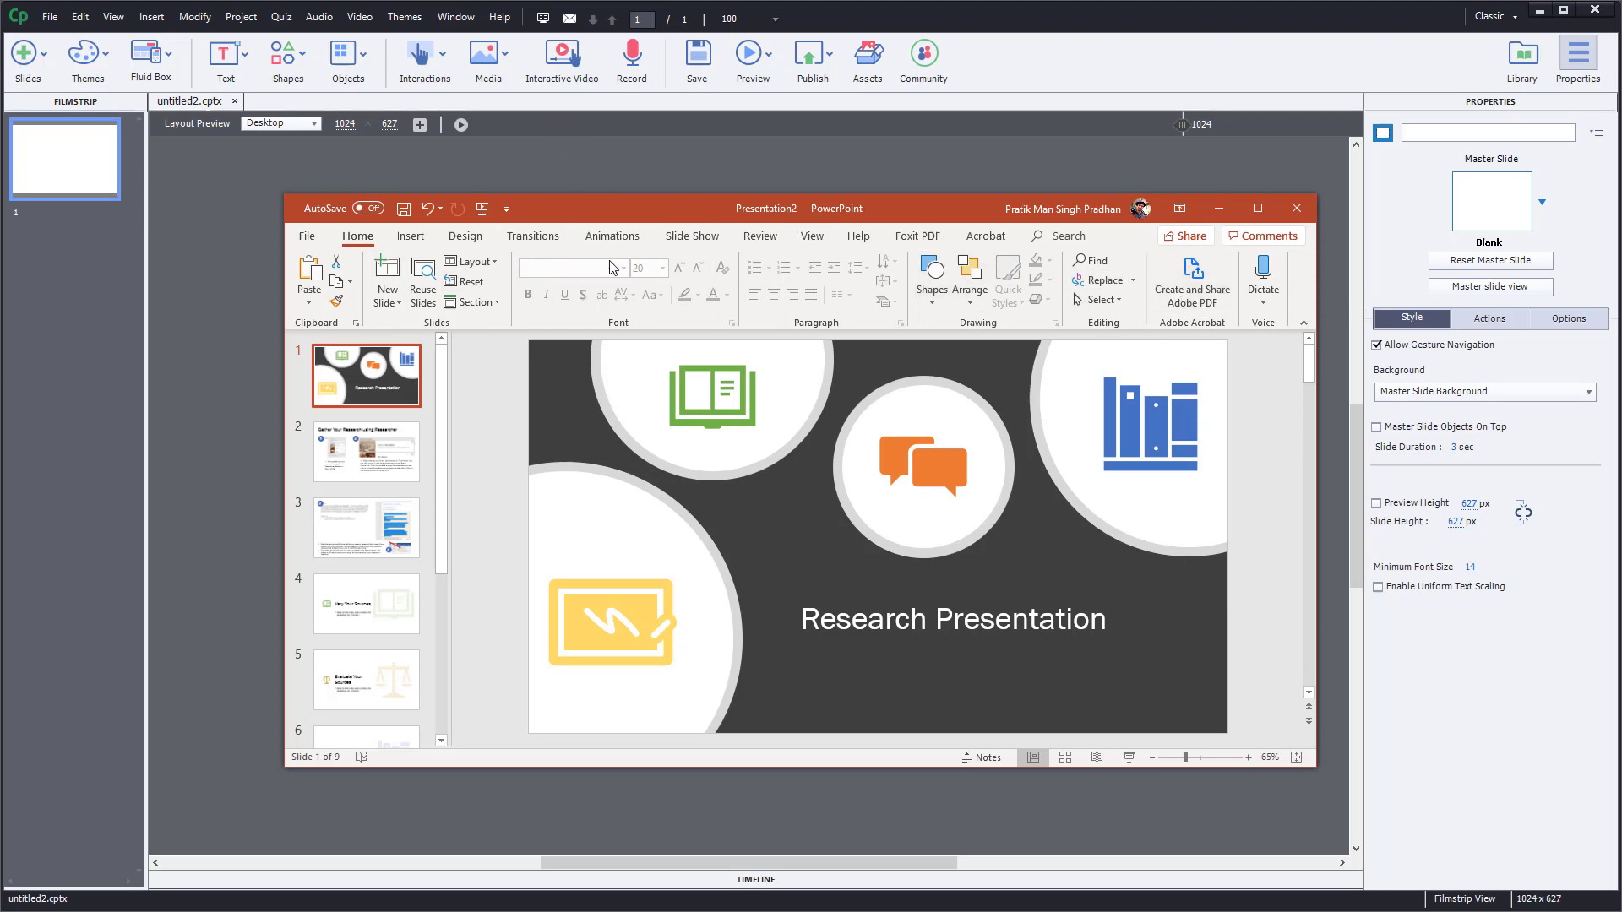
left_click(1255, 208)
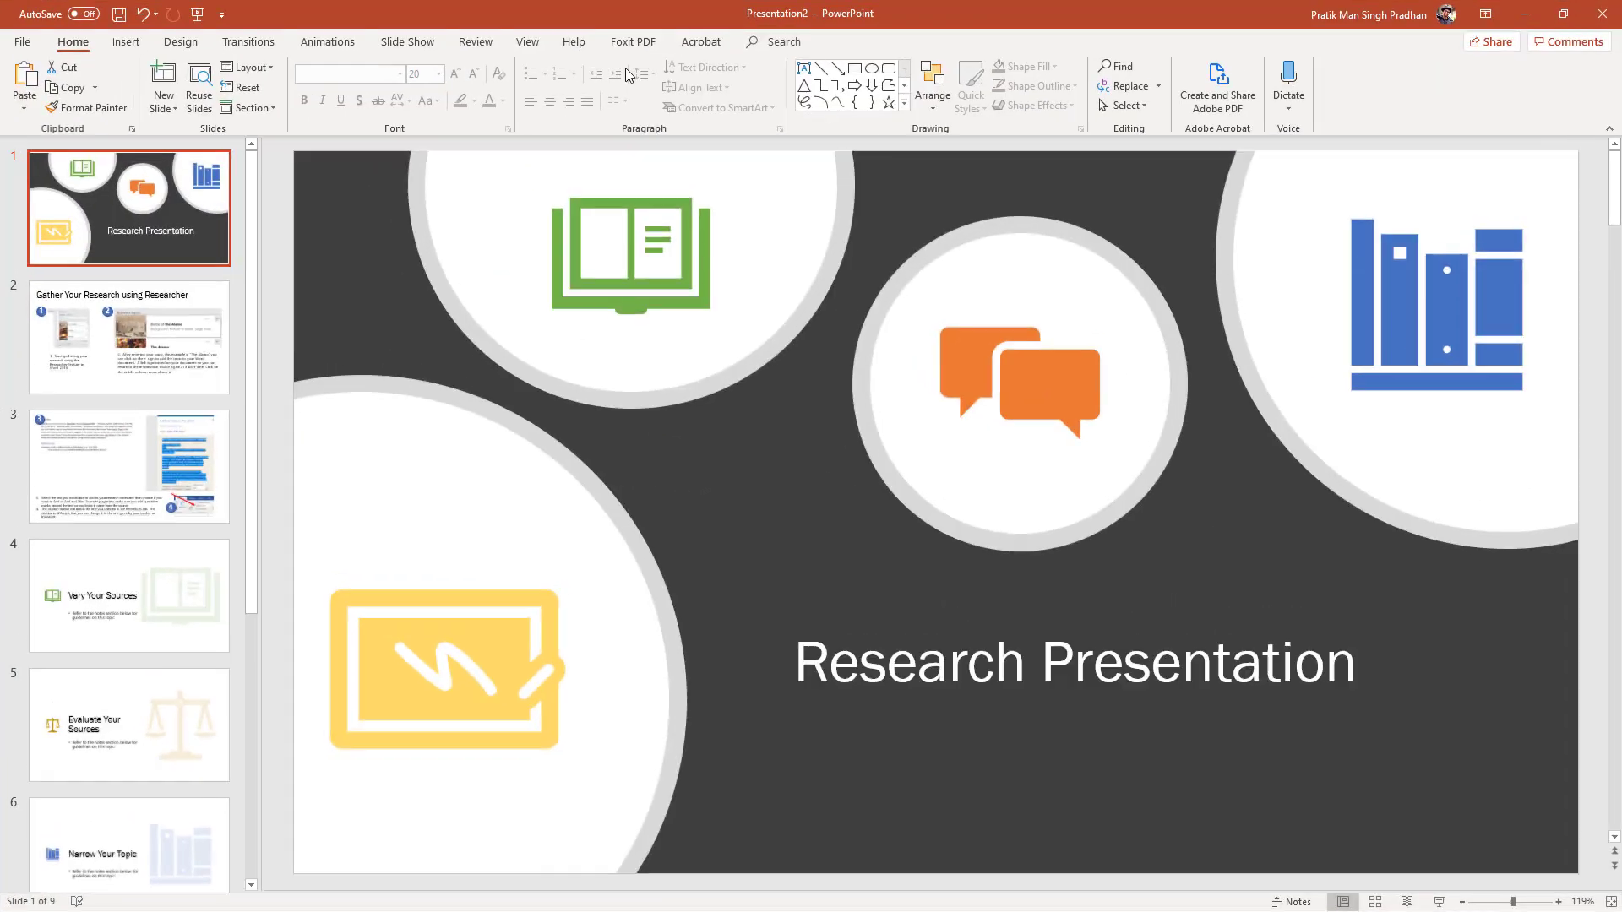
left_click(22, 40)
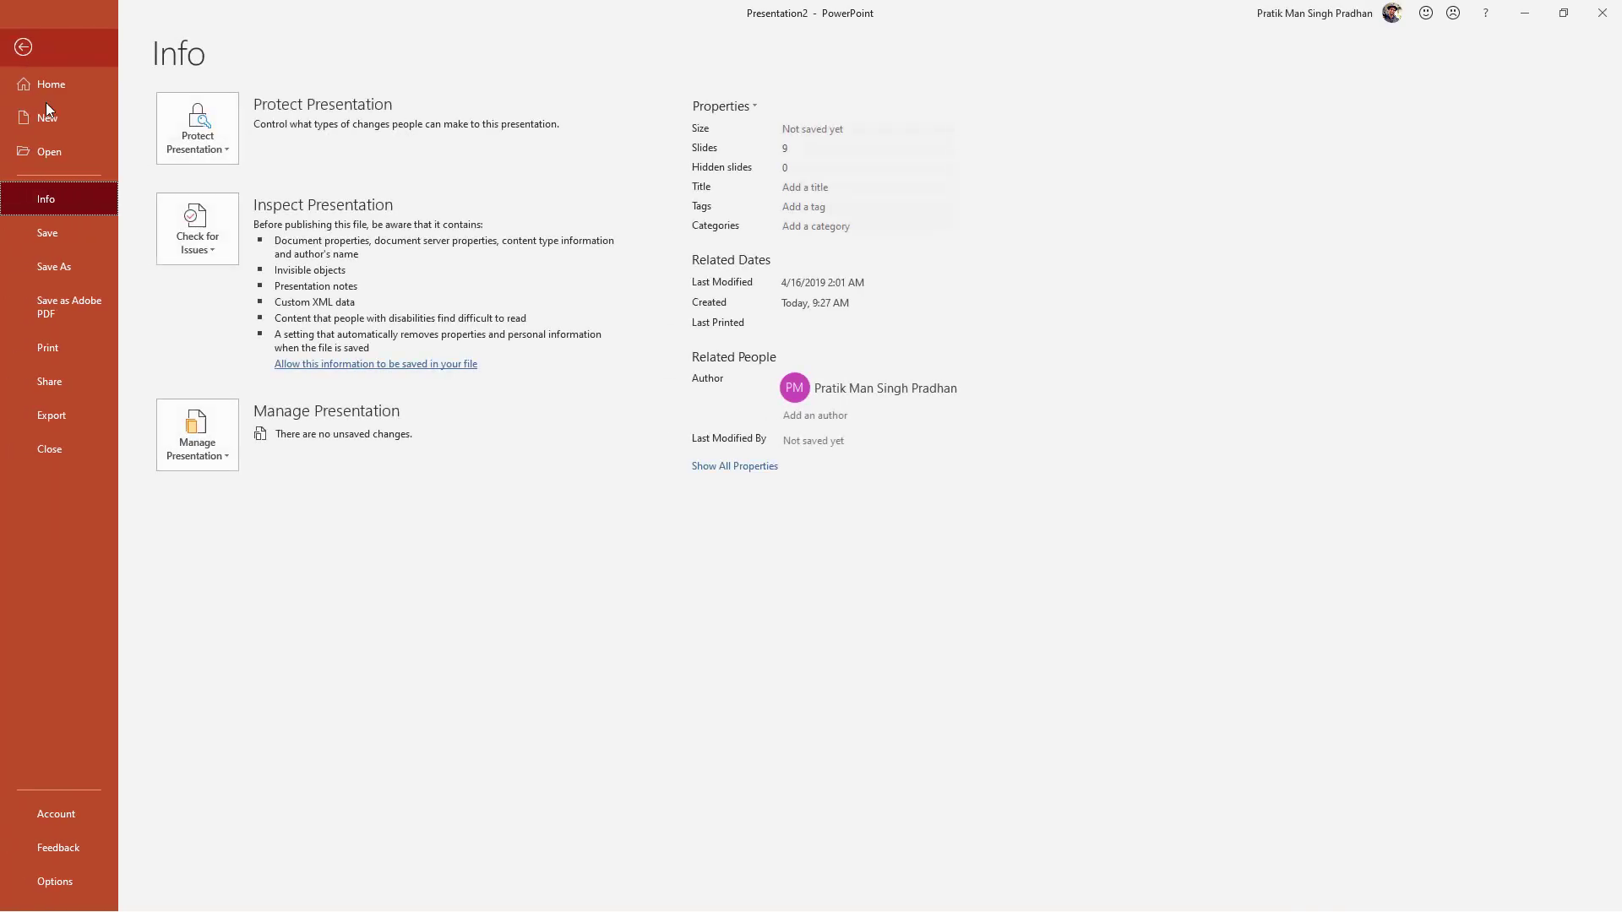
left_click(54, 267)
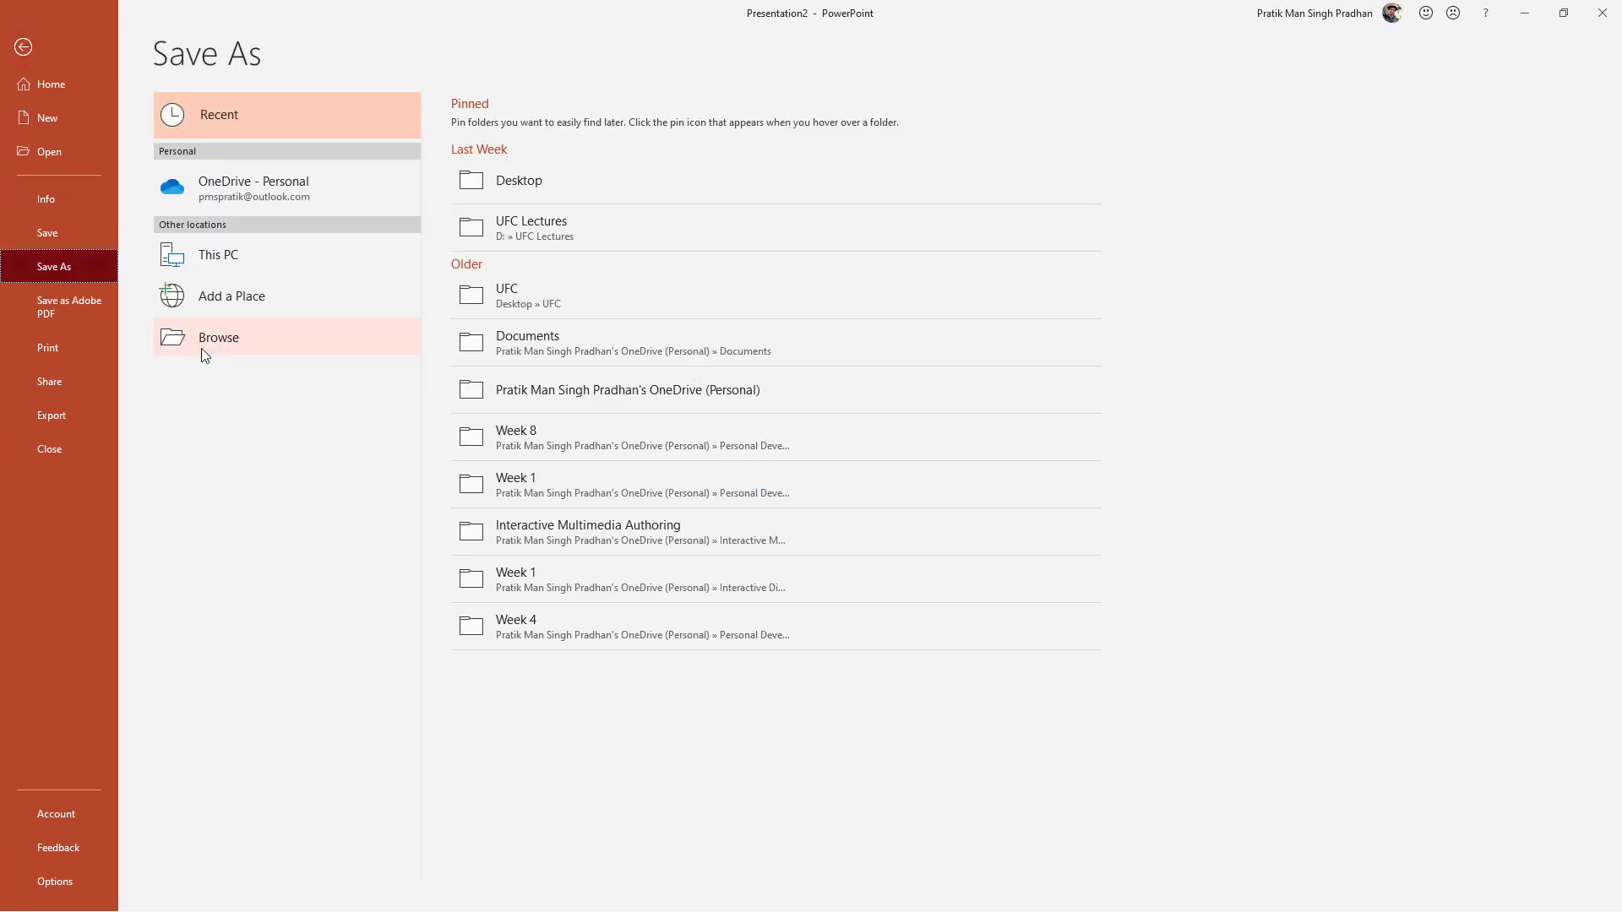
Save the deck to the Desktop as Test.ppt in PowerPoint 97-2003 format, accepting compatibility warnings.
left_click(218, 338)
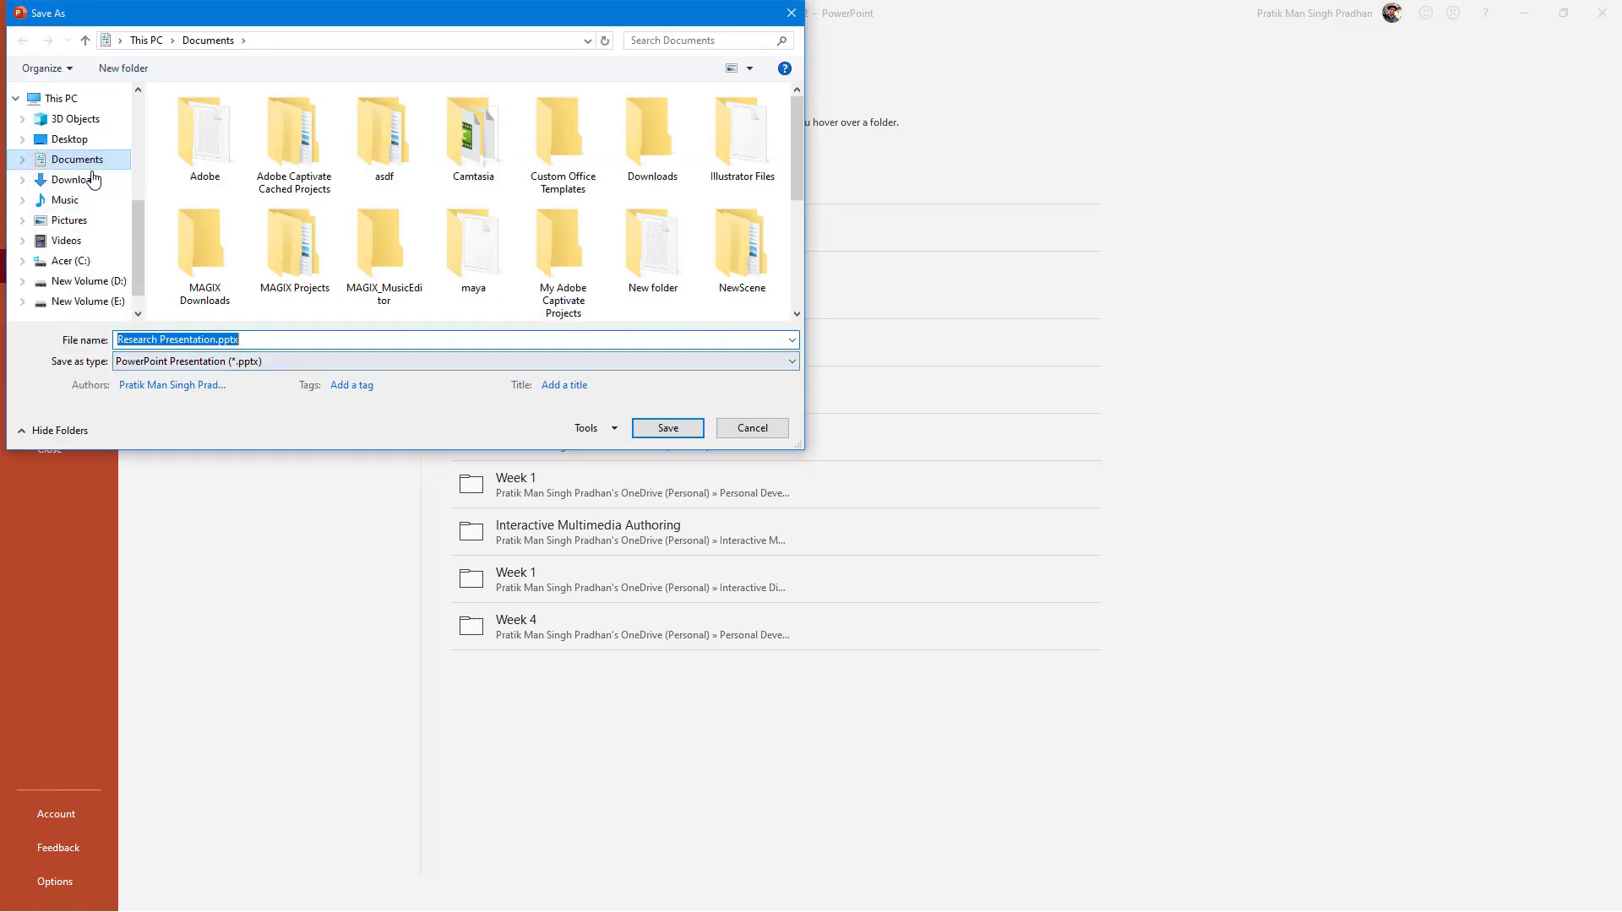
left_click(68, 139)
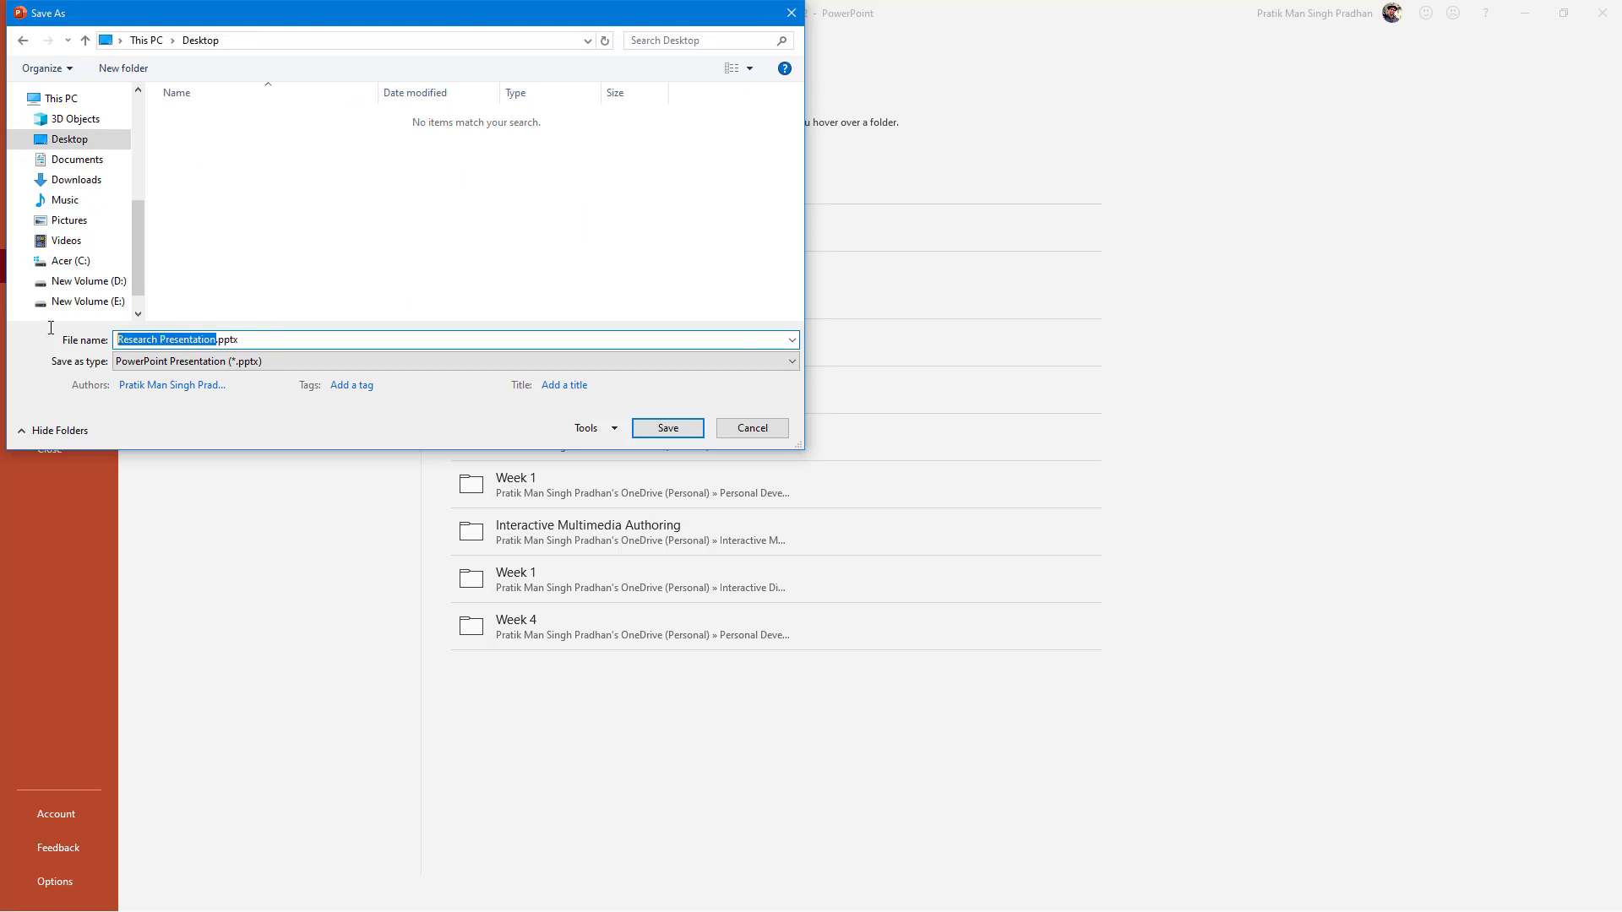
type("Test.pptx")
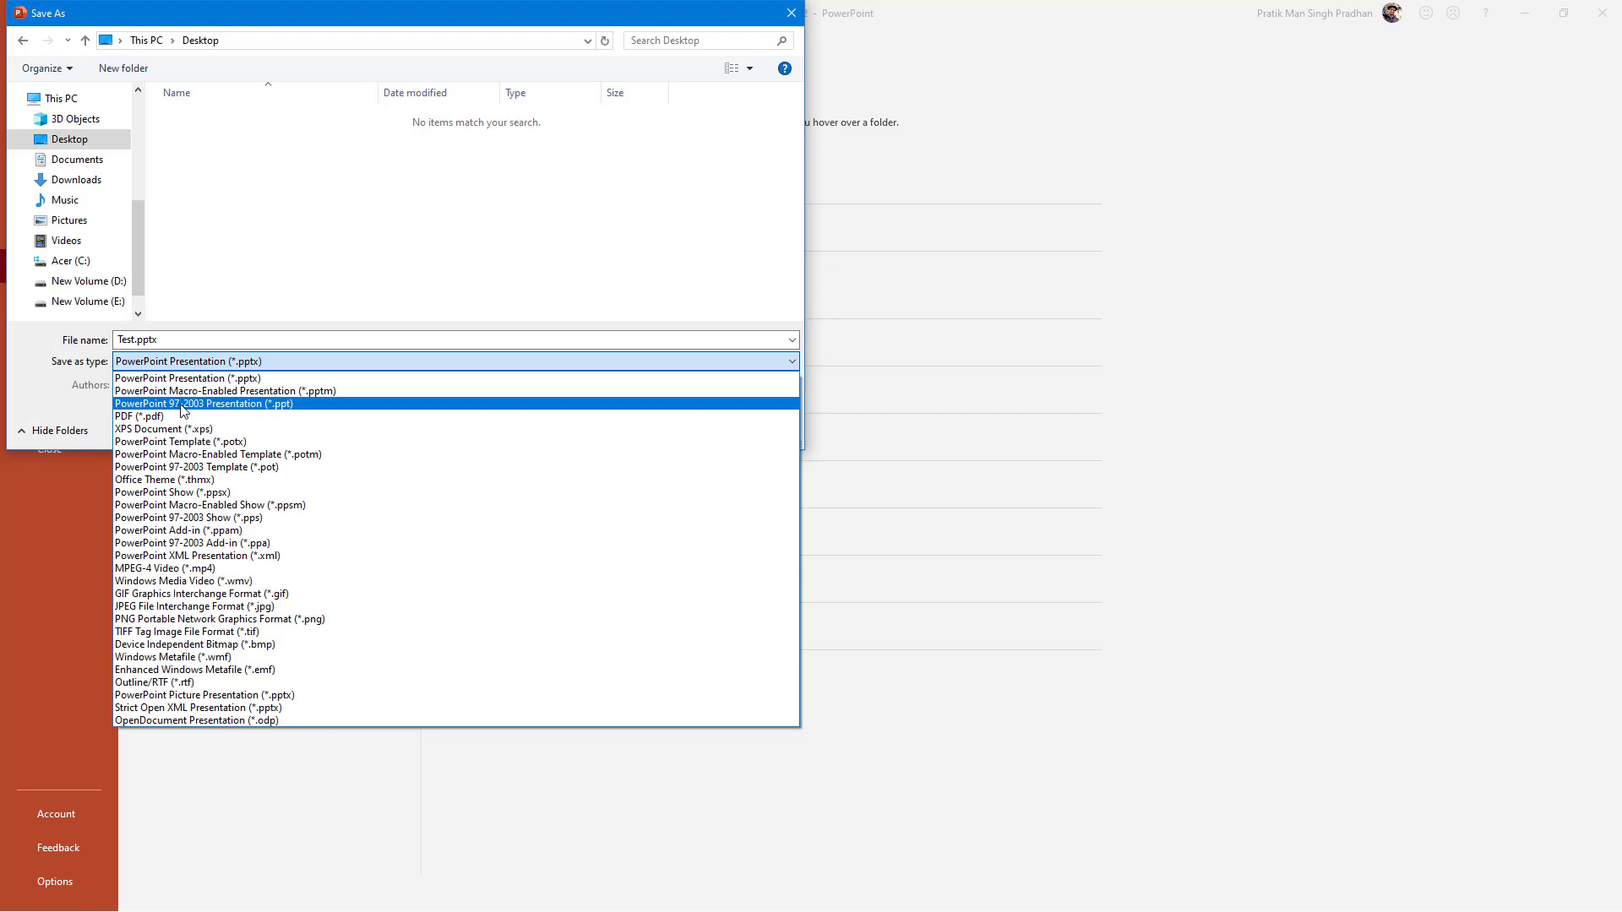
left_click(203, 403)
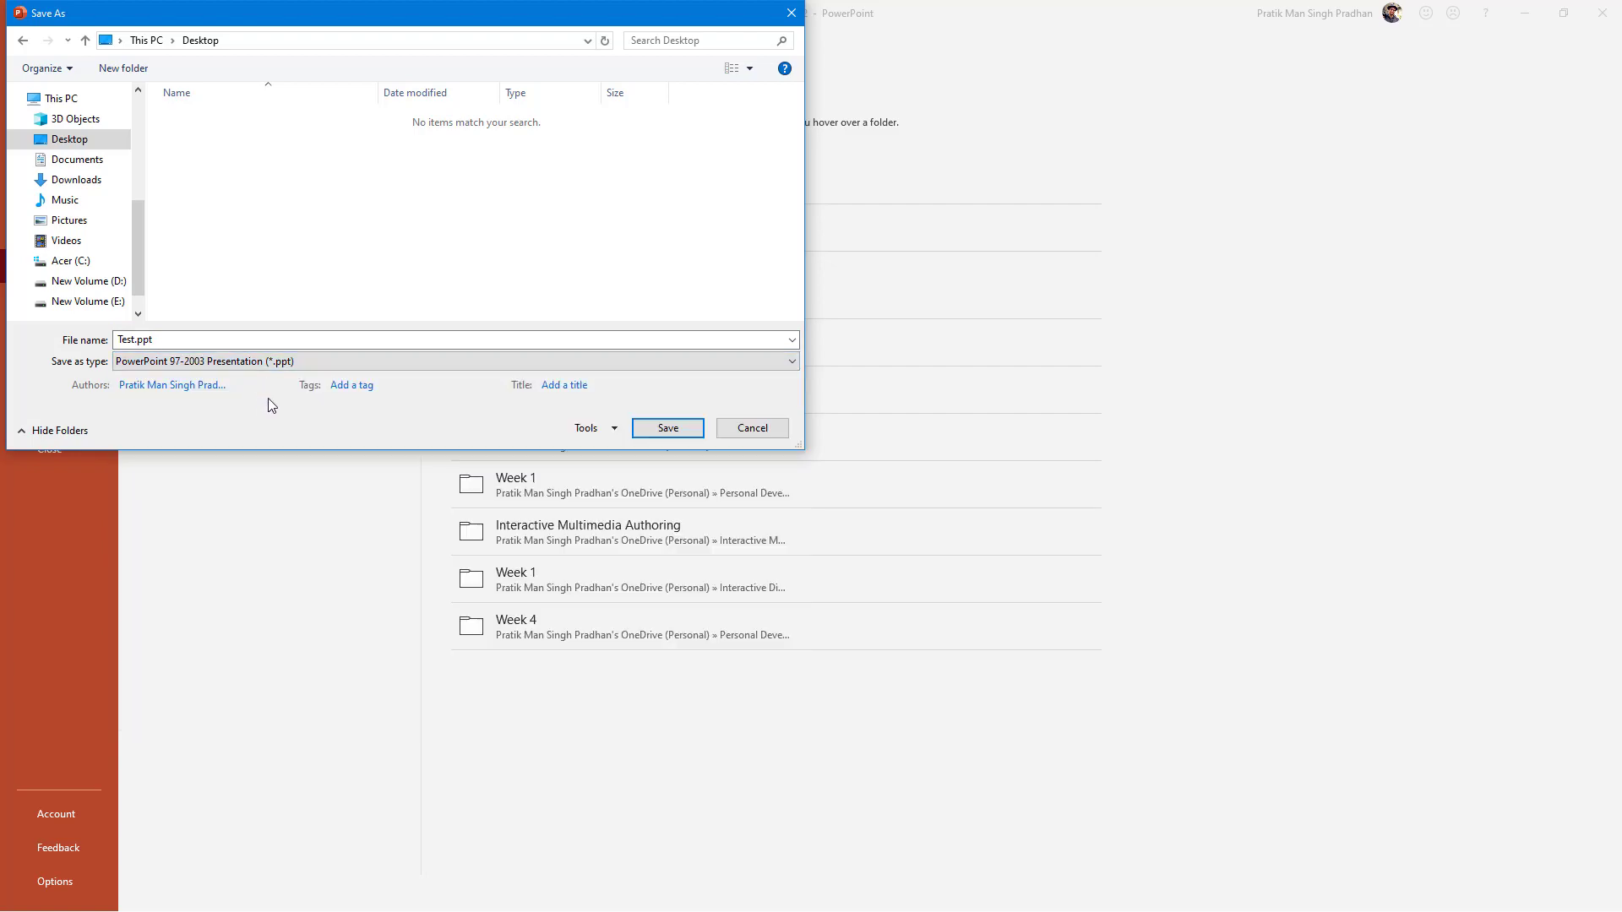
left_click(455, 361)
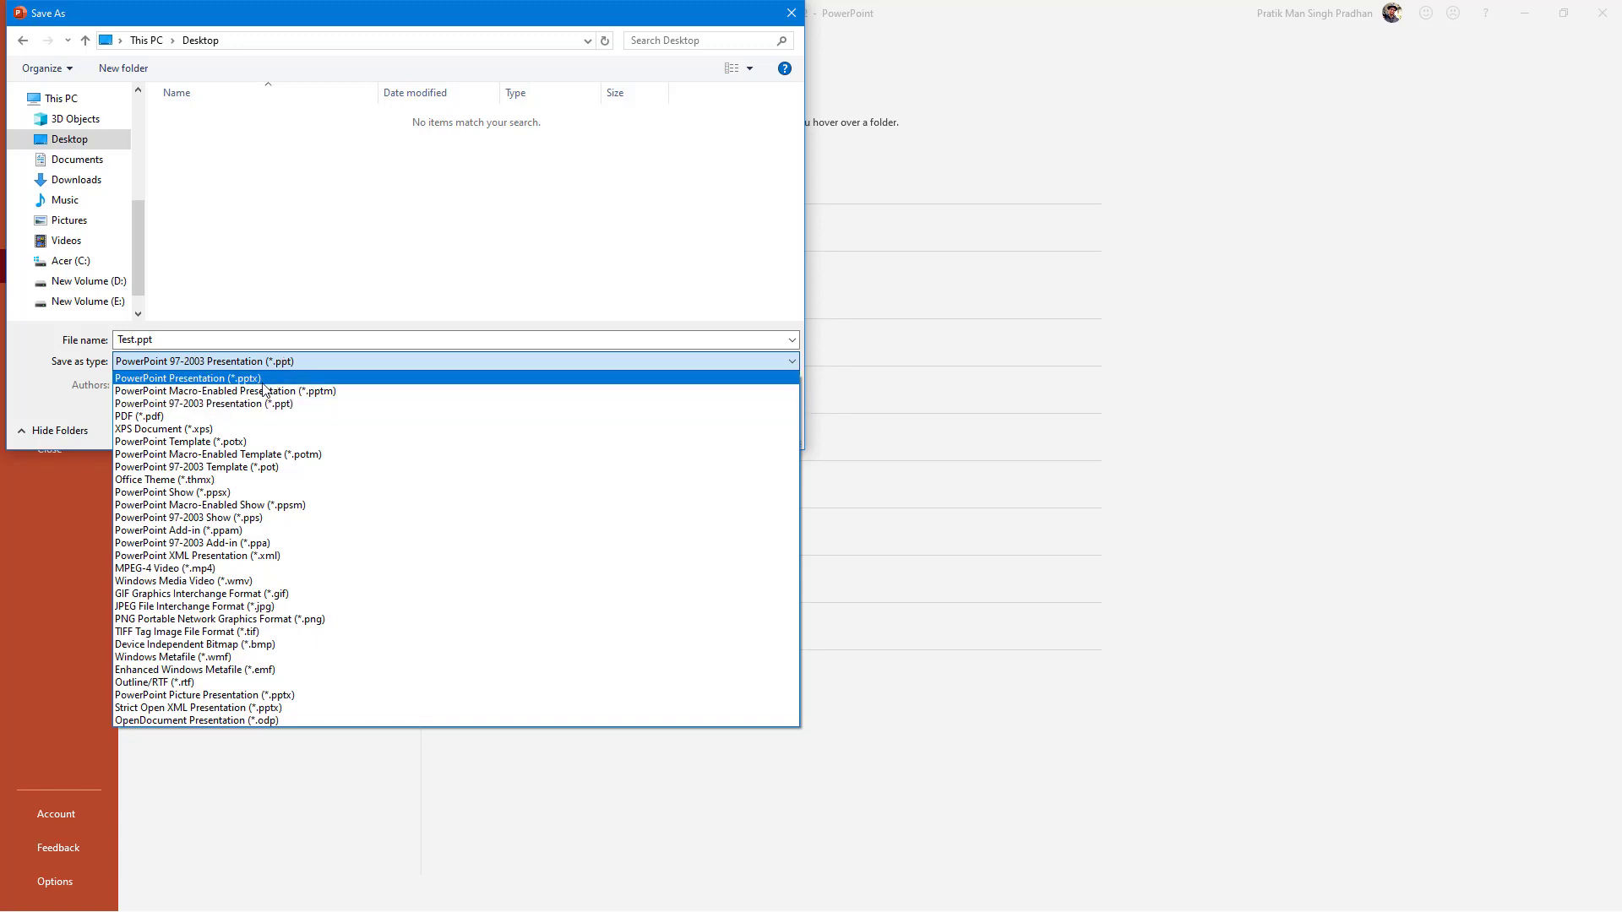
mouse_move(269, 390)
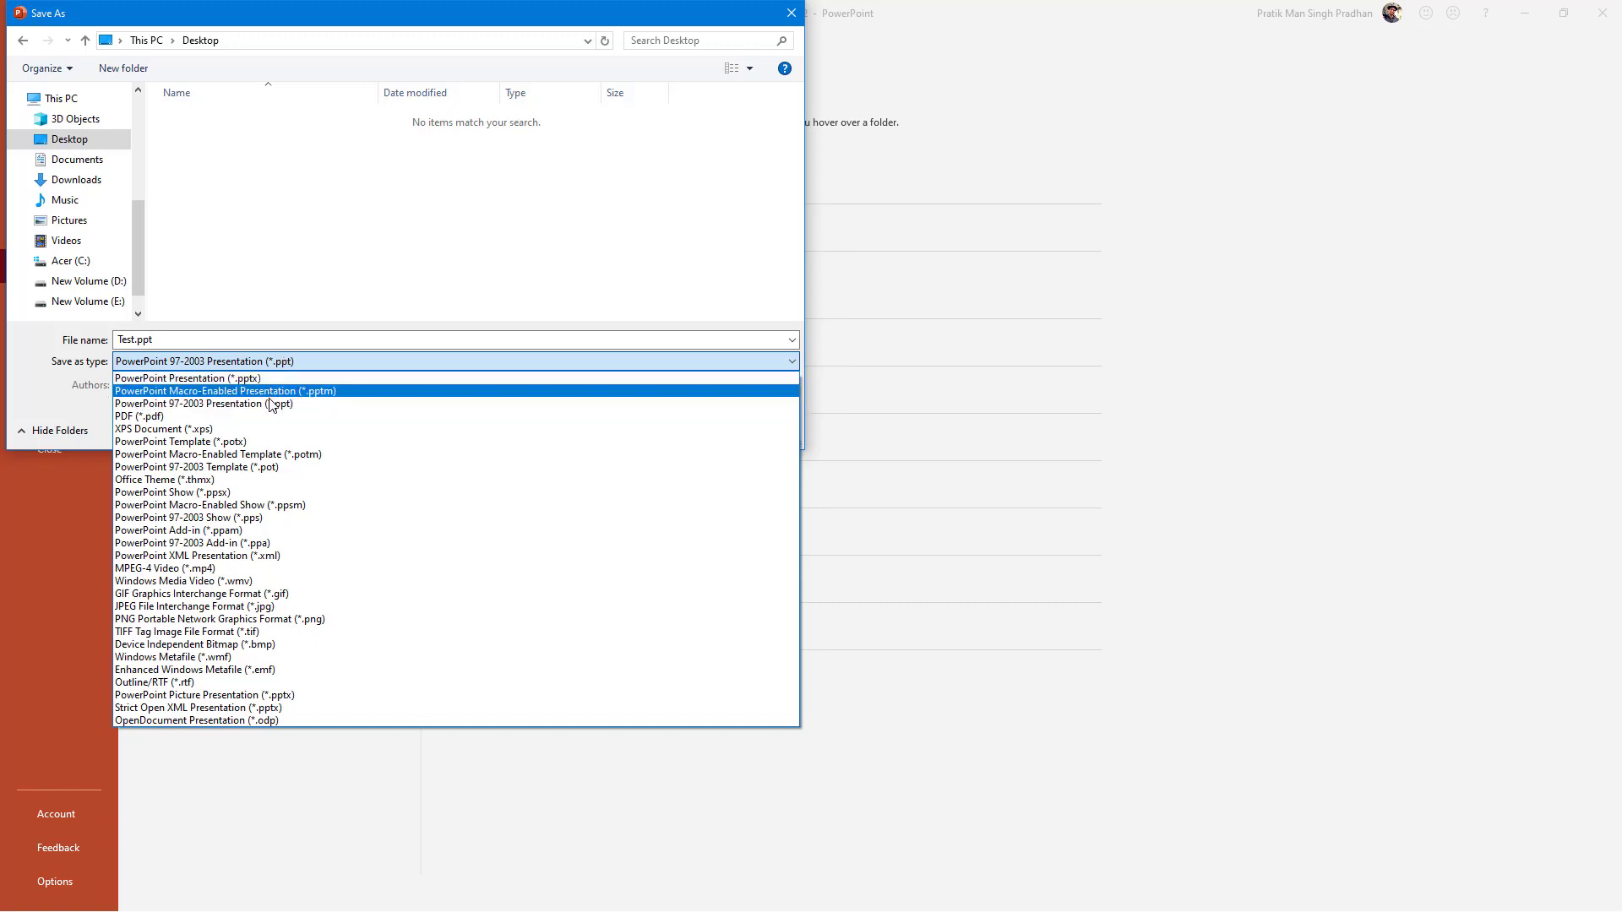
left_click(203, 404)
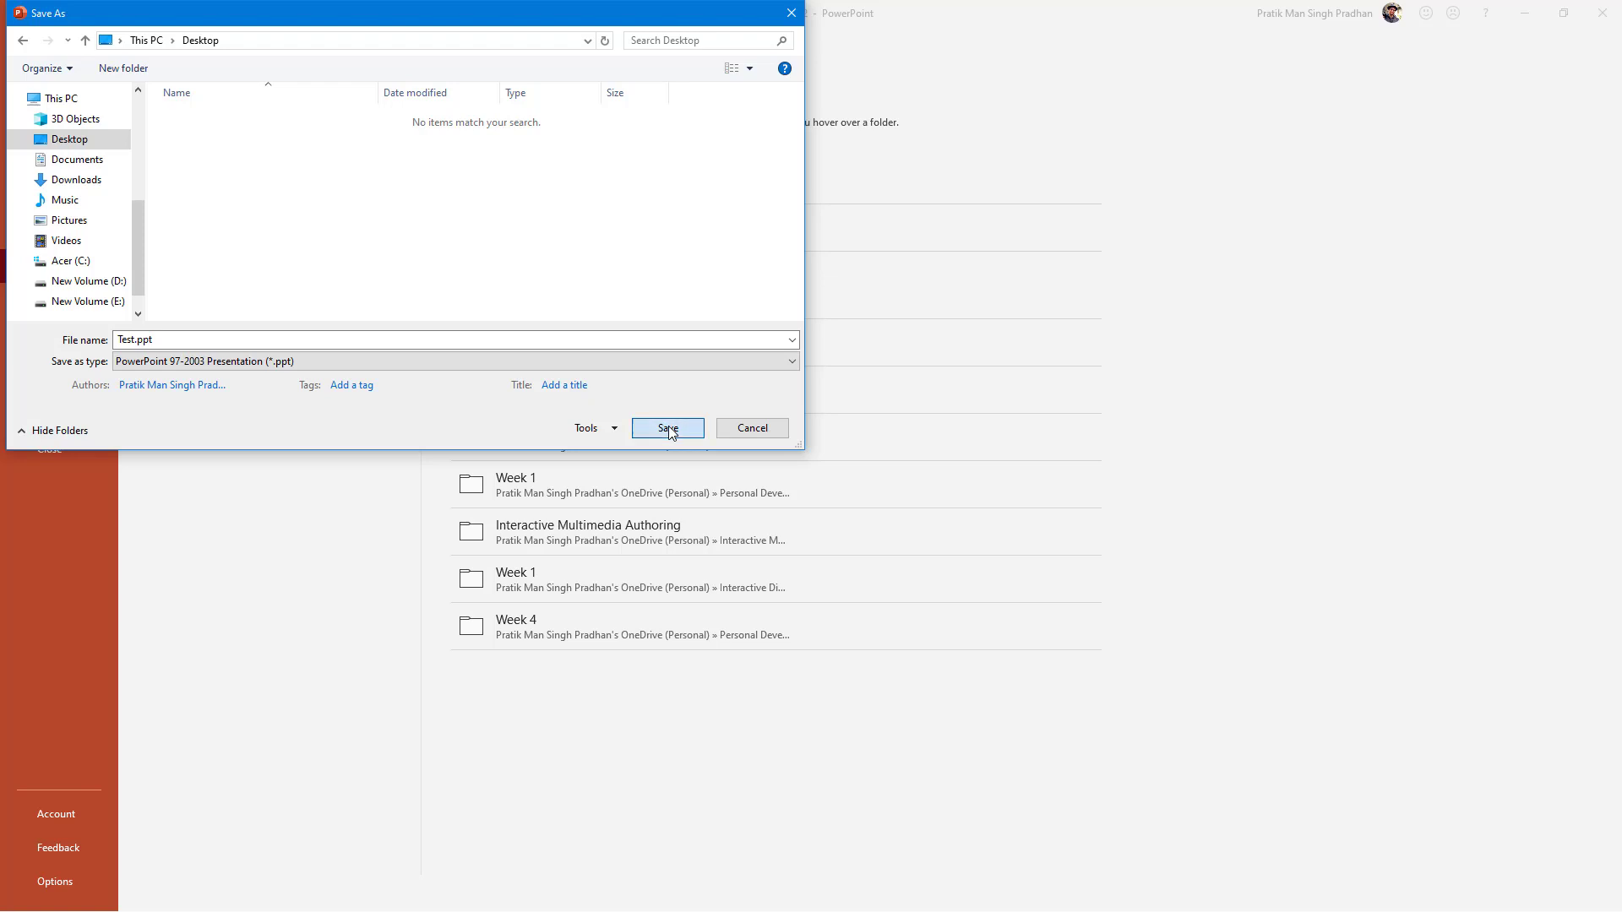
left_click(667, 428)
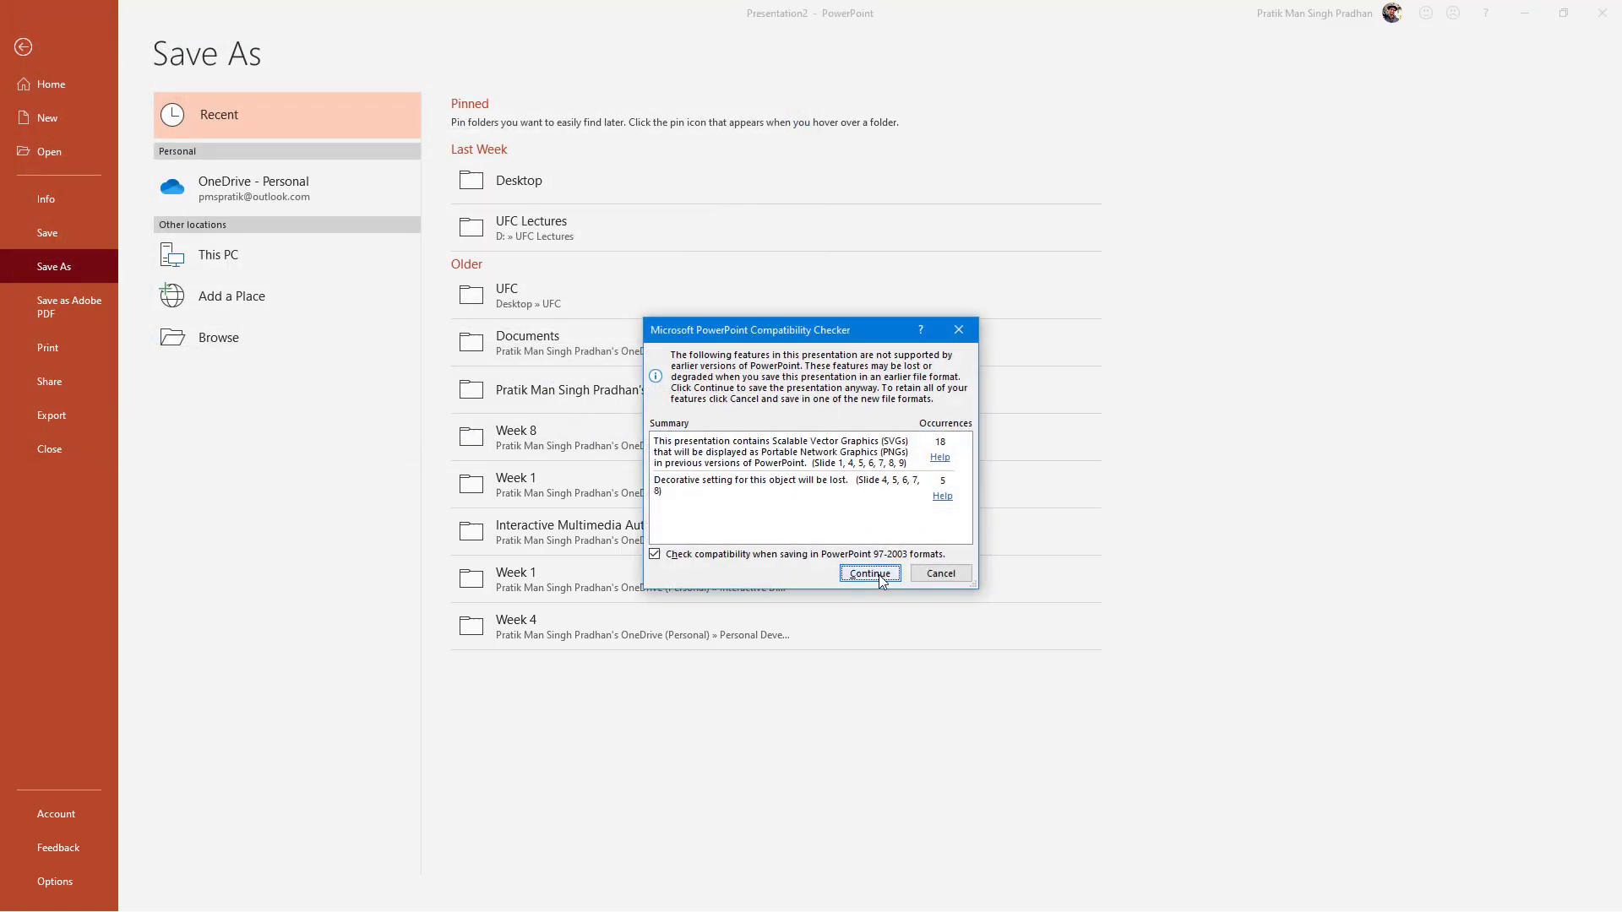
left_click(868, 572)
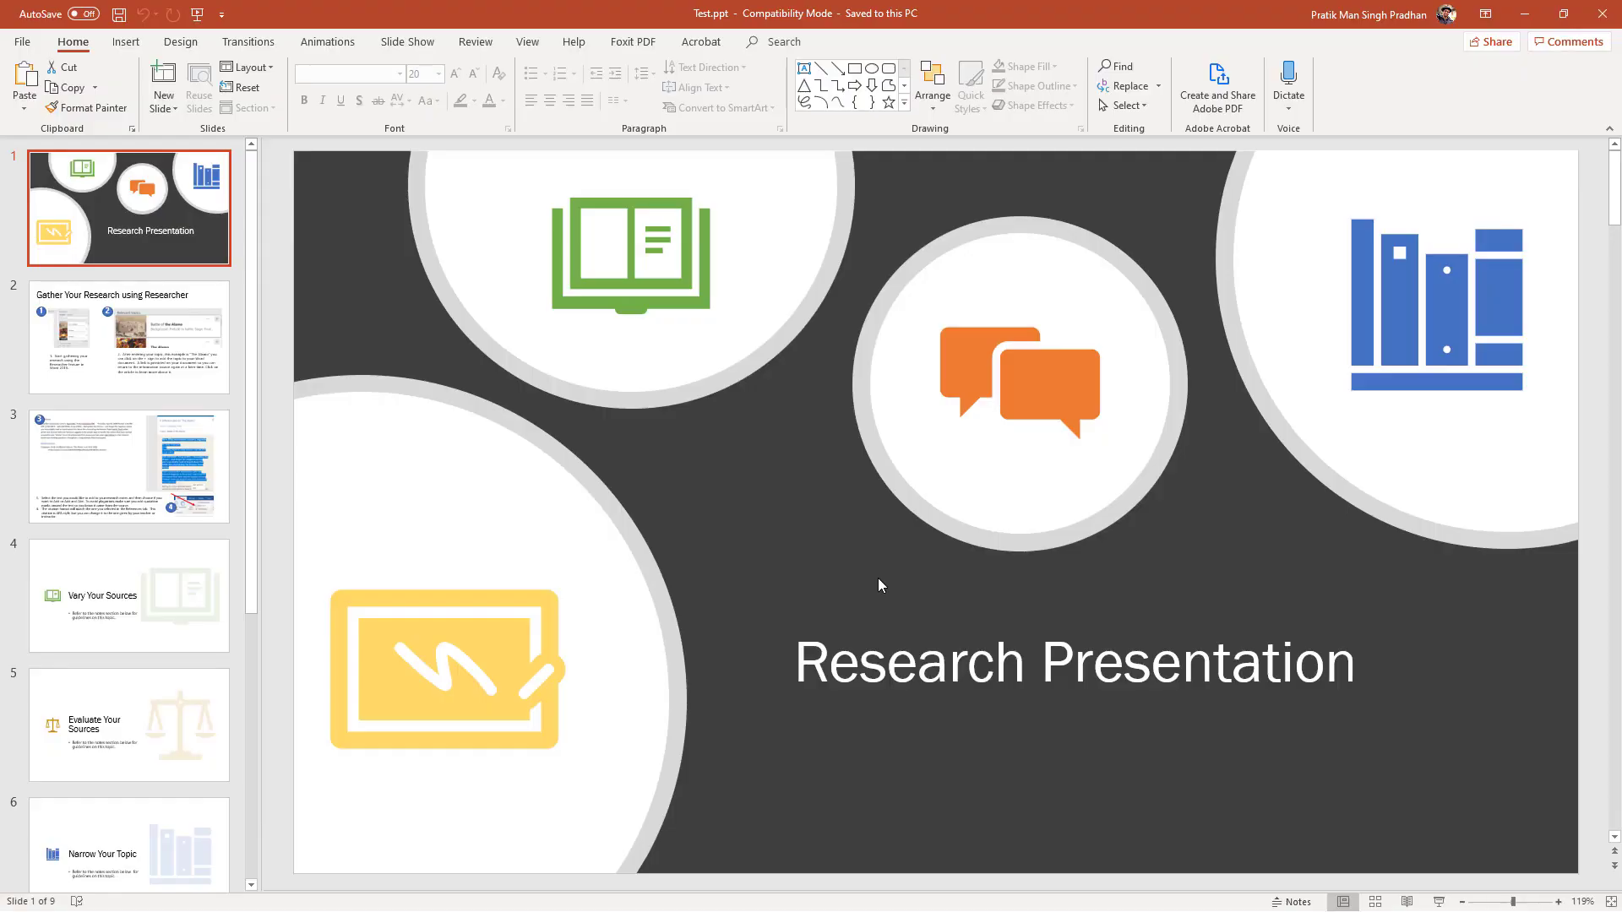
mouse_move(725, 459)
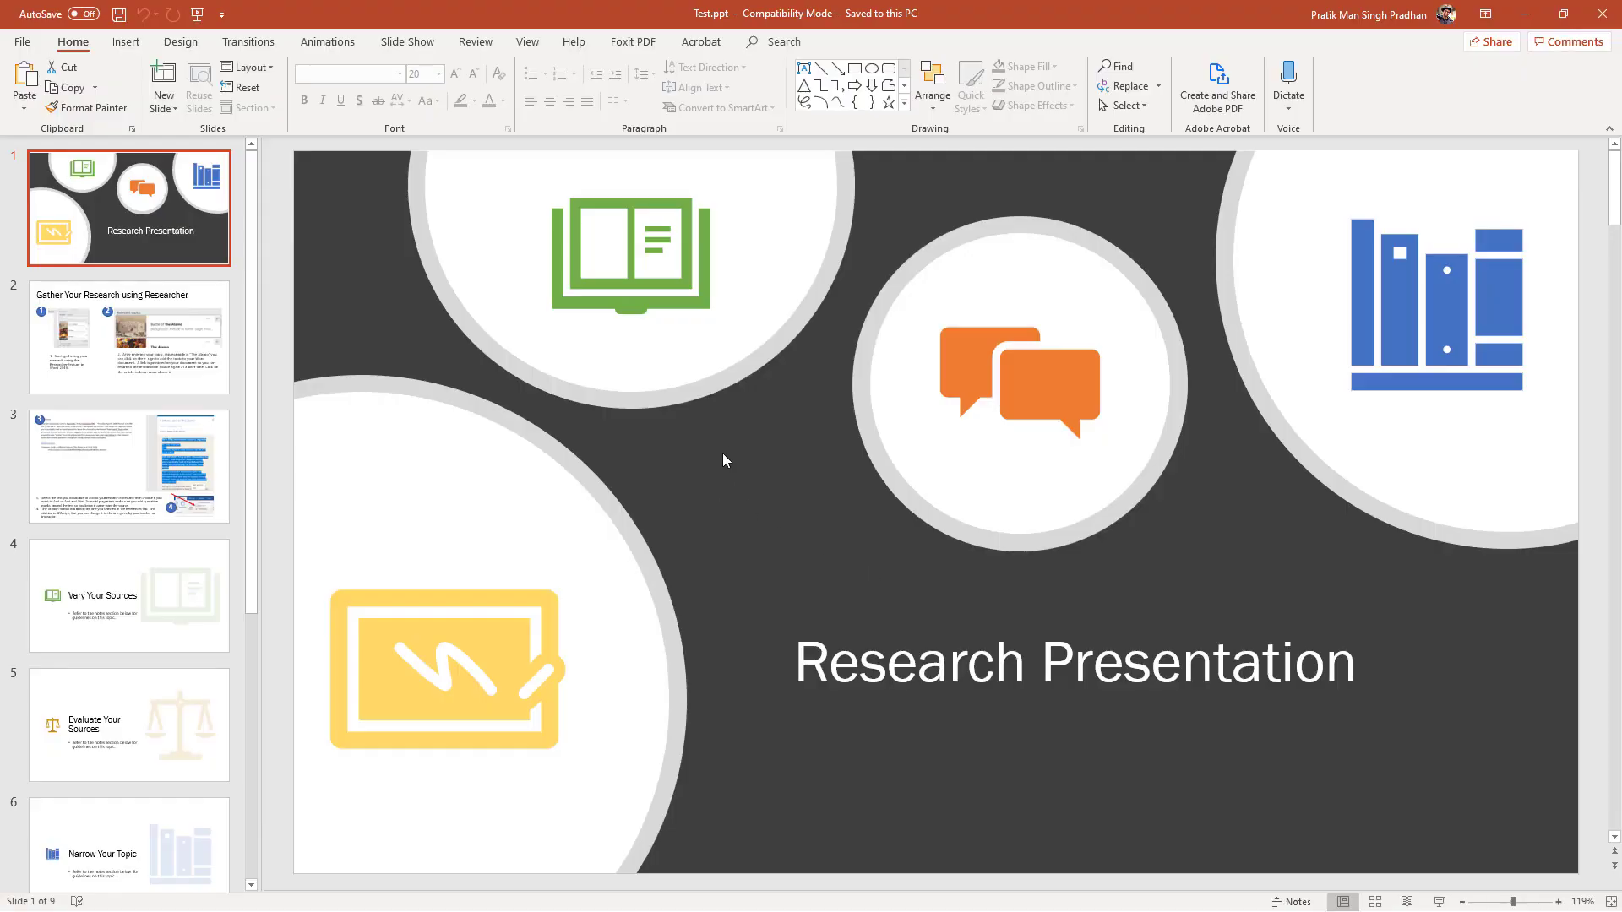
mouse_move(1602, 15)
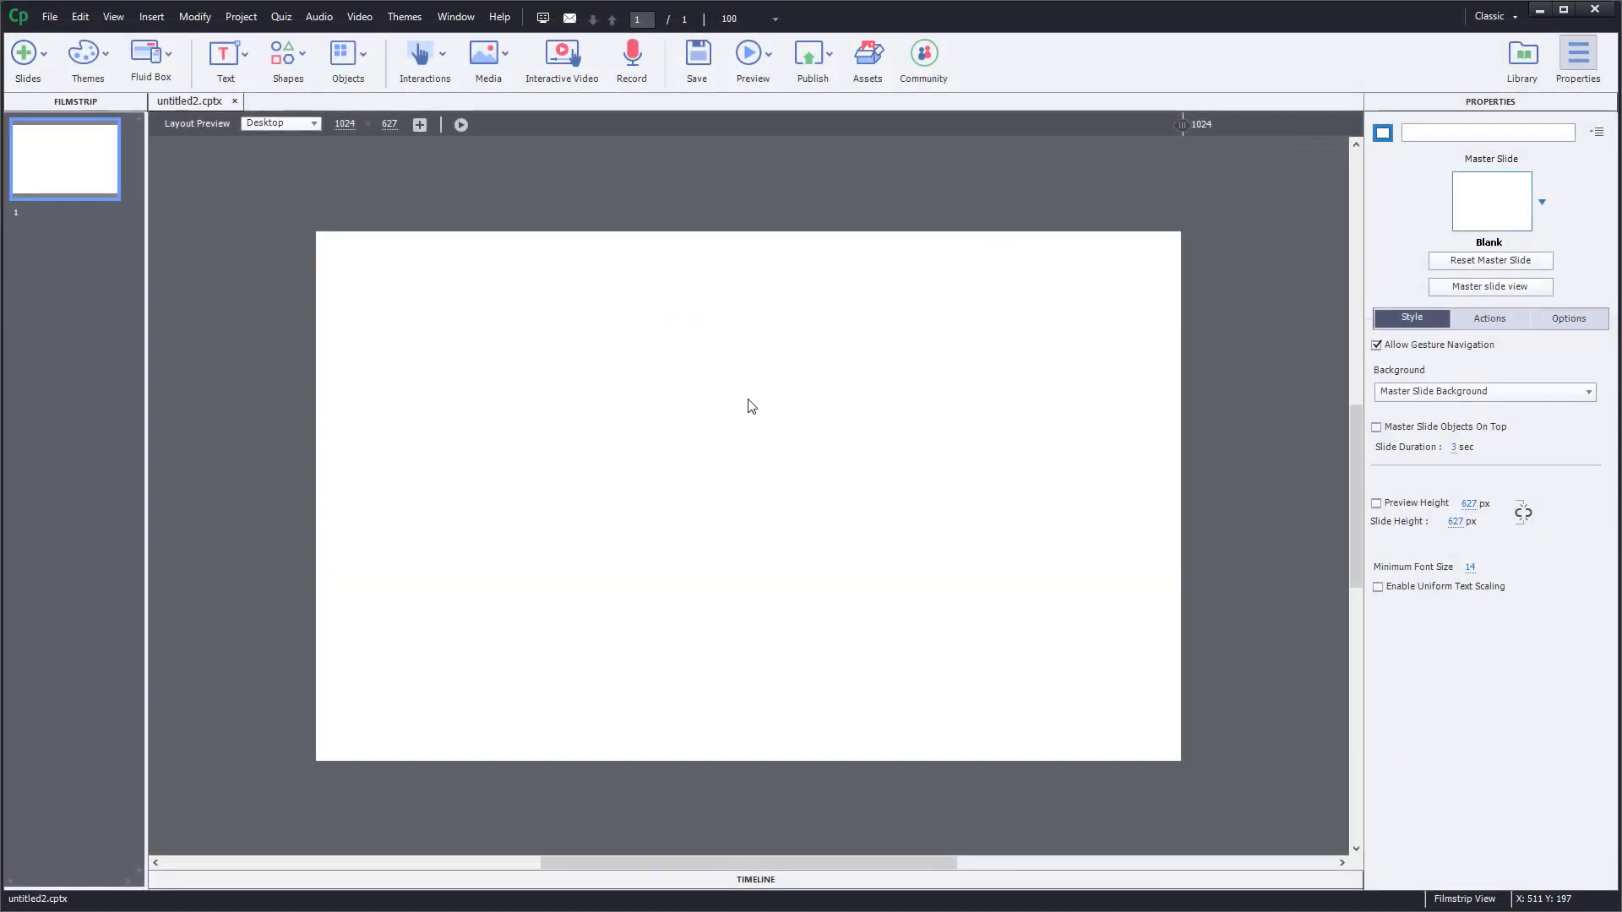
mouse_move(465, 328)
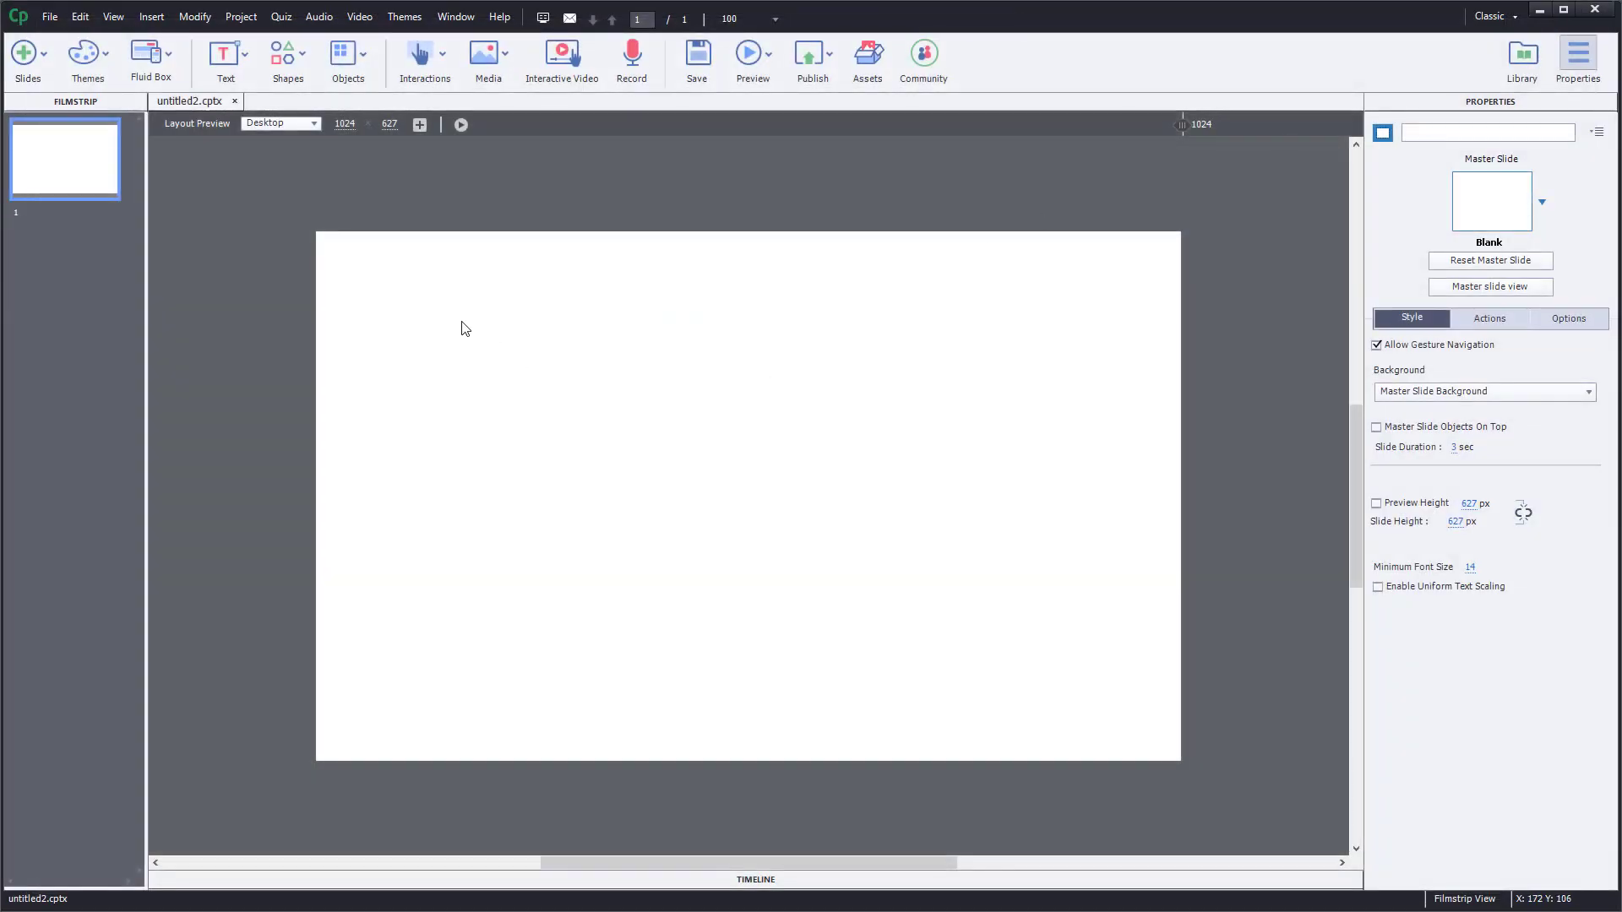
mouse_move(377, 276)
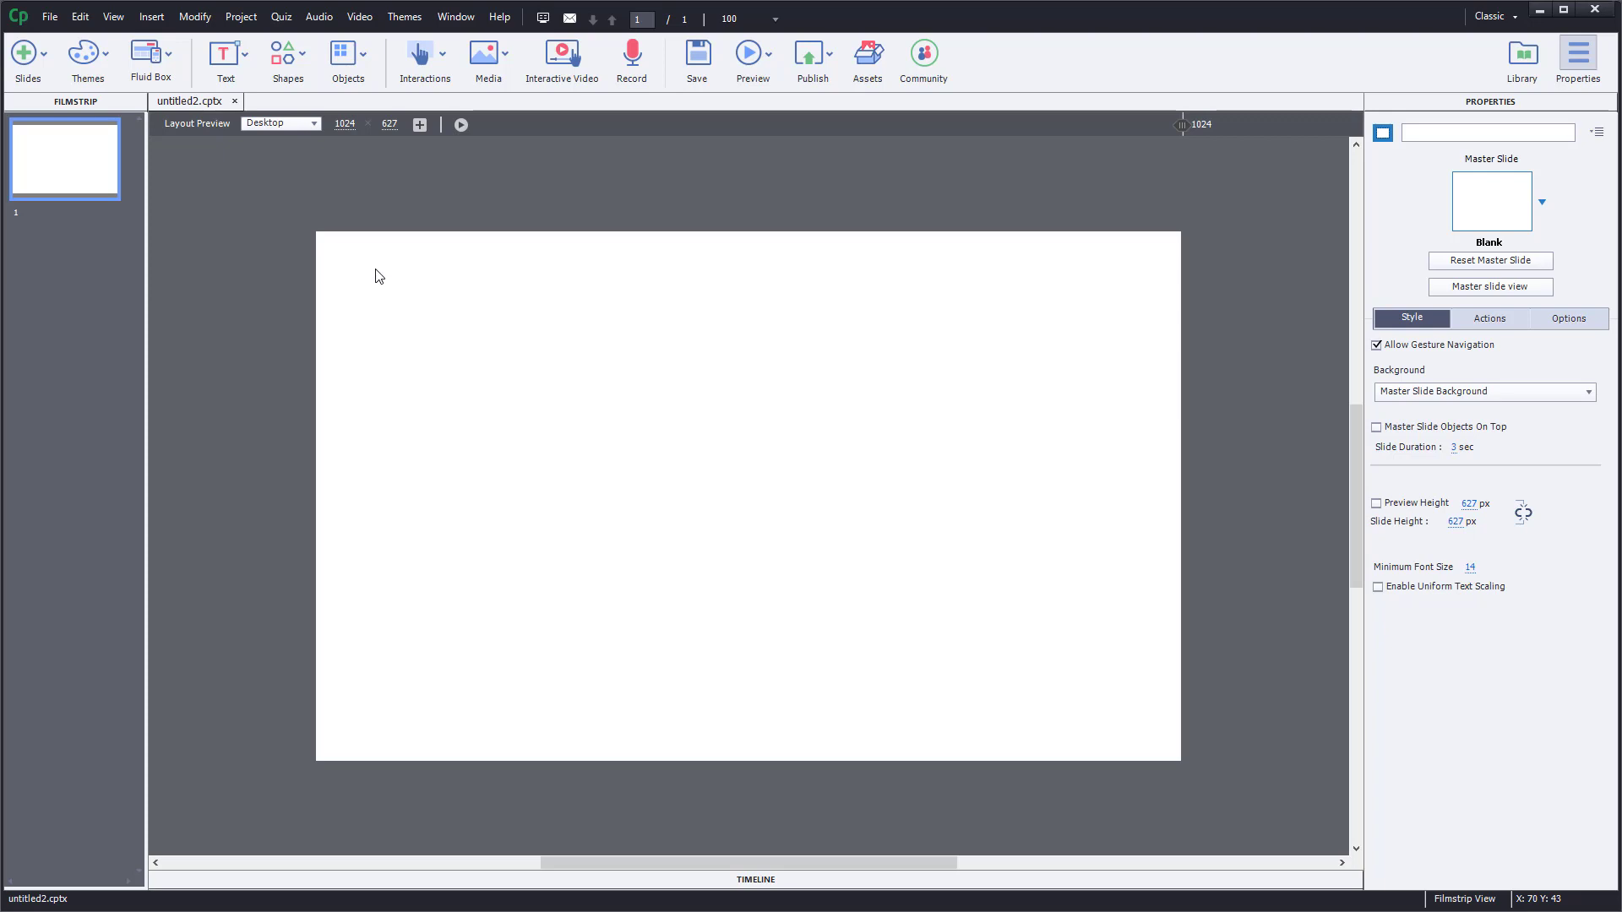
Bring up Captivate's New Project choices, including Project From MS PowerPoint.
left_click(49, 17)
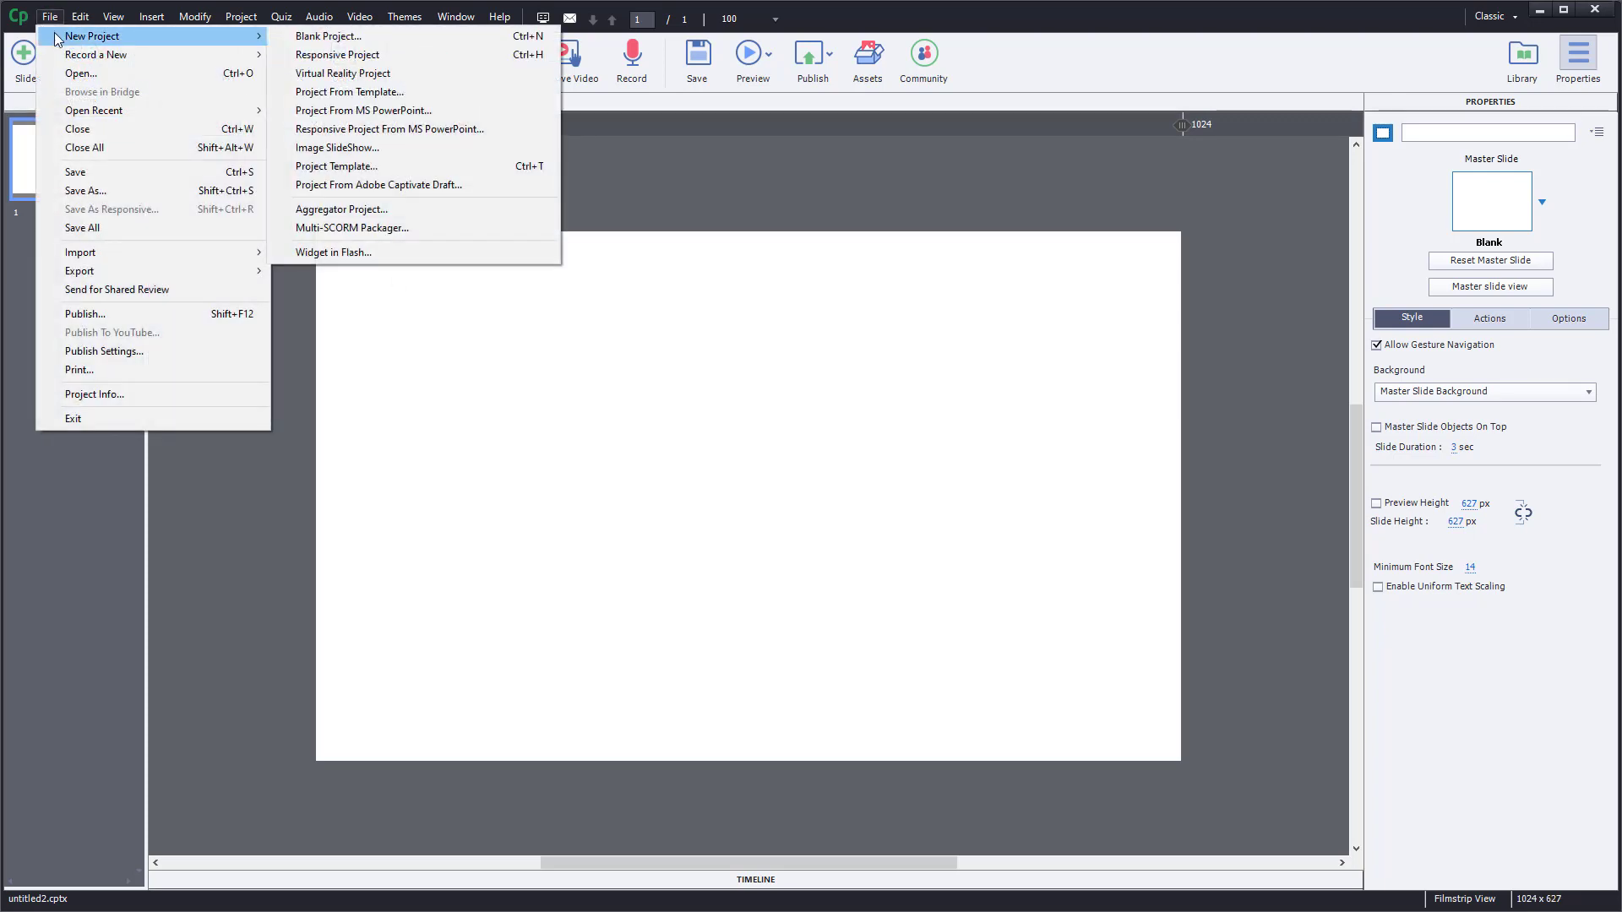
mouse_move(349, 91)
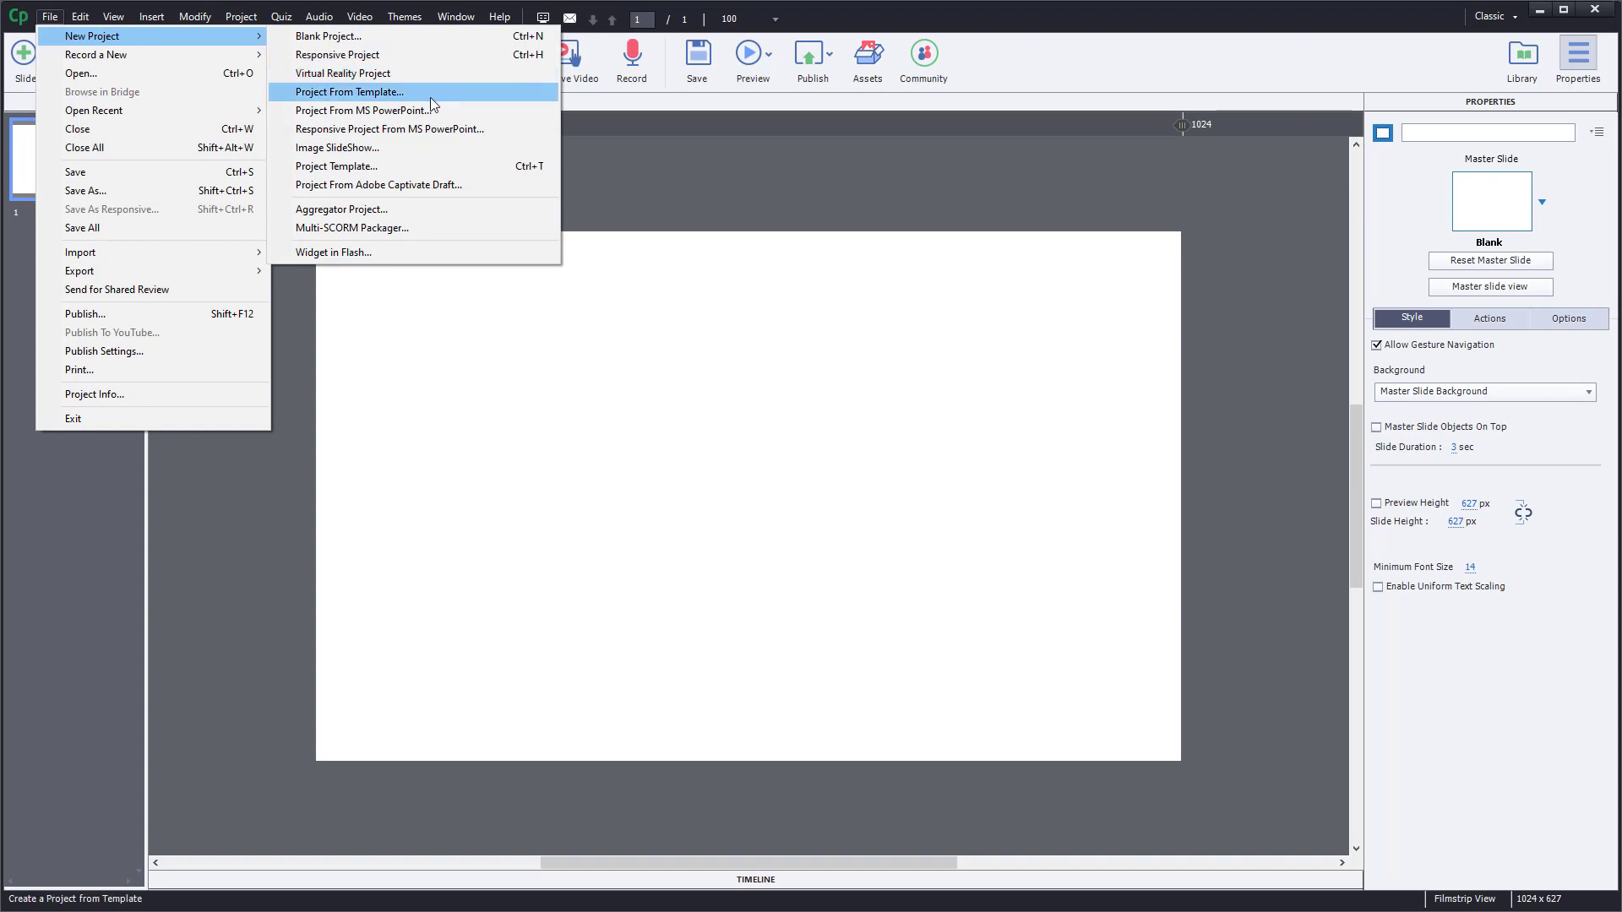
mouse_move(363, 110)
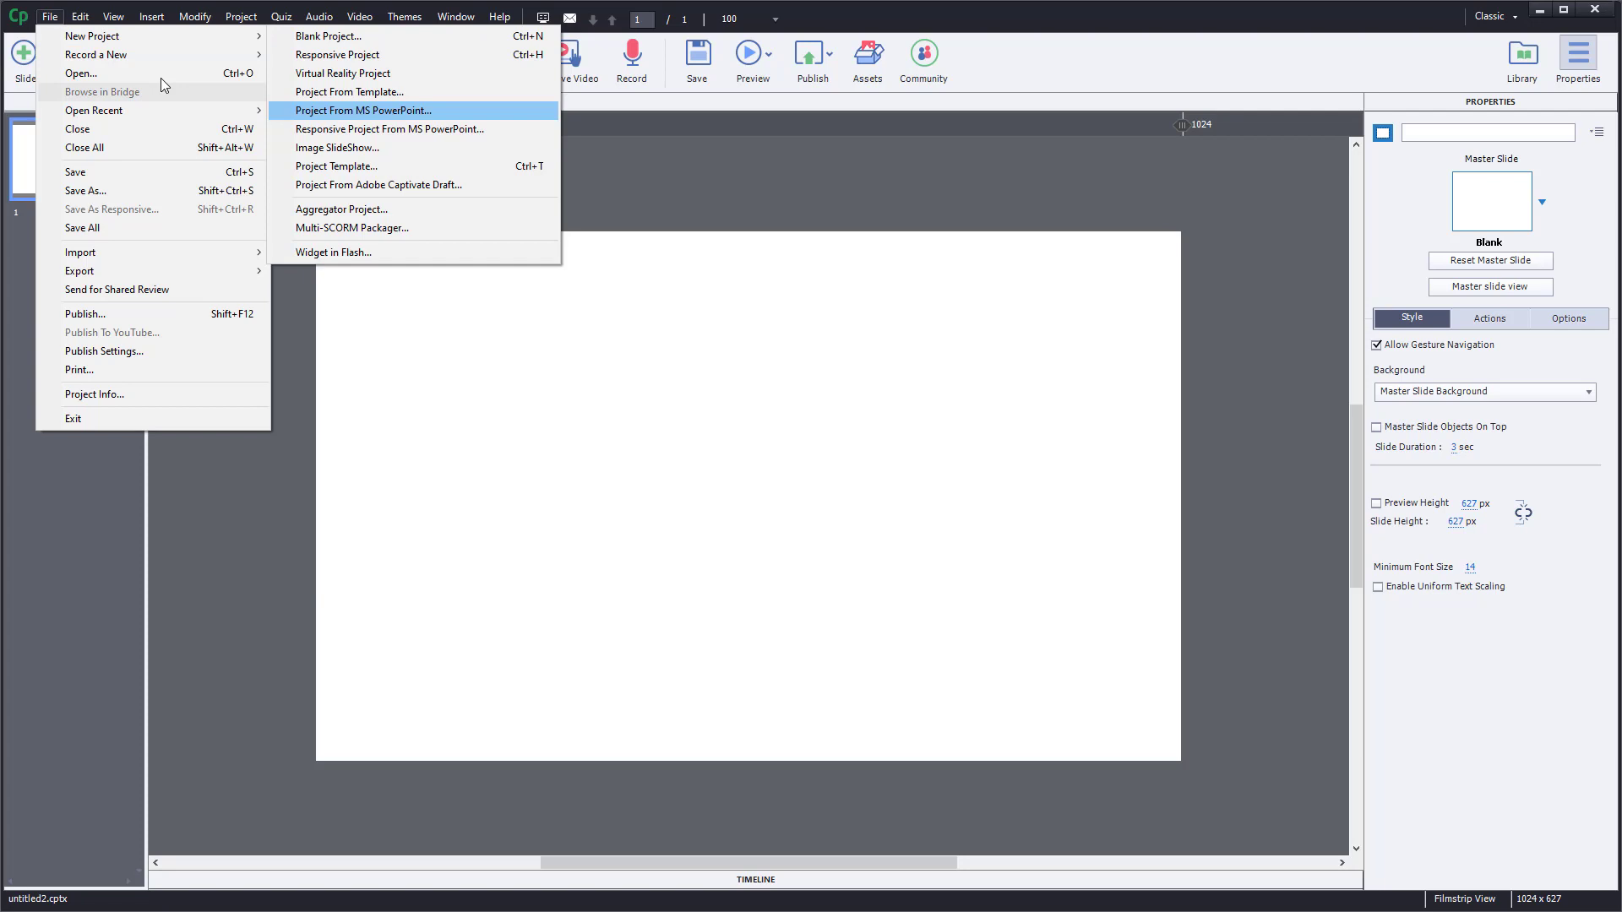
mouse_move(92, 35)
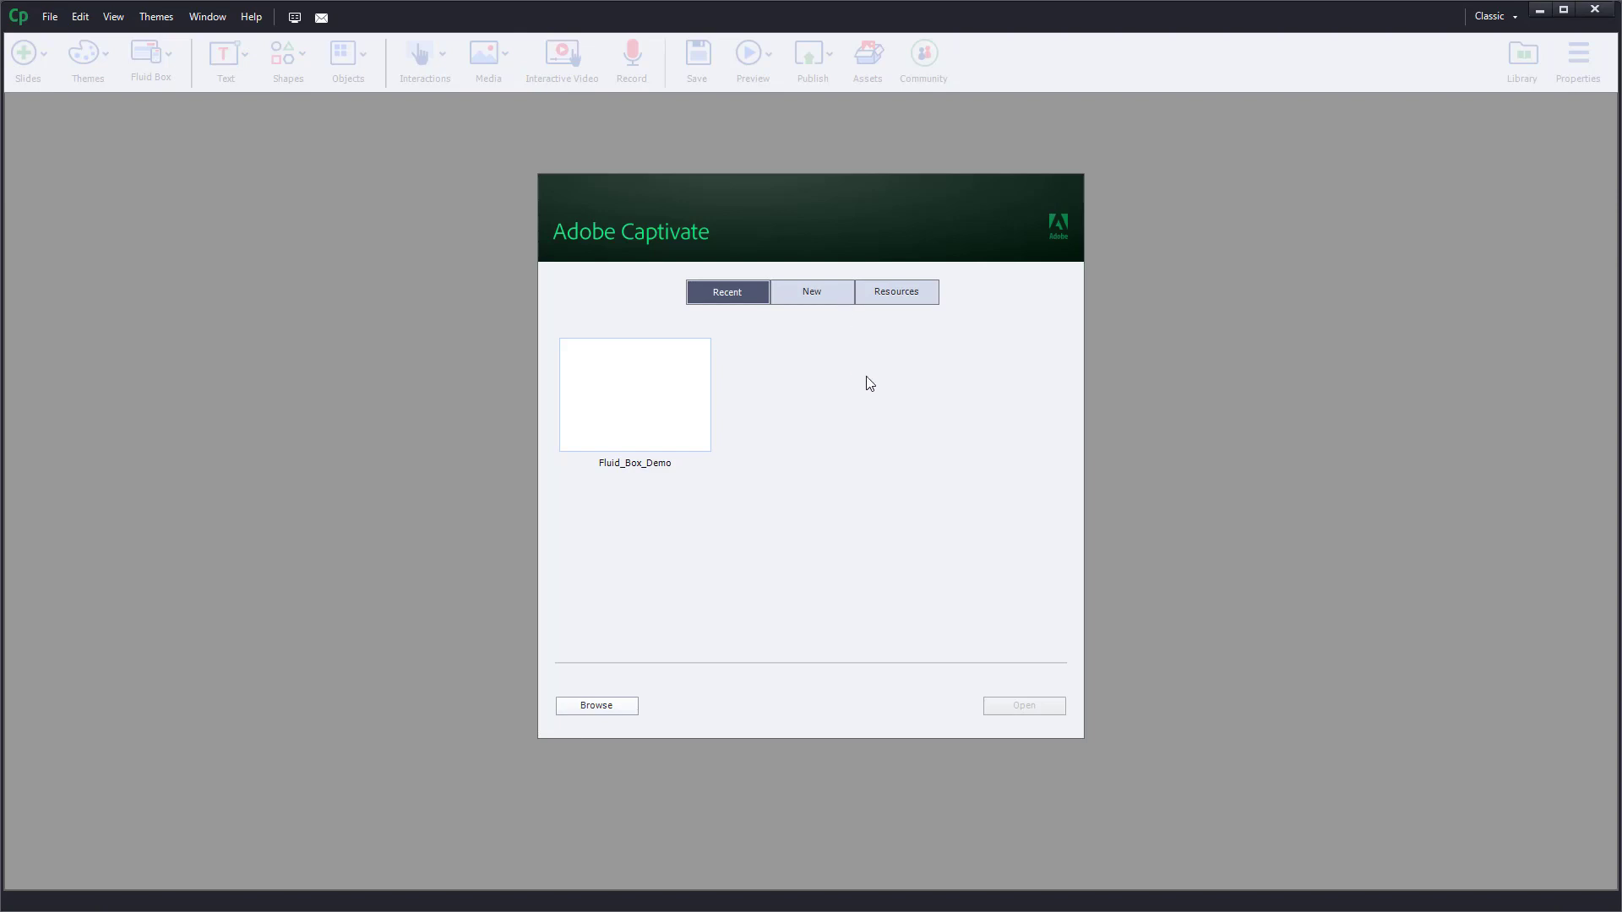
mouse_move(54, 36)
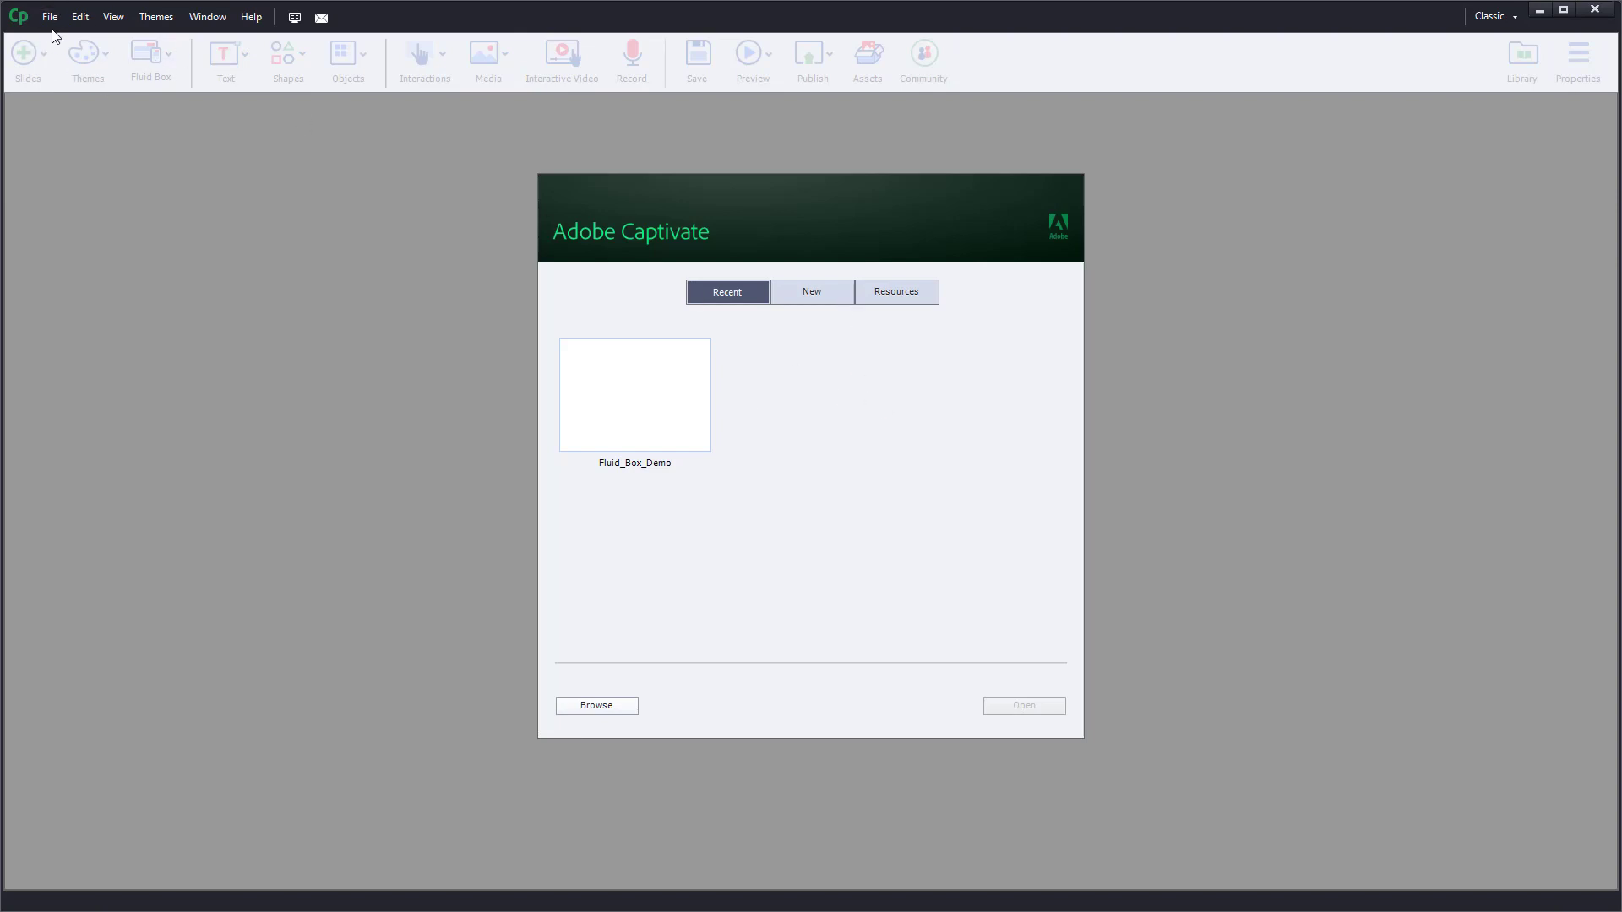
mouse_move(681, 387)
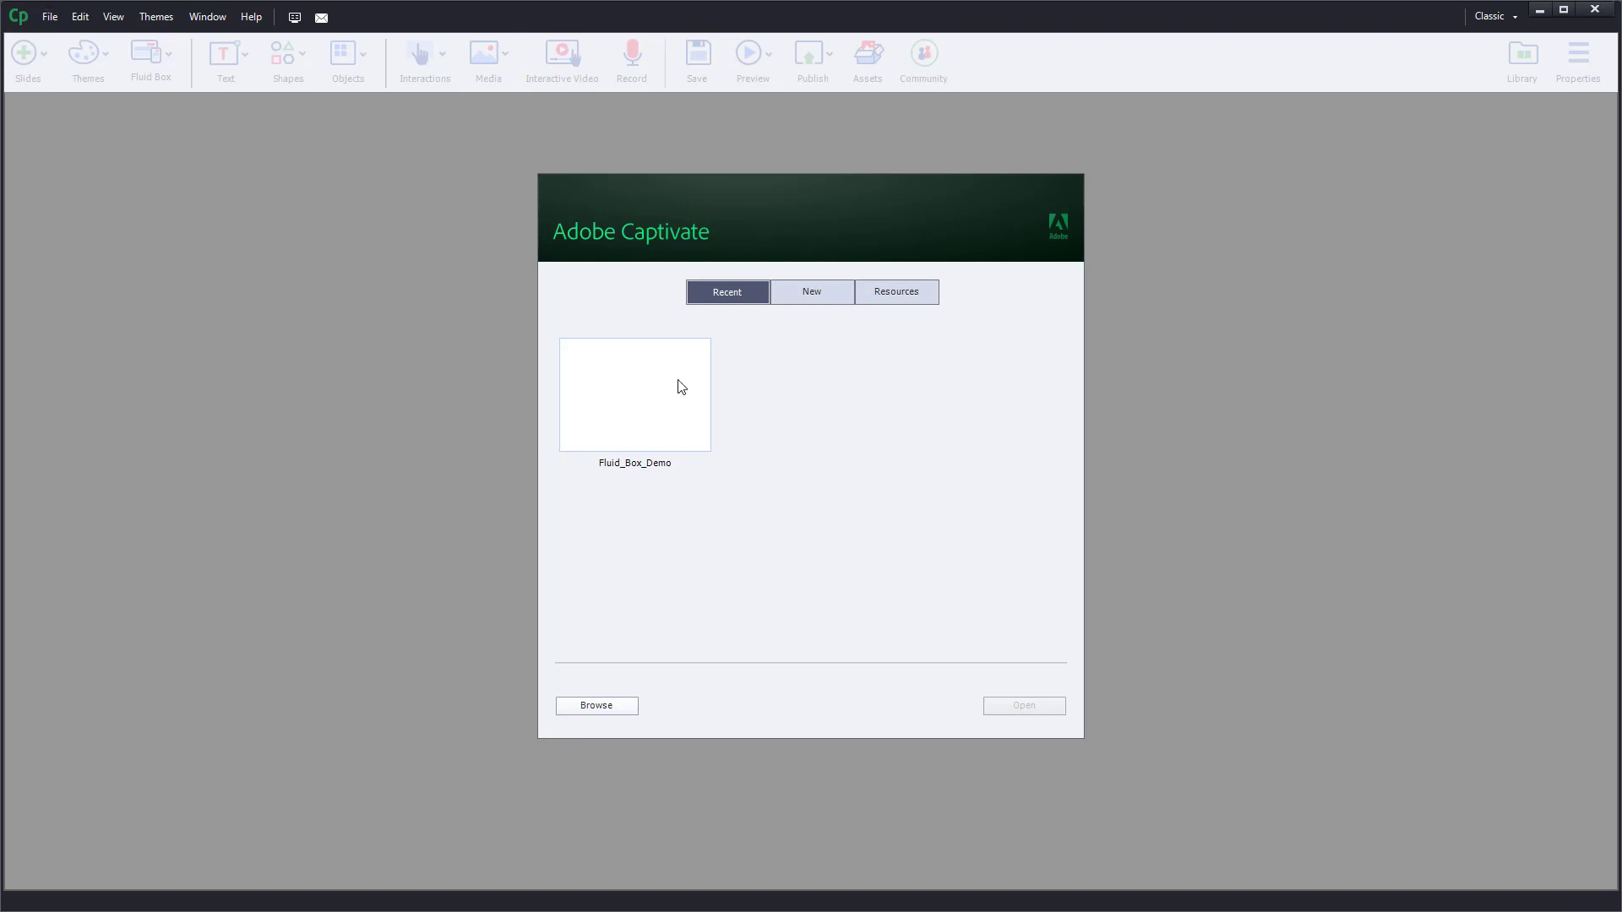
On the welcome screen's New tab, choose From PowerPoint and create the project.
left_click(811, 292)
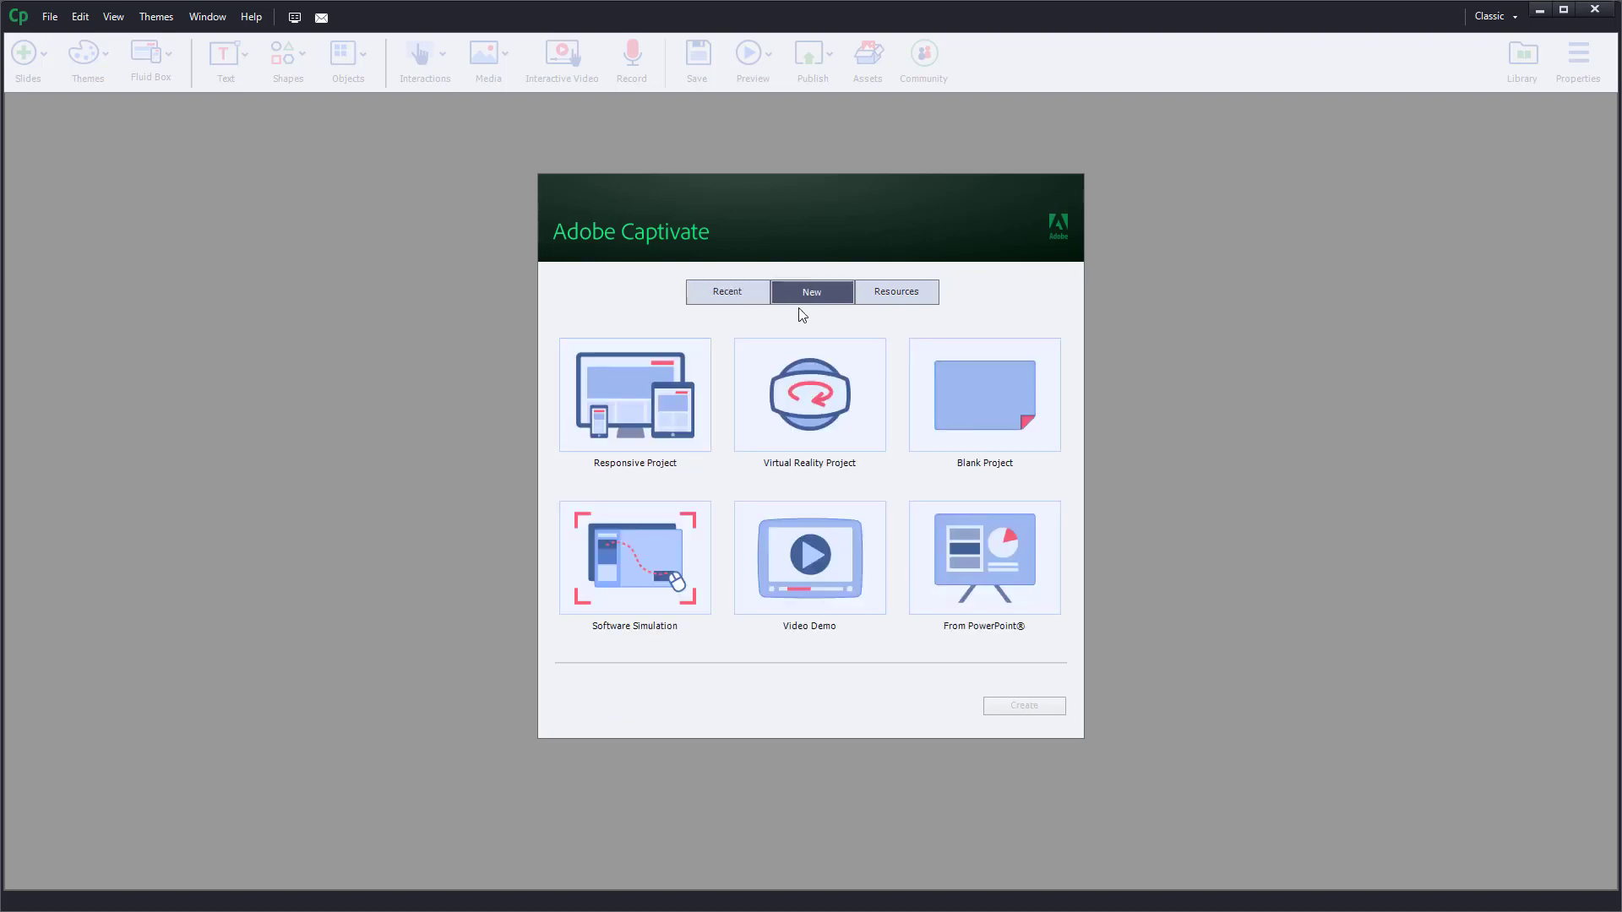
mouse_move(940, 574)
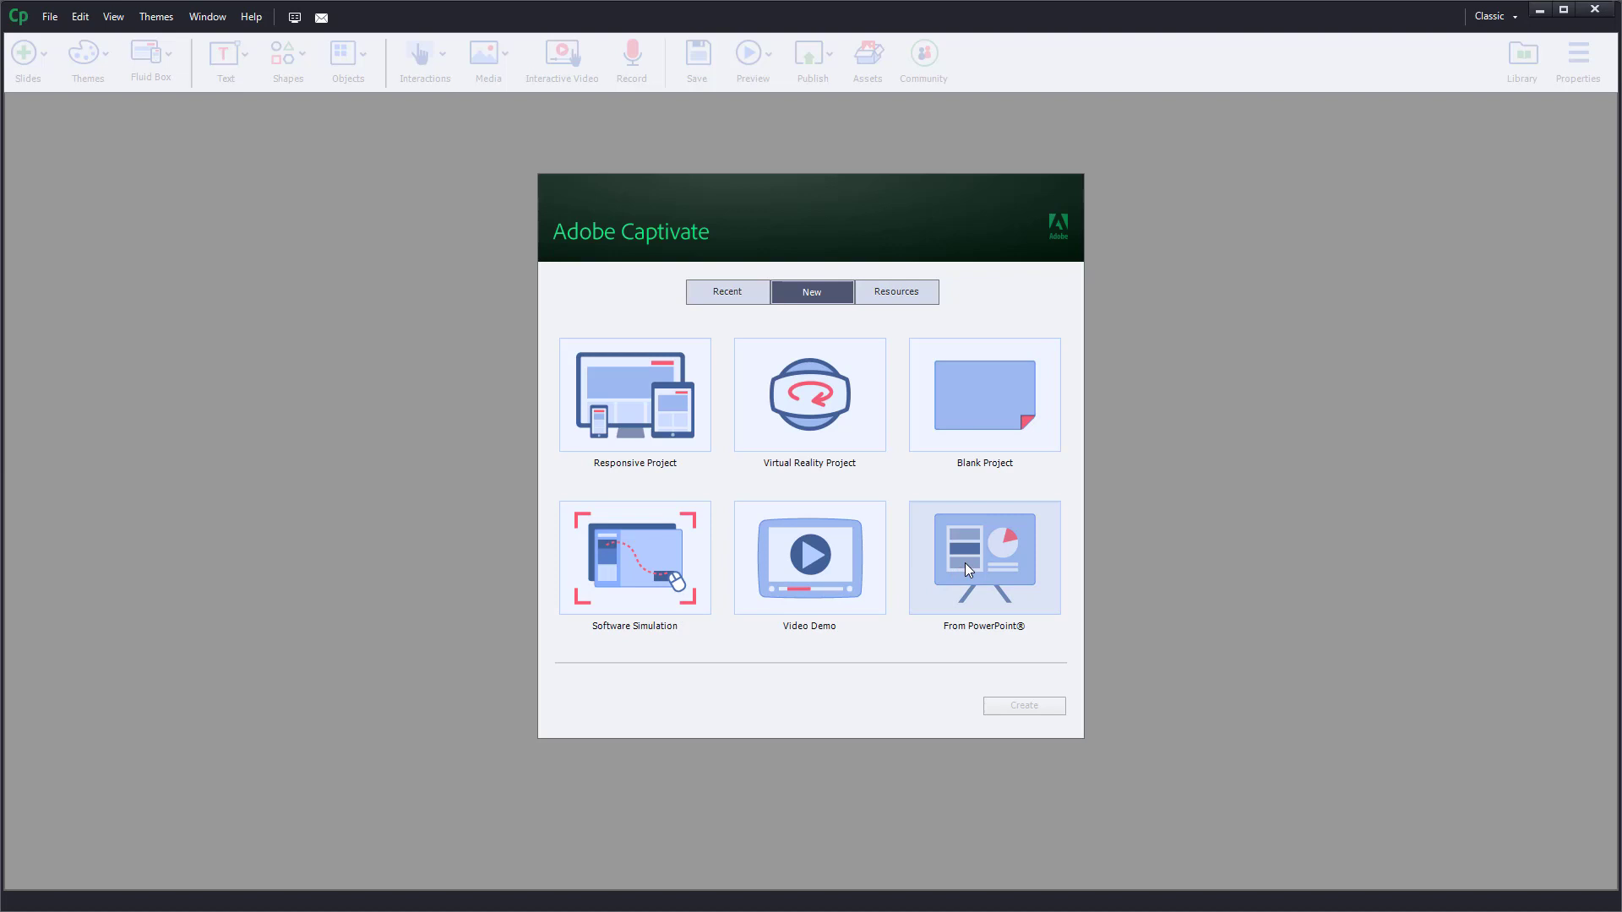
left_click(984, 556)
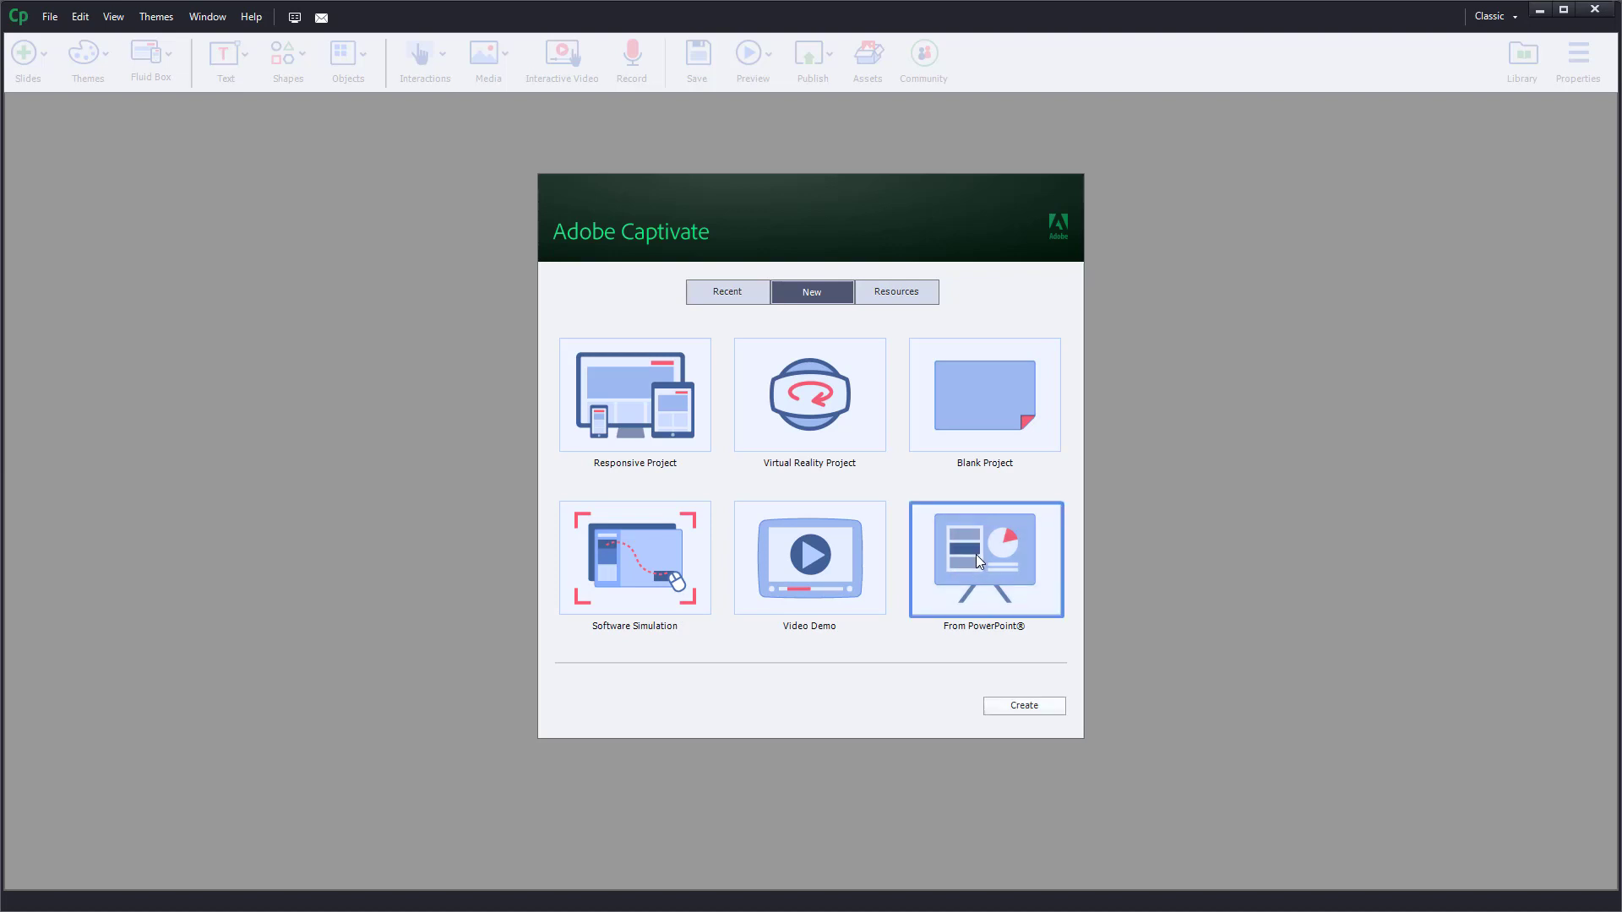
left_click(1022, 706)
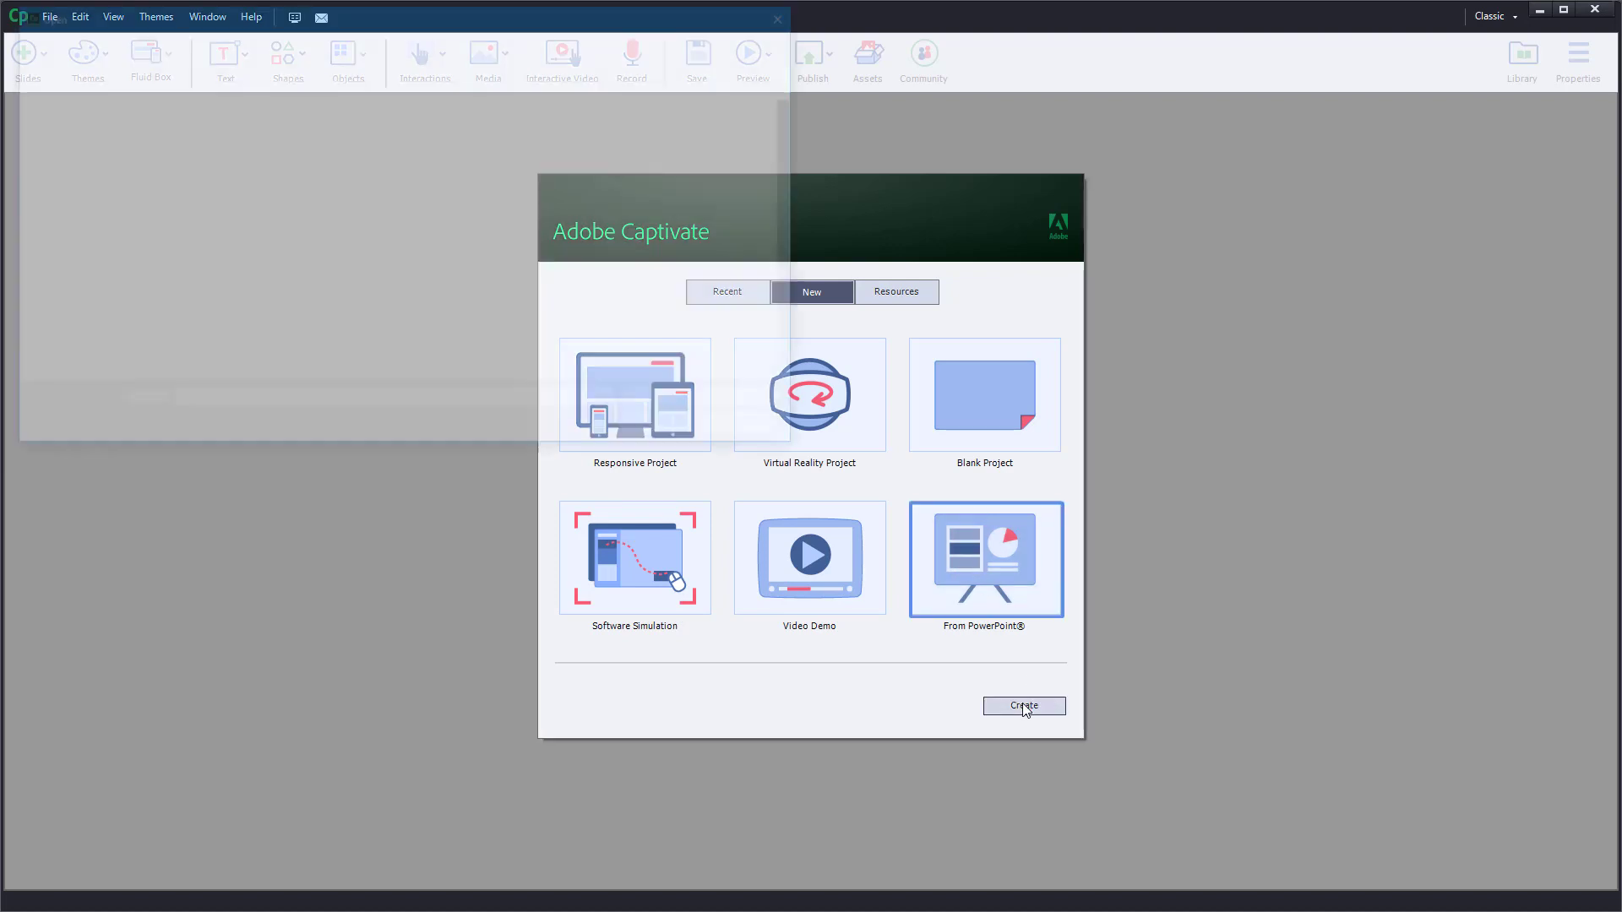
Pick Test.ppt from the Desktop in the Open dialog and start importing it.
left_click(1022, 706)
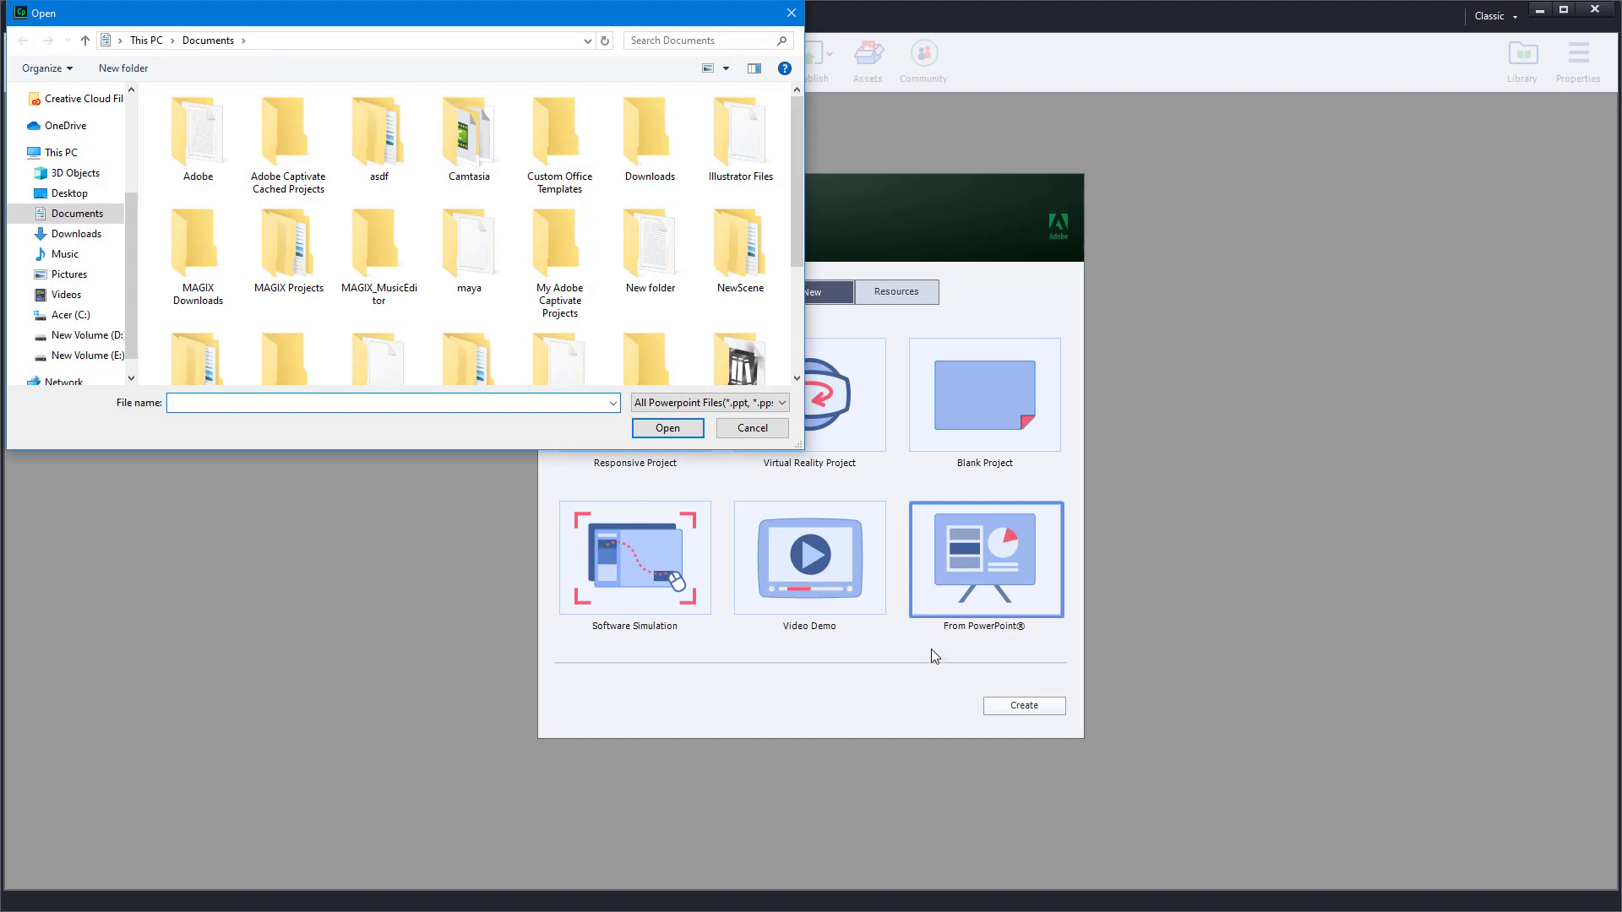
mouse_move(68, 193)
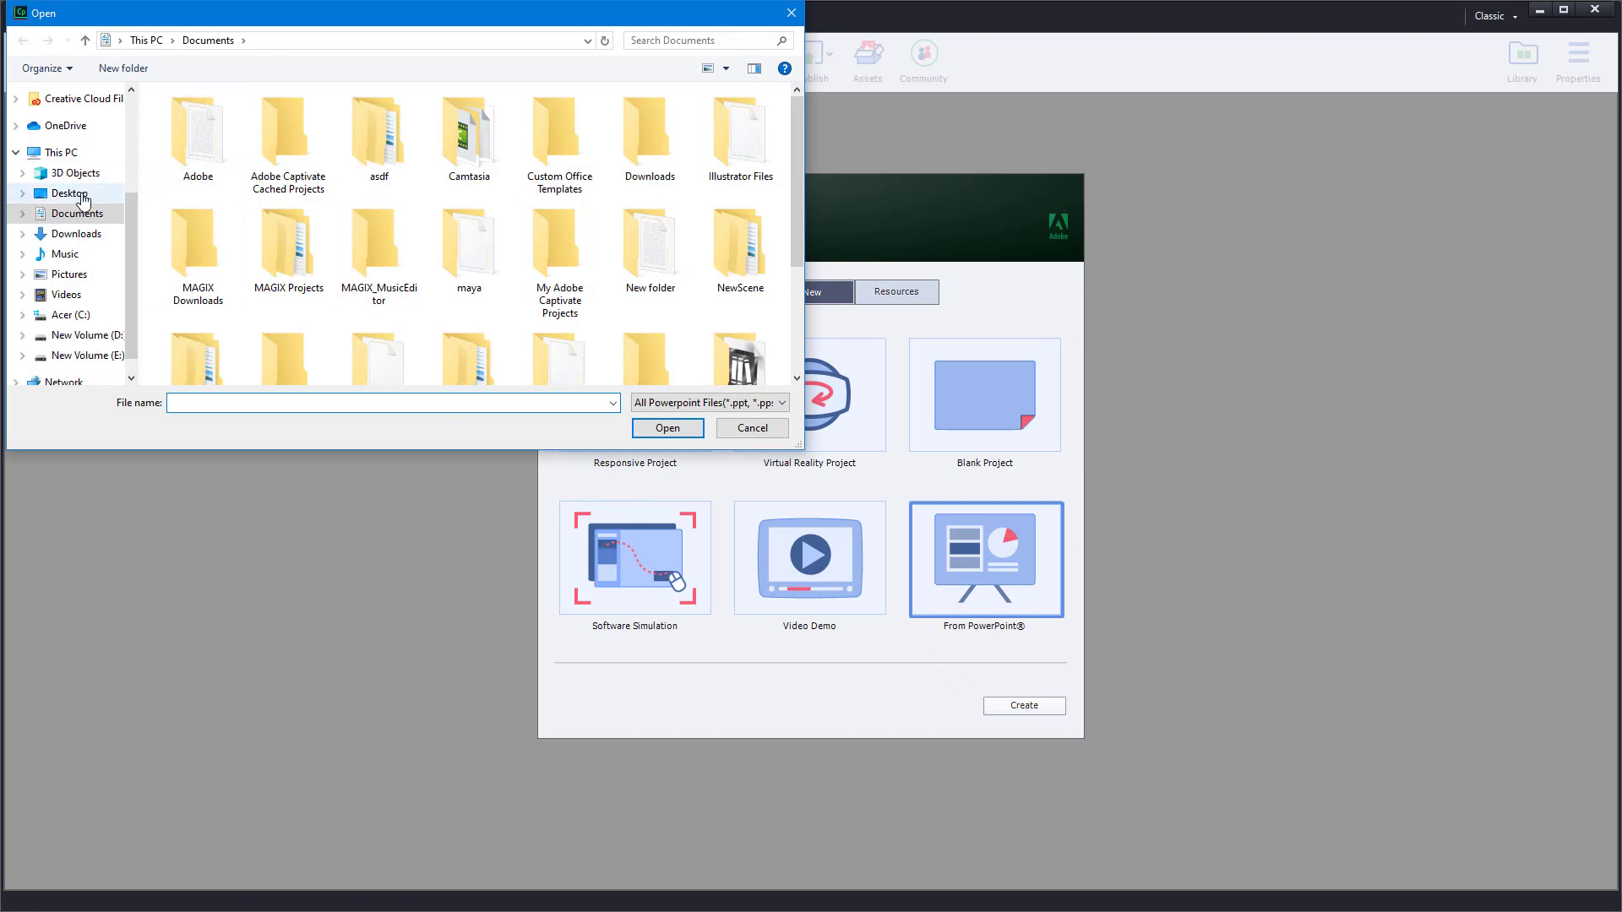
left_click(69, 193)
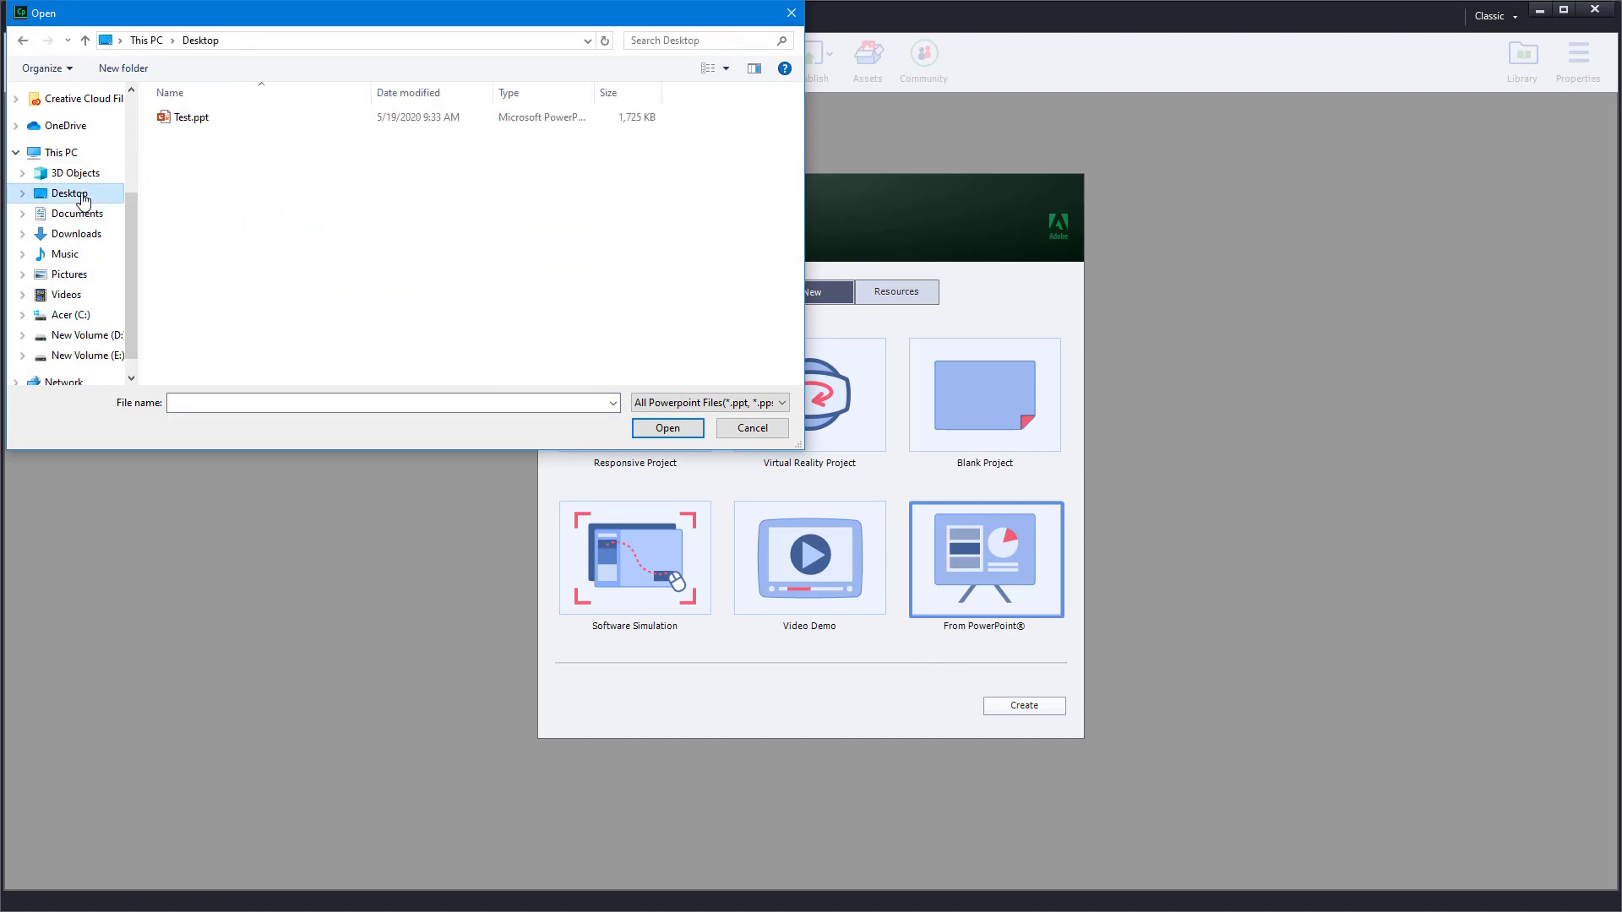
left_click(191, 117)
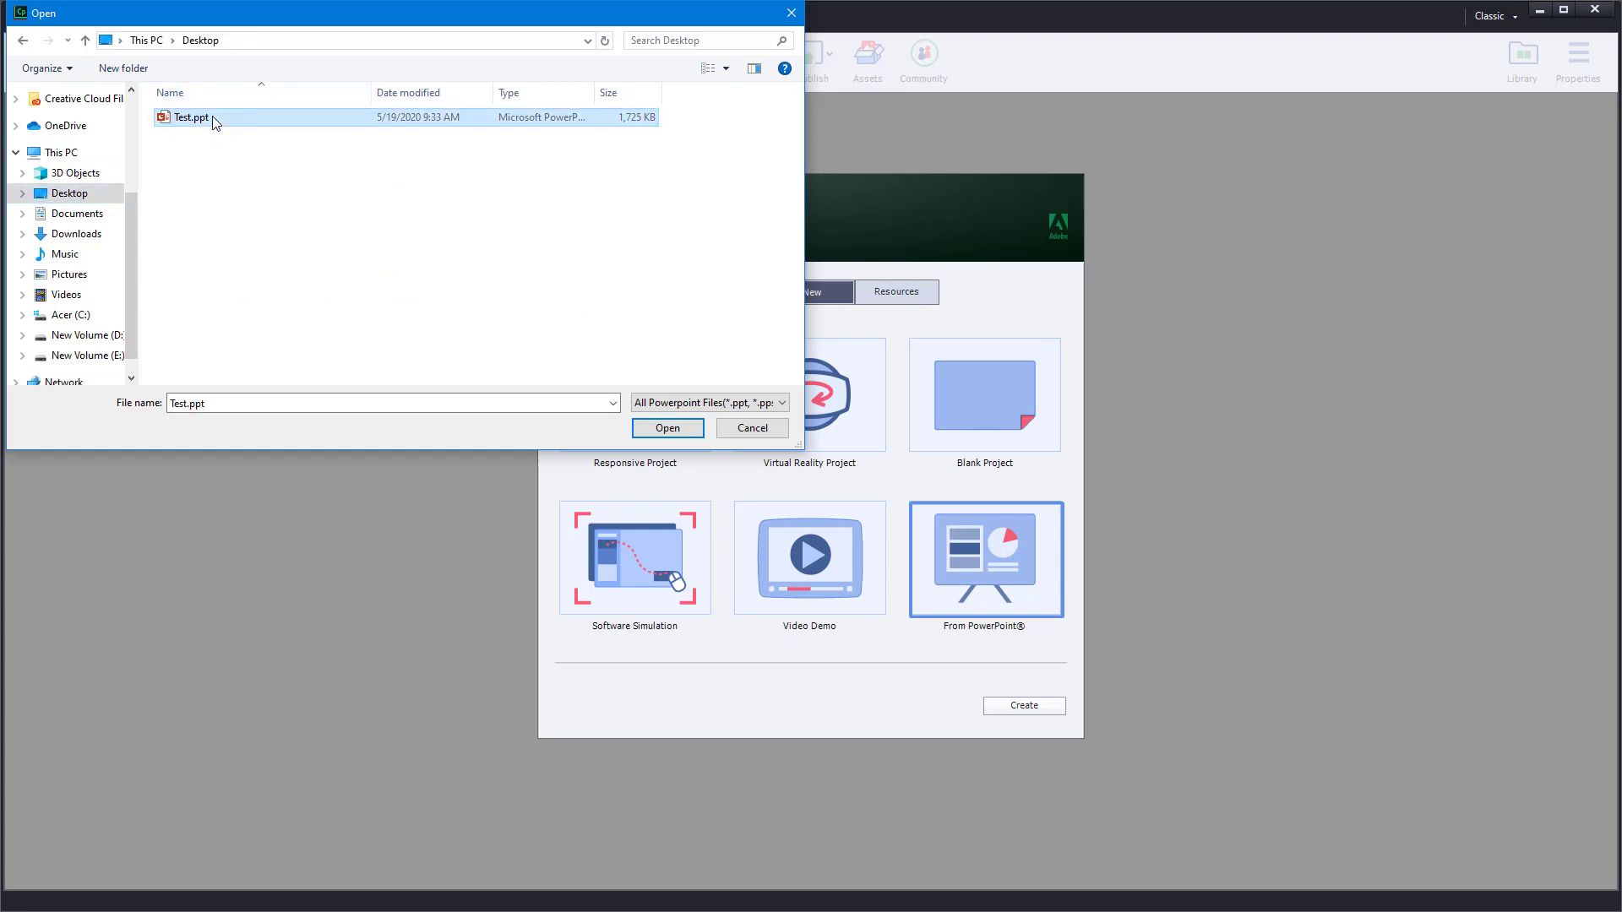
left_click(666, 428)
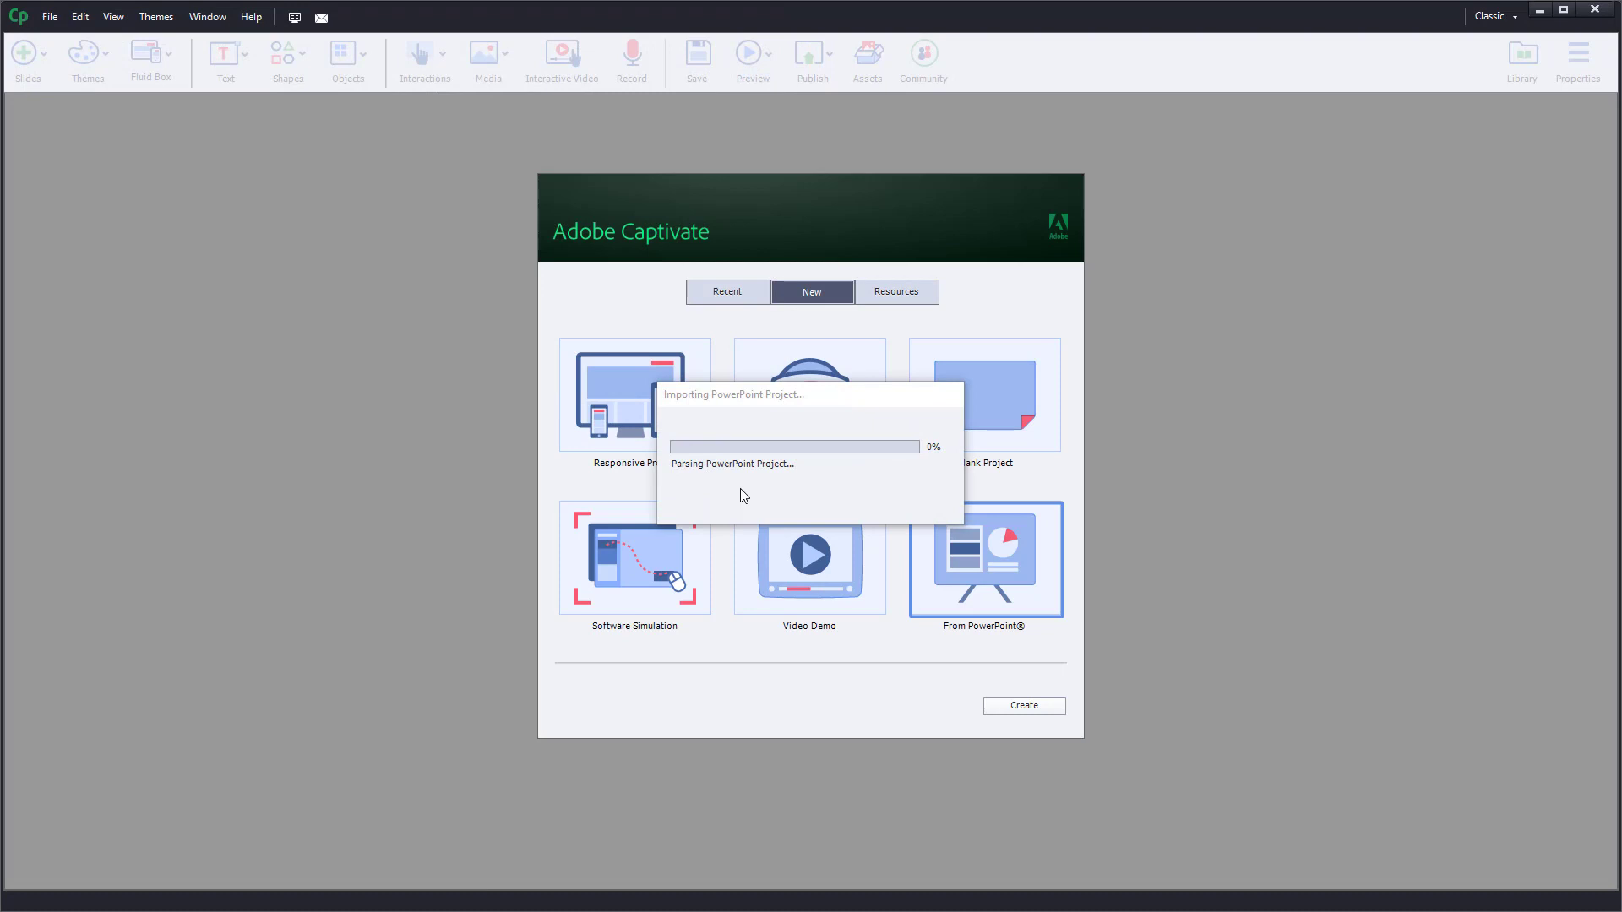
mouse_move(772, 430)
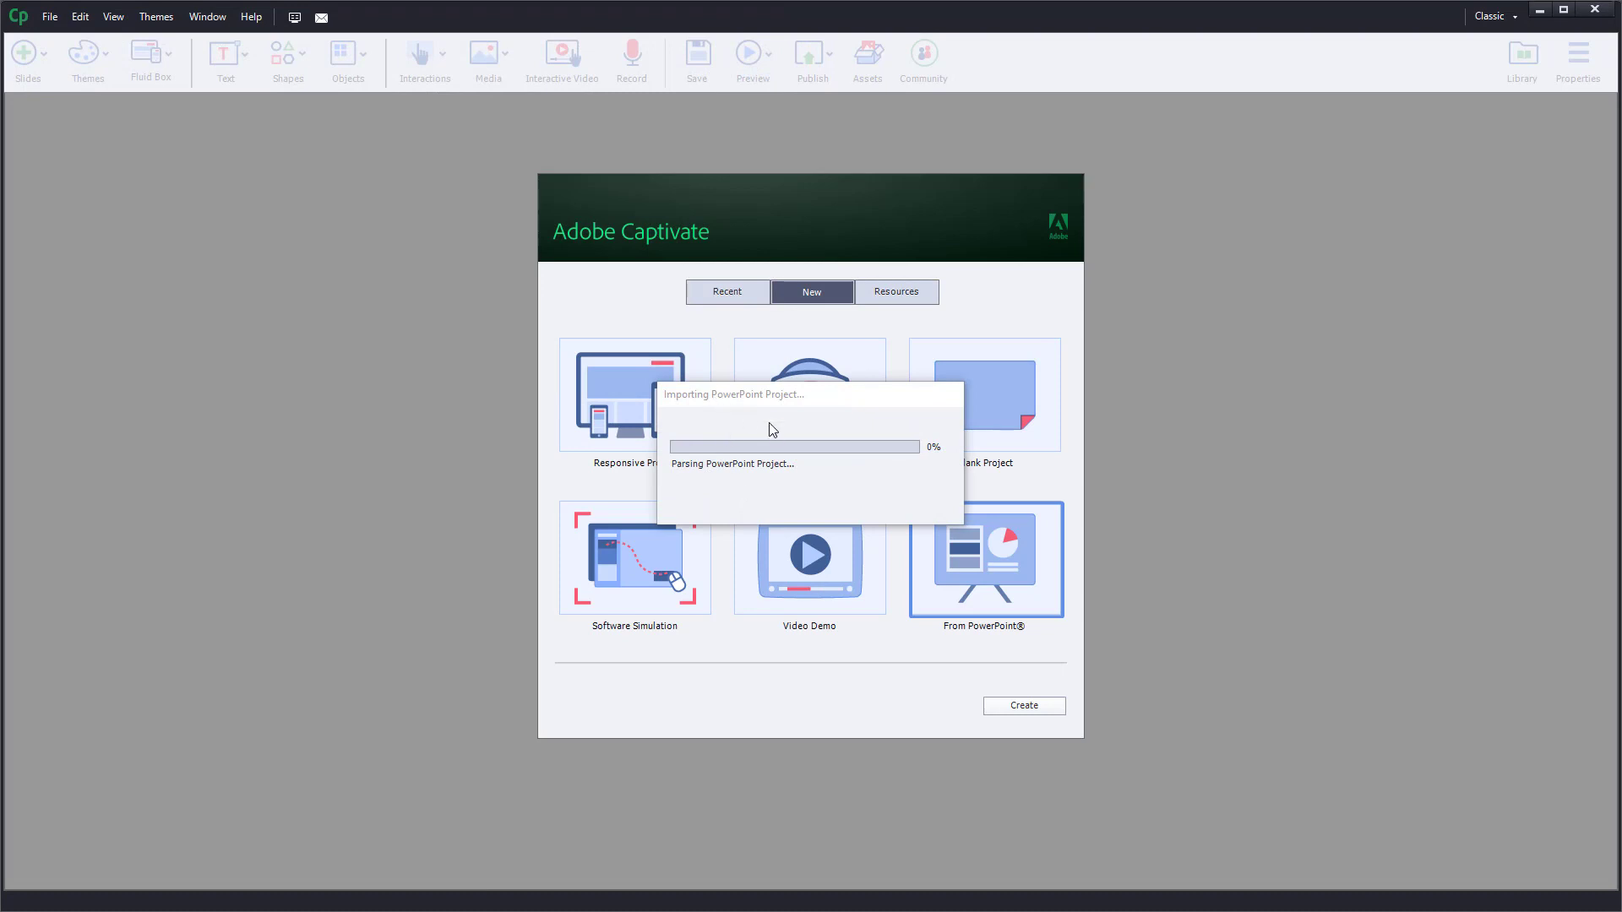
mouse_move(778, 458)
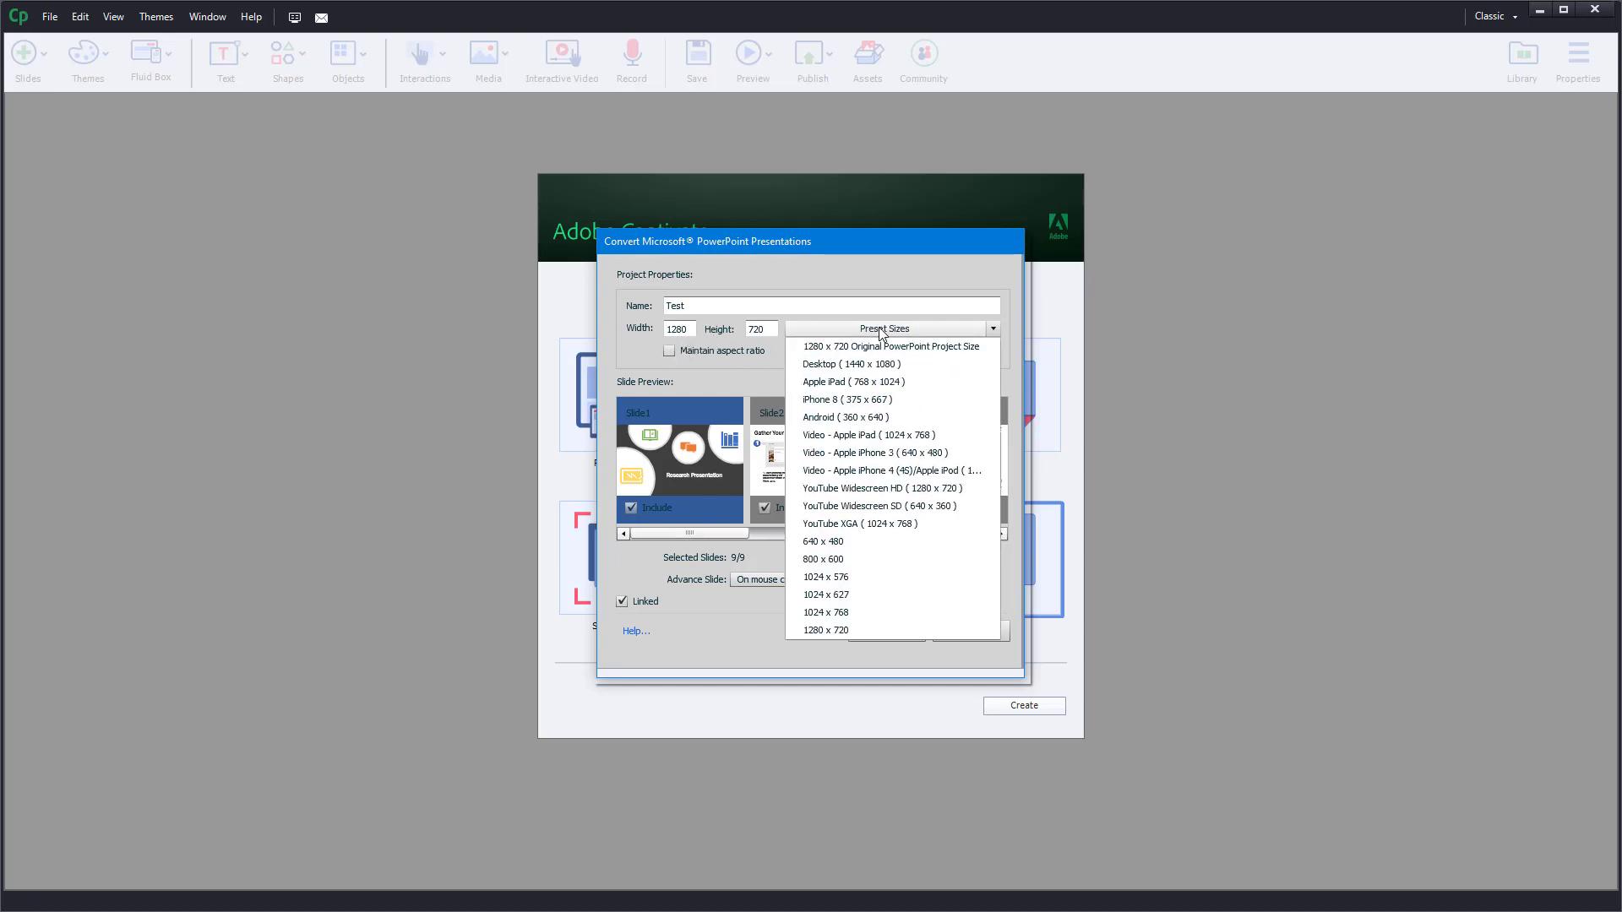
mouse_move(878, 365)
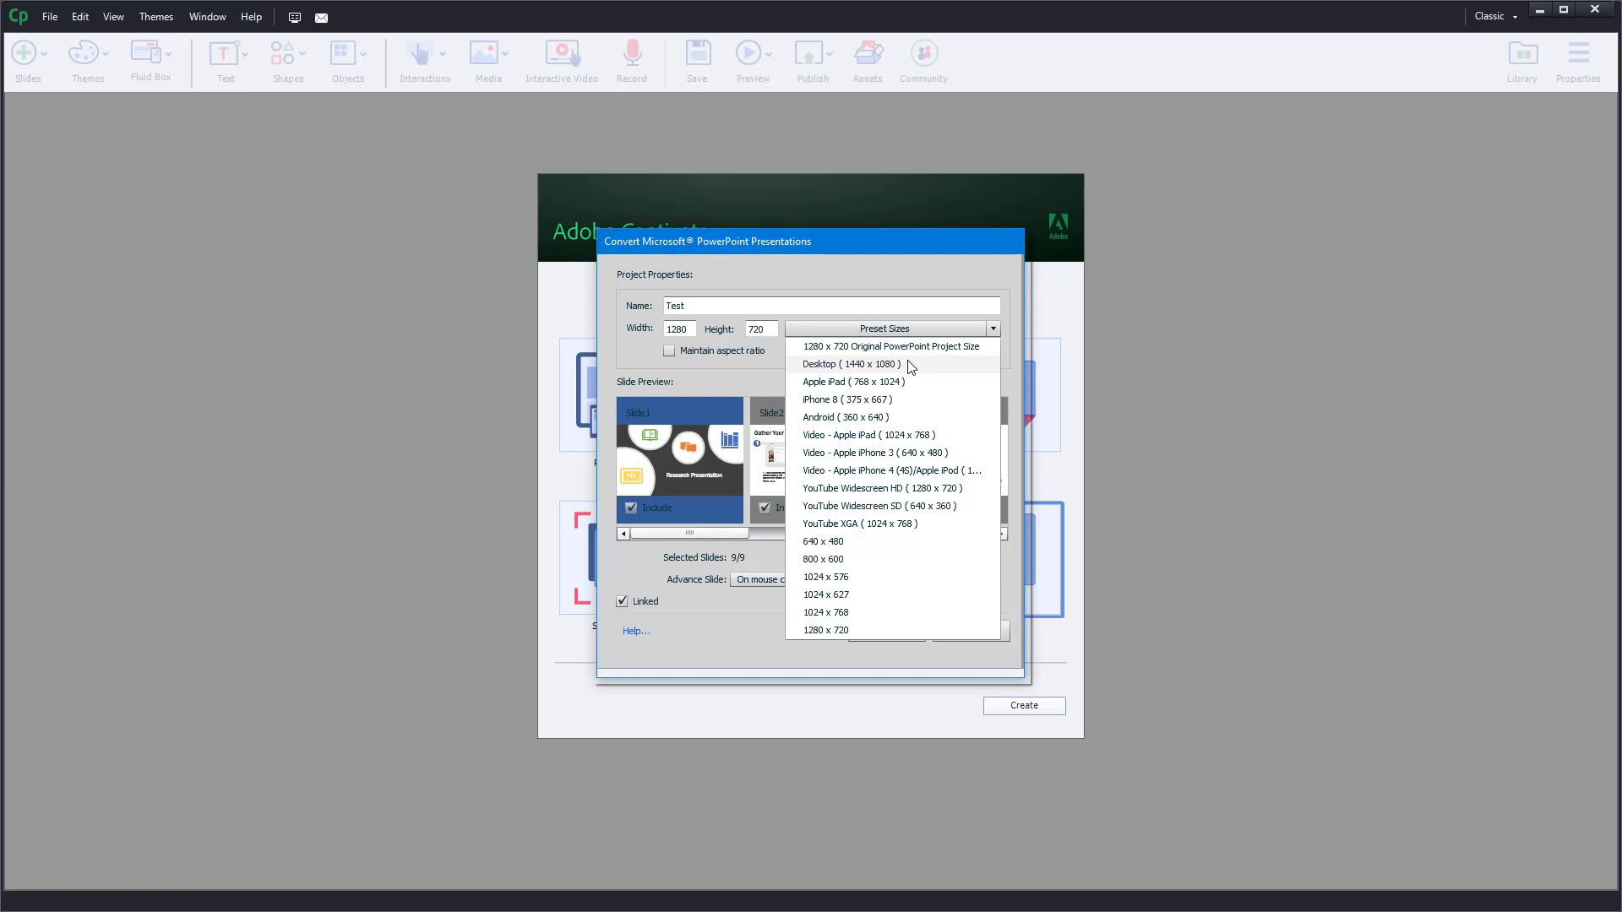
left_click(858, 365)
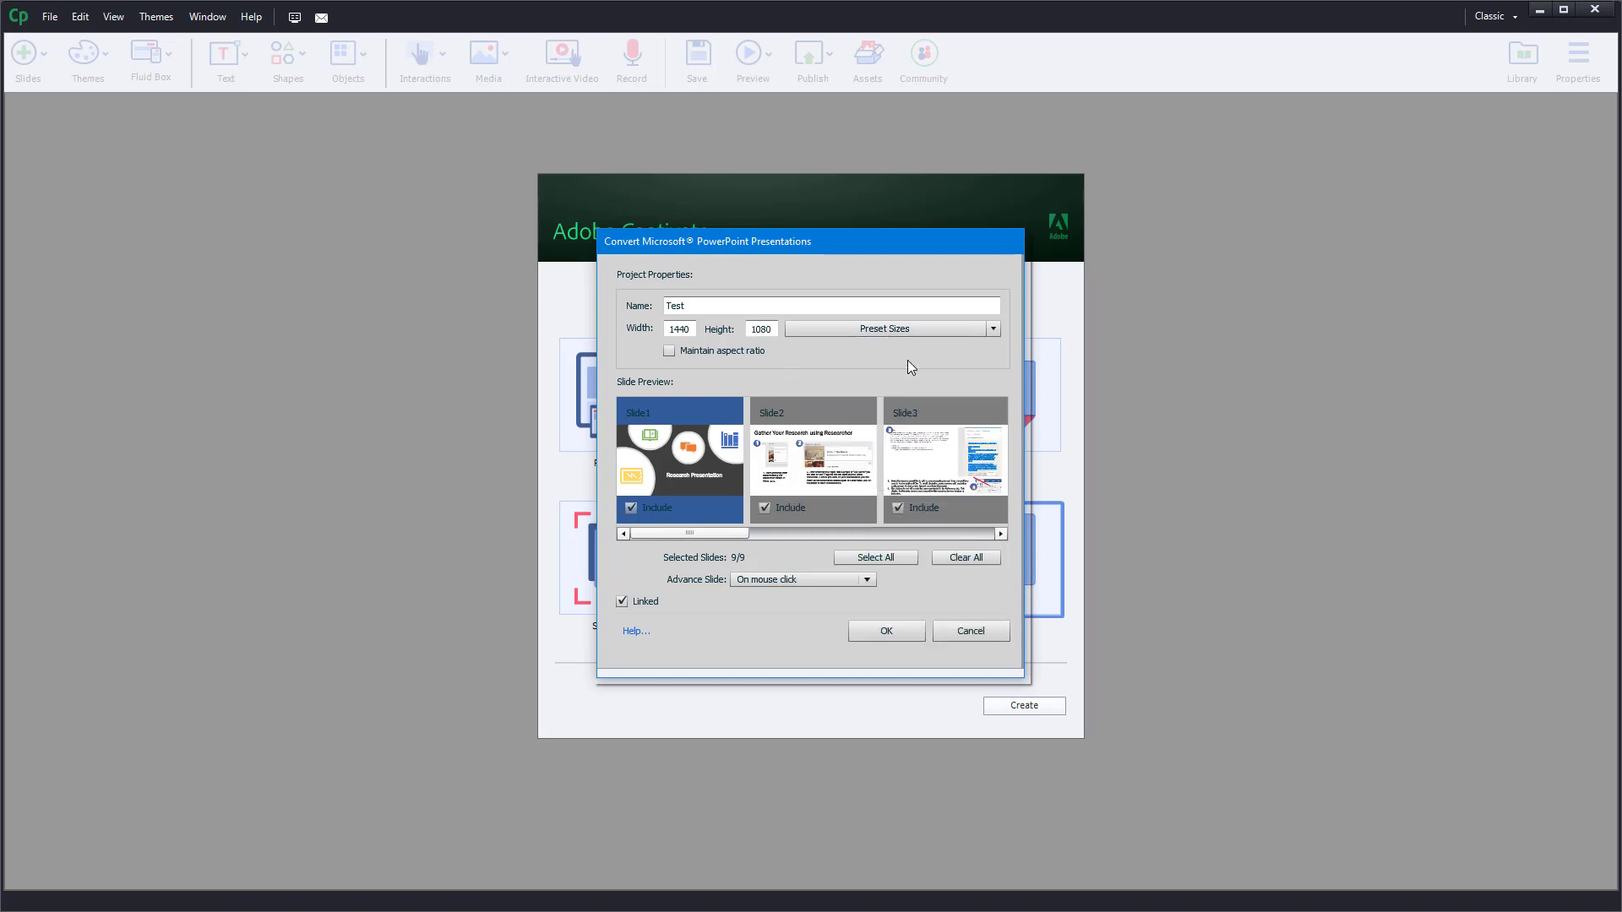
left_click(990, 328)
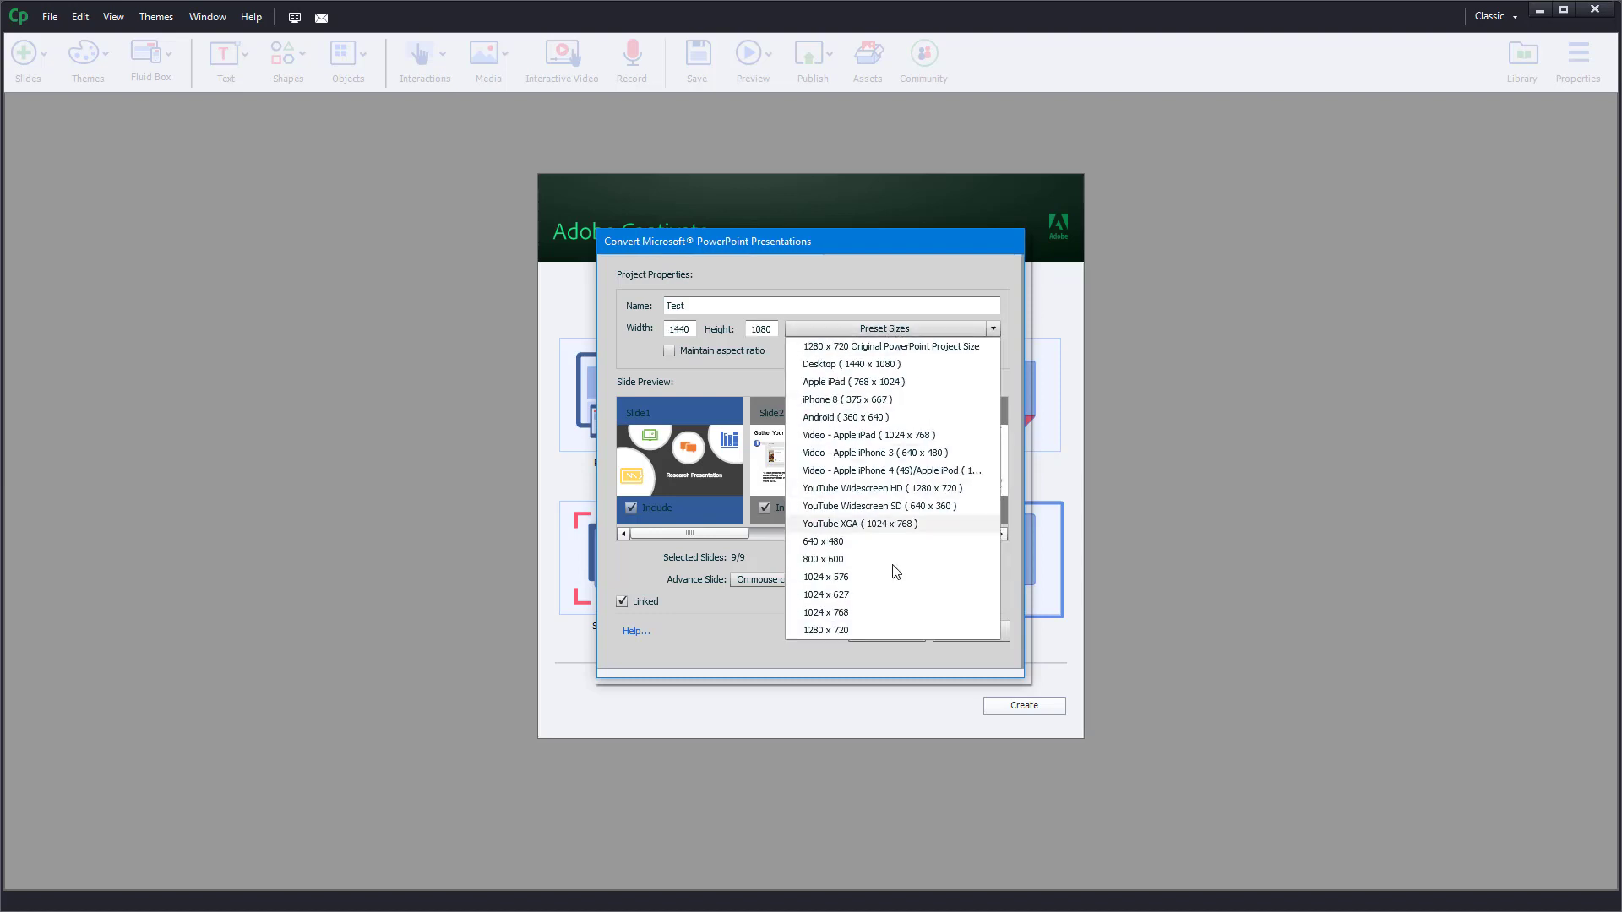
mouse_move(884, 585)
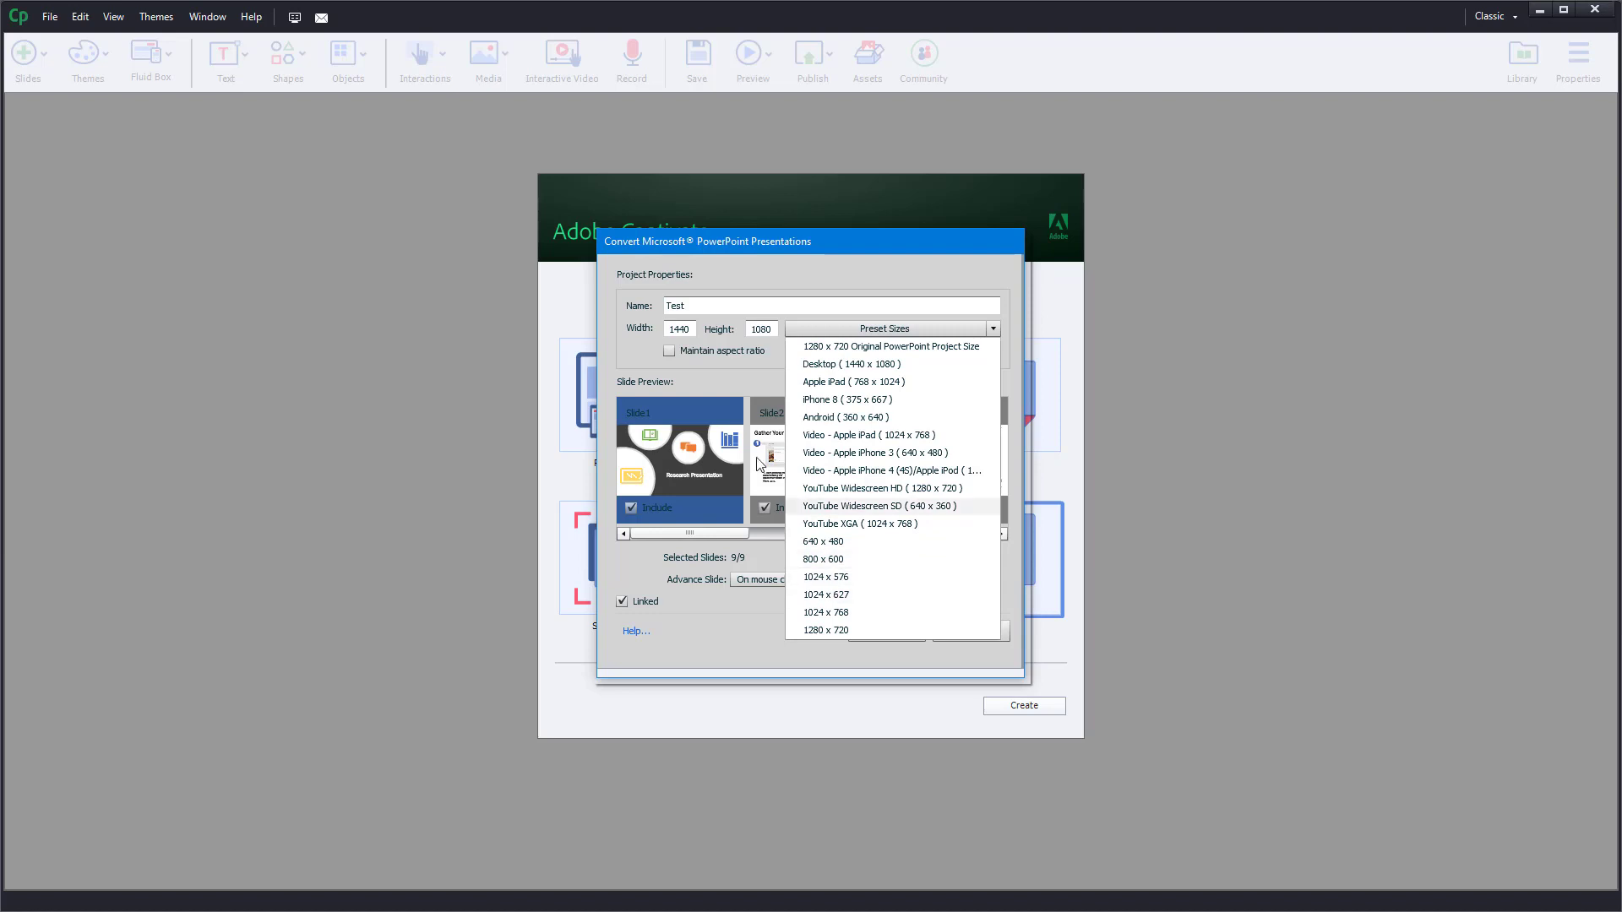
mouse_move(848, 356)
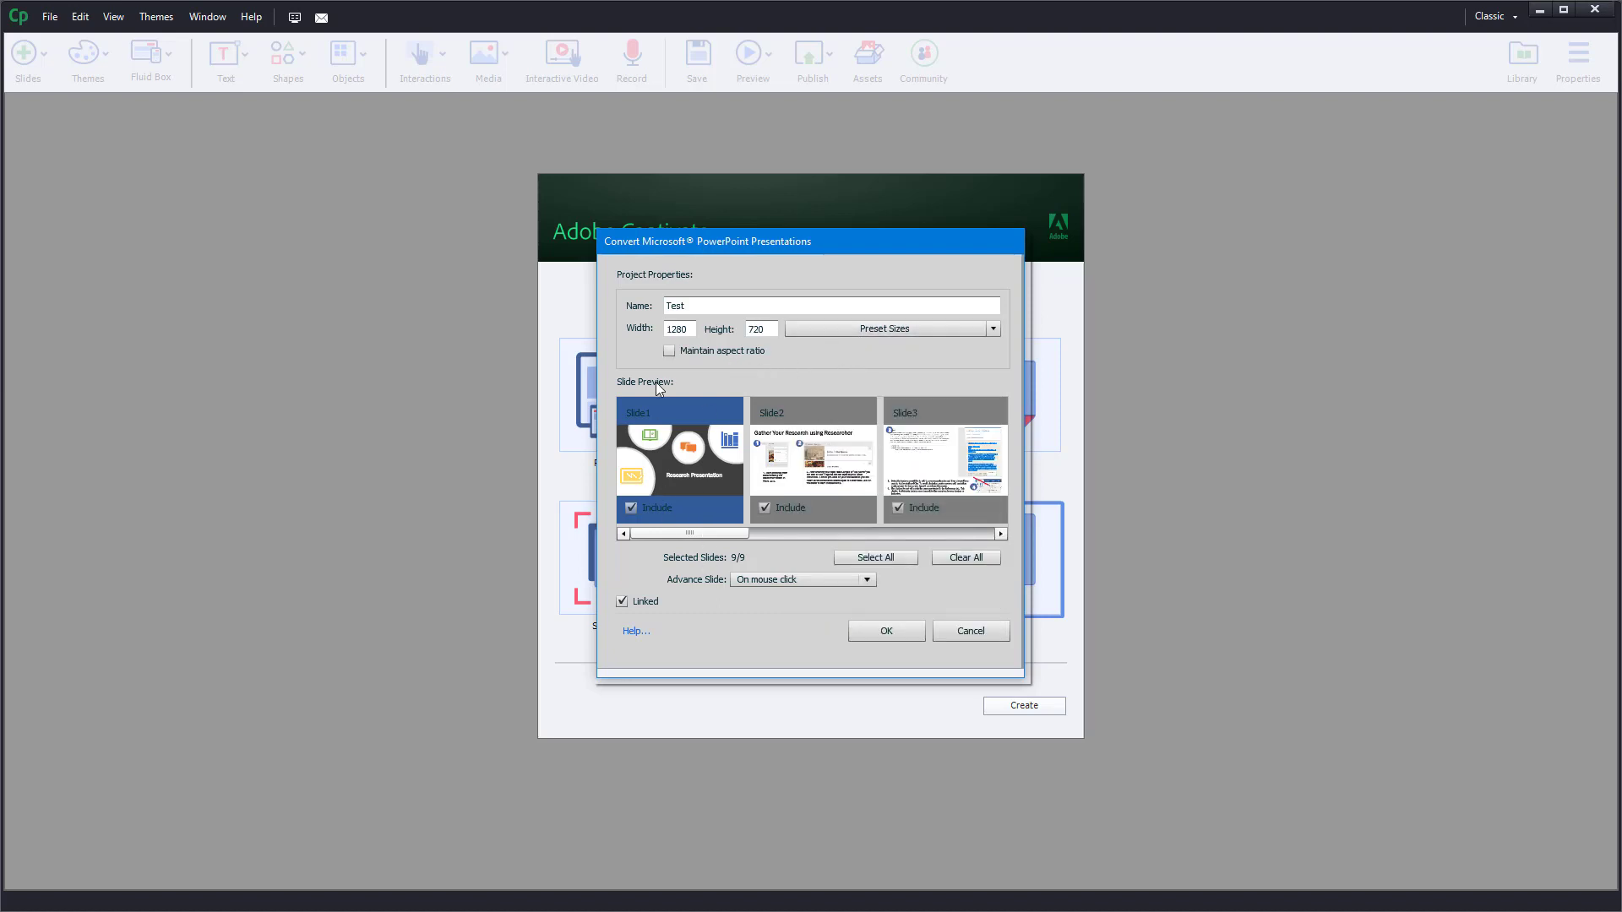
mouse_move(643, 326)
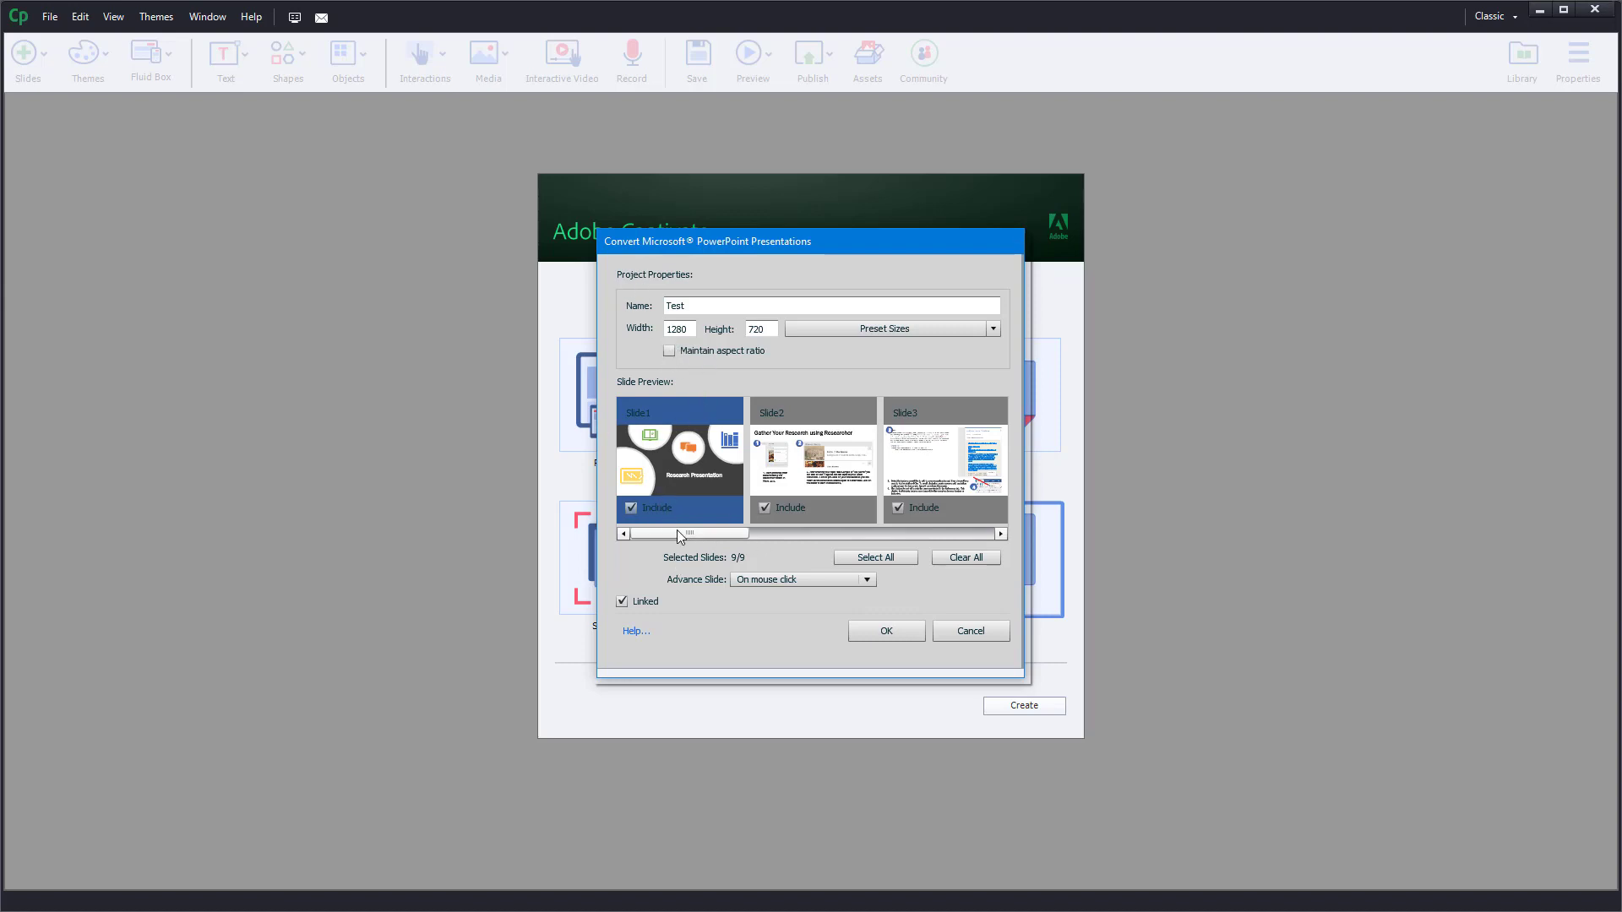
left_click_drag(683, 532, 737, 532)
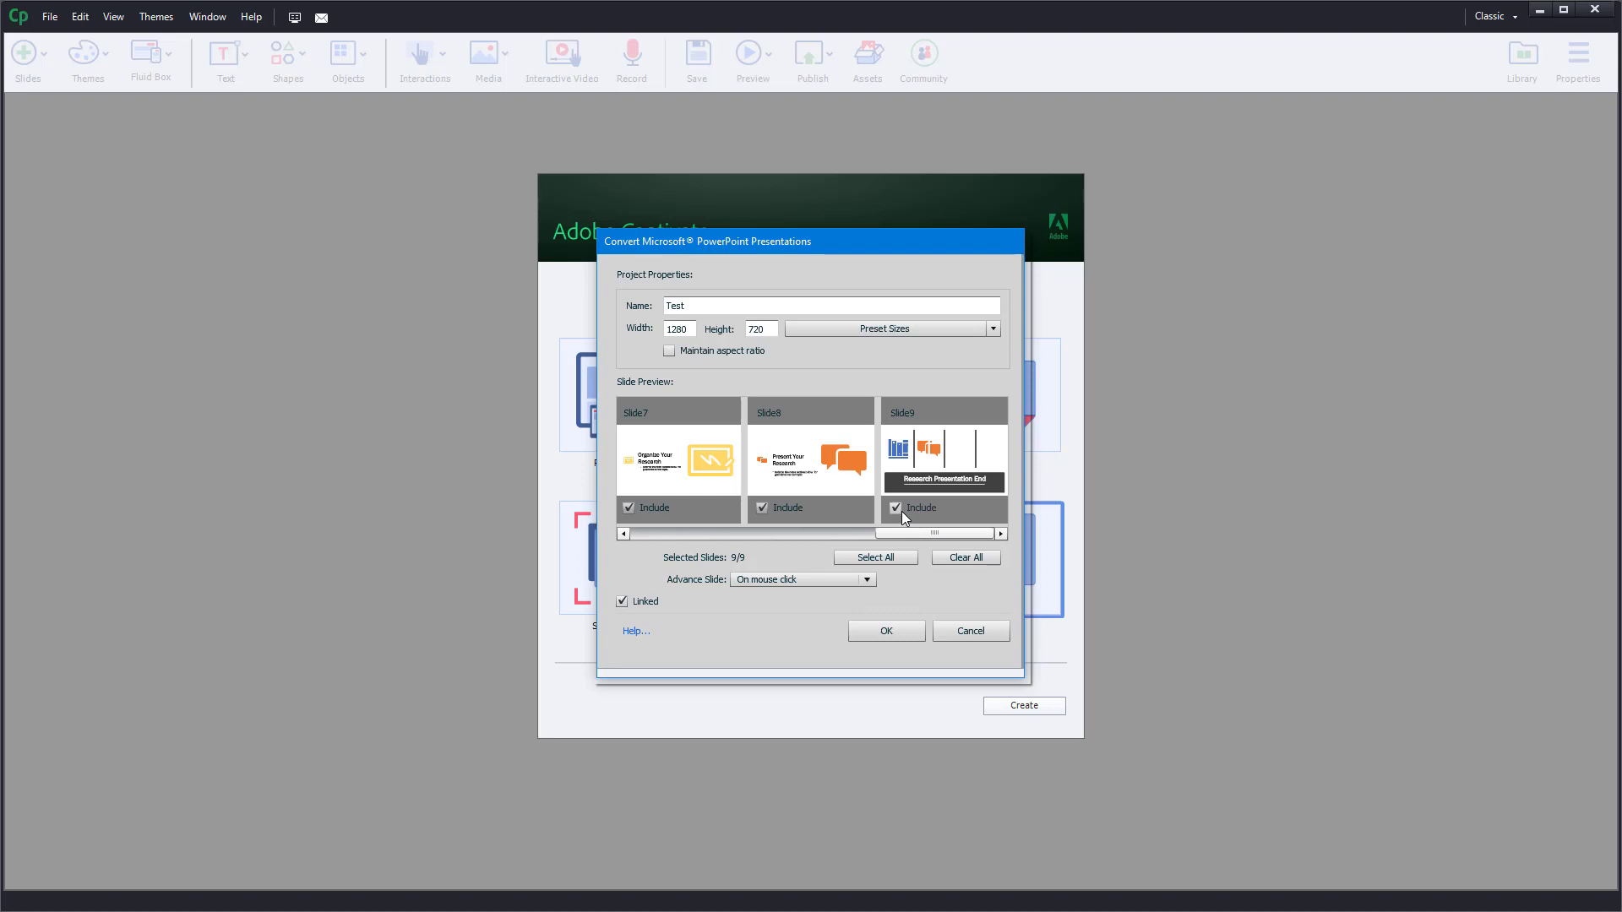
left_click(895, 508)
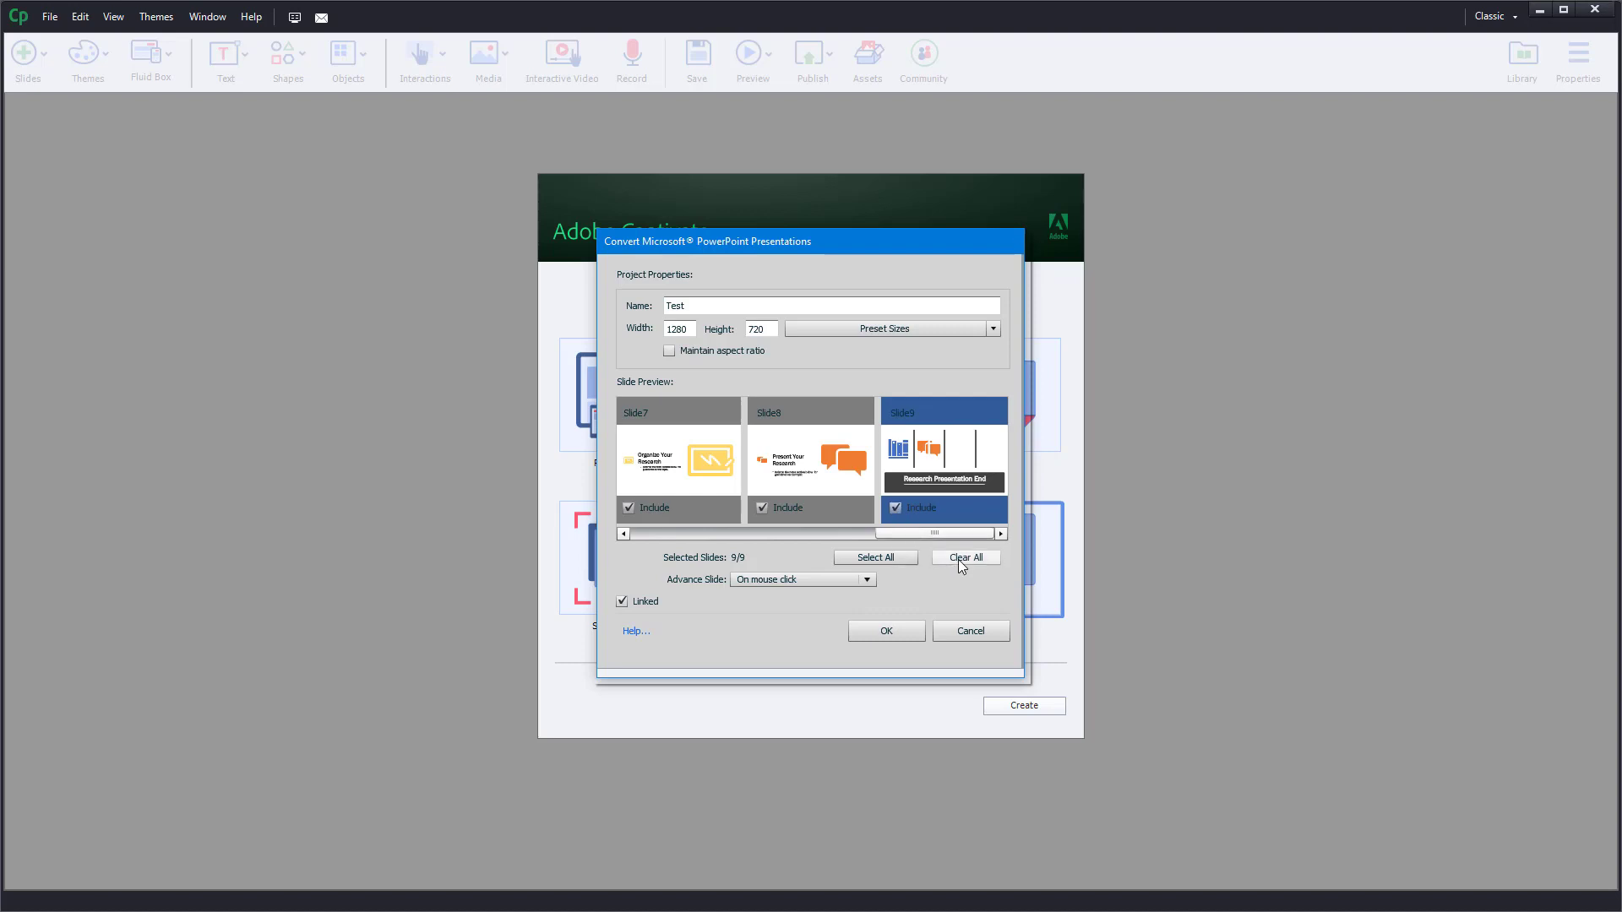
left_click(964, 556)
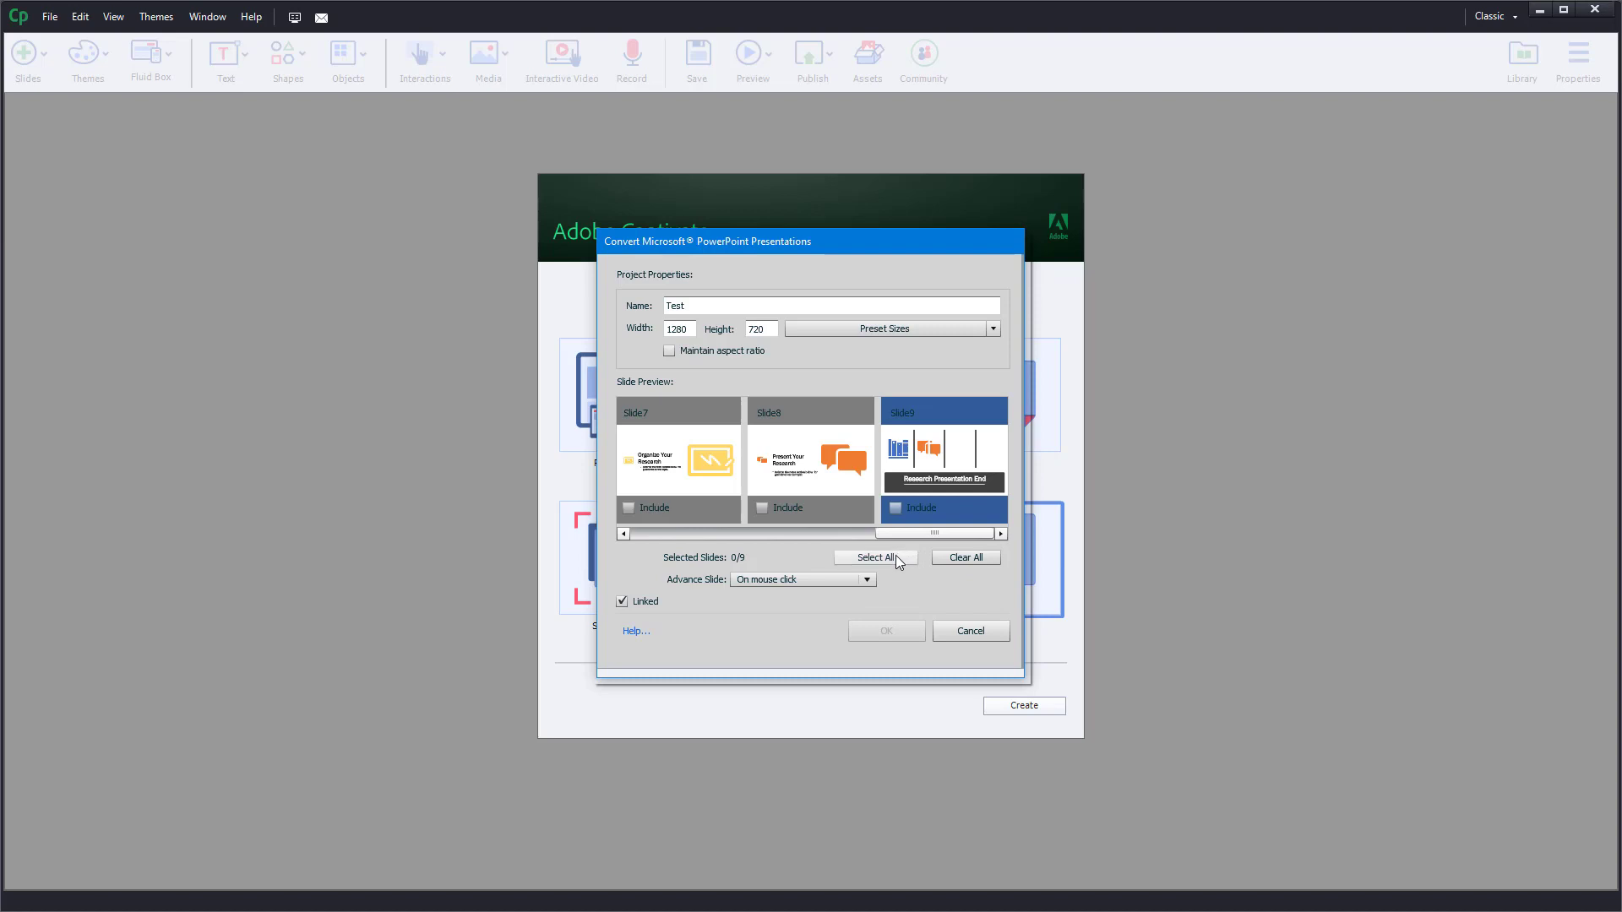
left_click(875, 555)
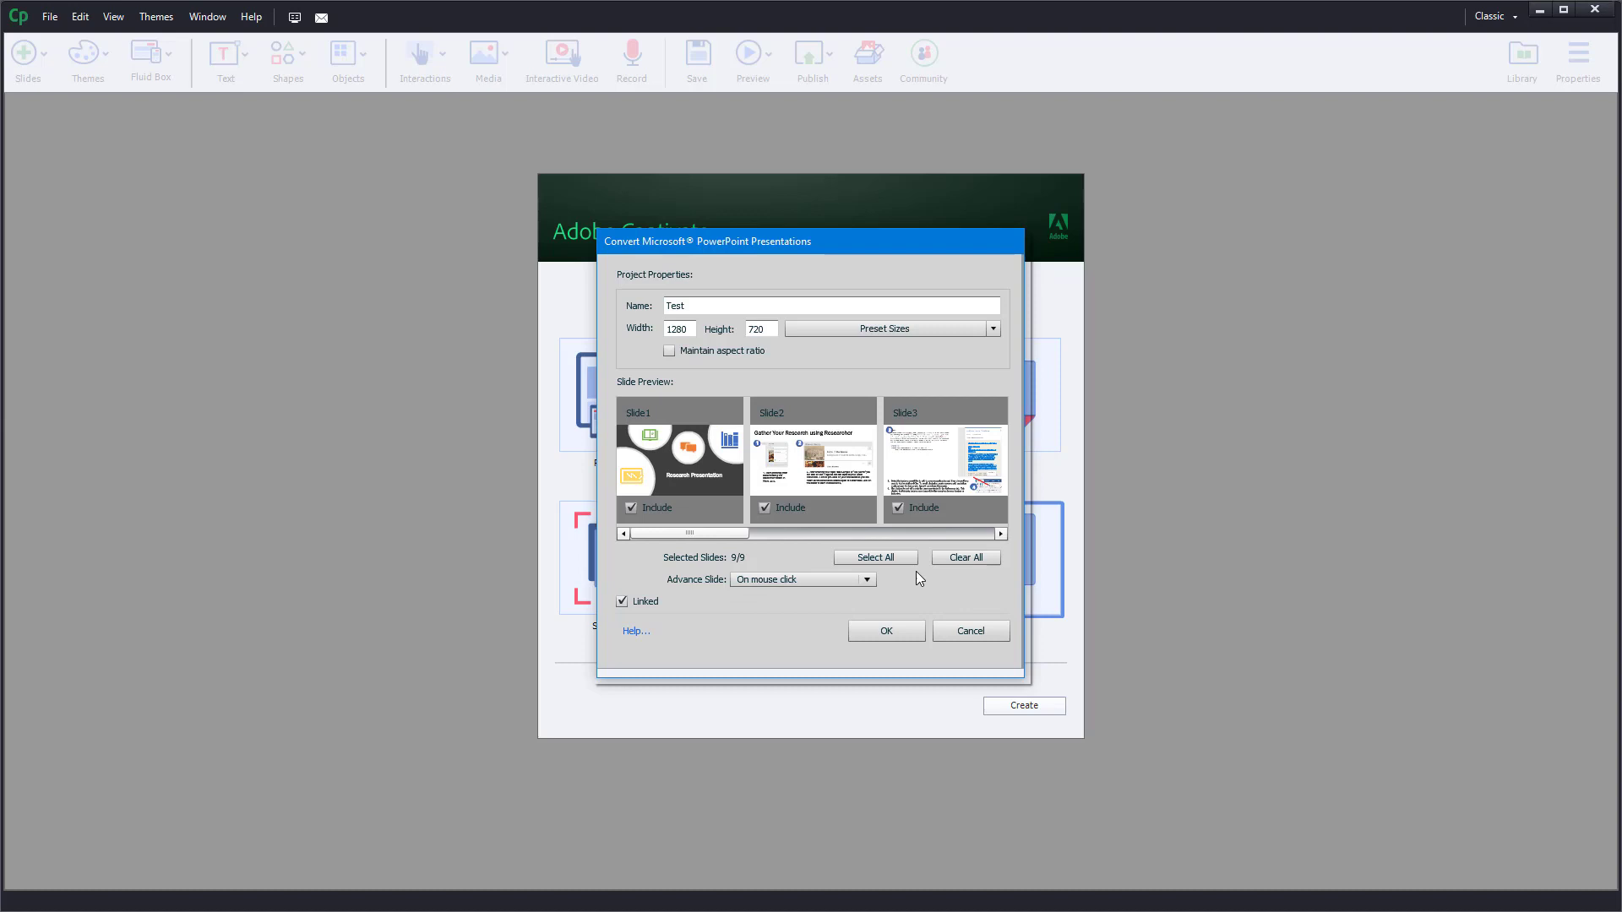
mouse_move(738, 442)
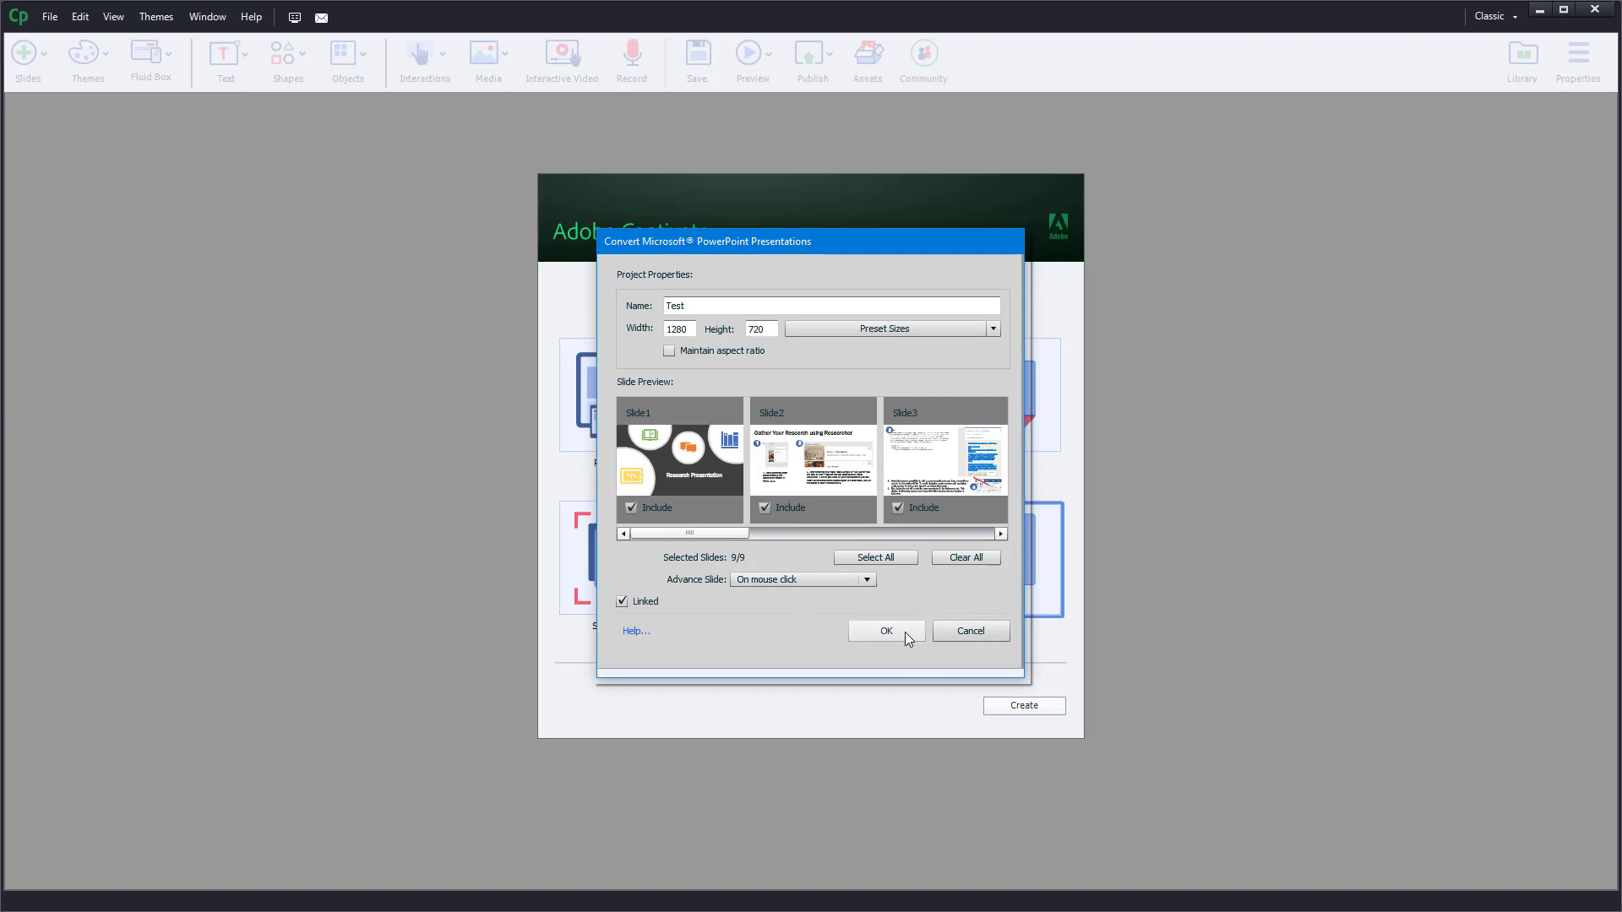
Confirm the conversion settings so the nine PowerPoint slides are added to the project.
left_click(884, 630)
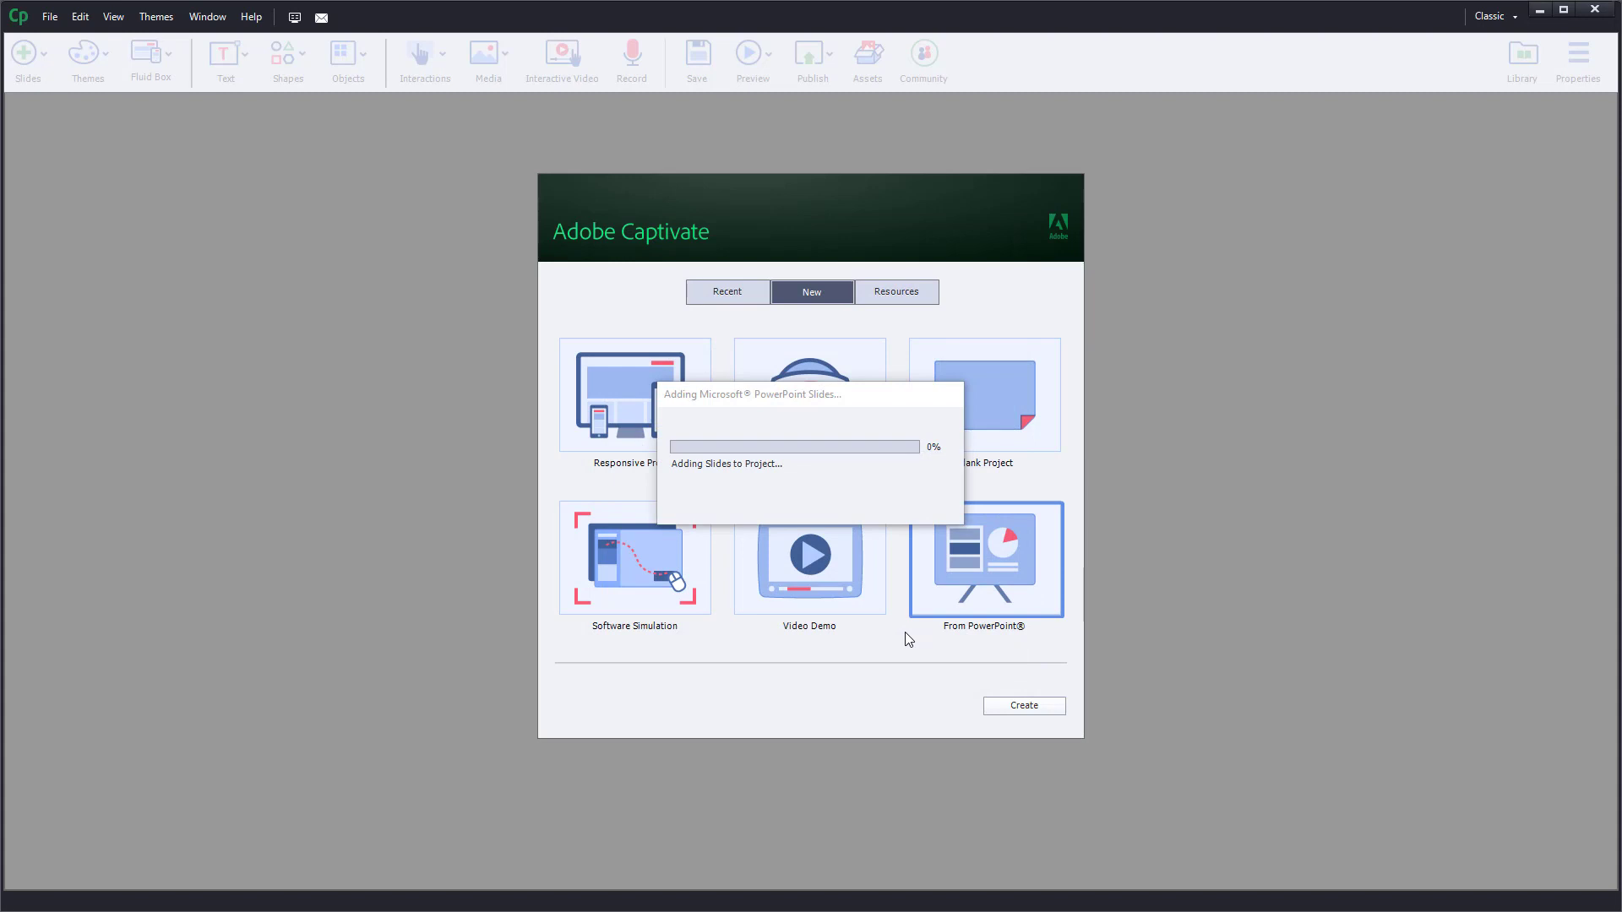
mouse_move(831, 455)
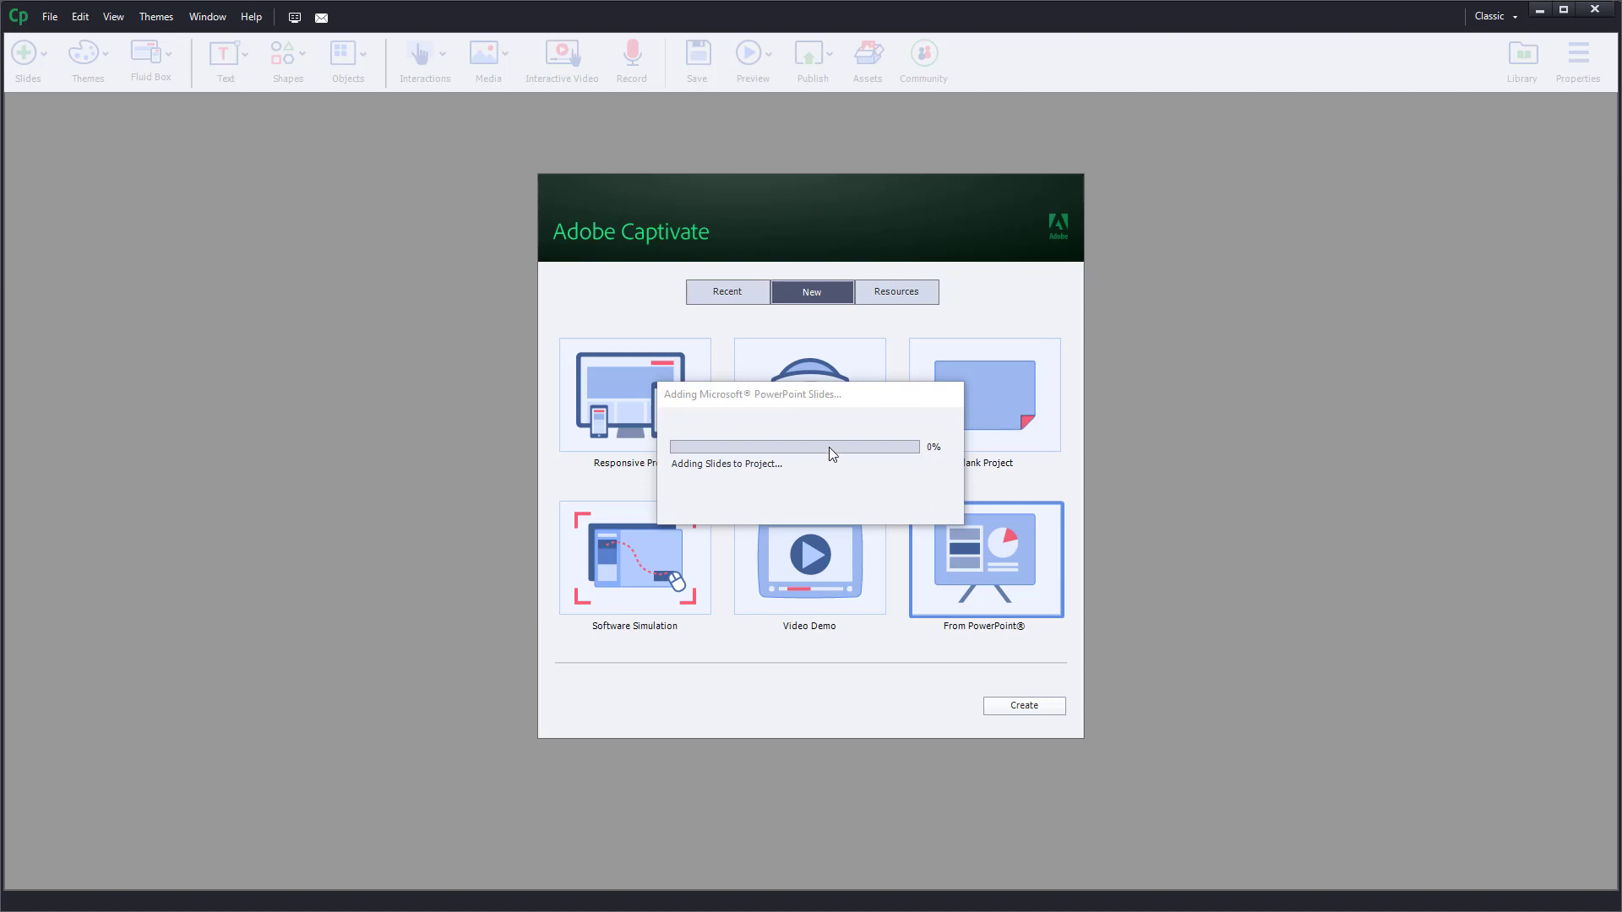
mouse_move(838, 462)
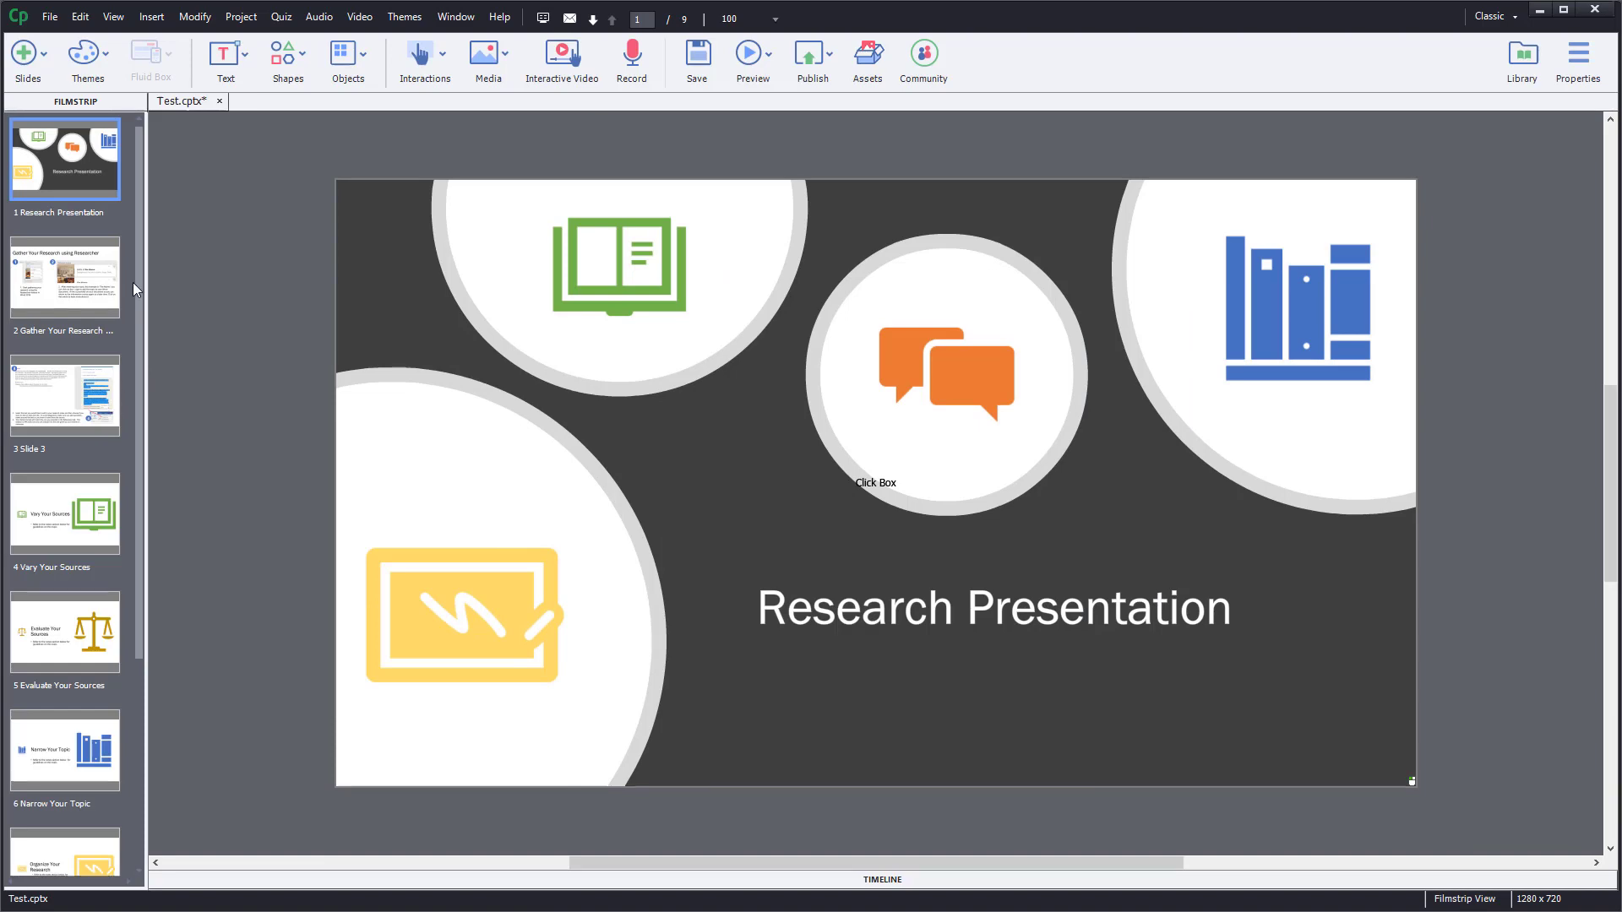
Preview slide 3, the Gather Your Research slide and the title slide, undoing an accidental click box move.
left_click(64, 273)
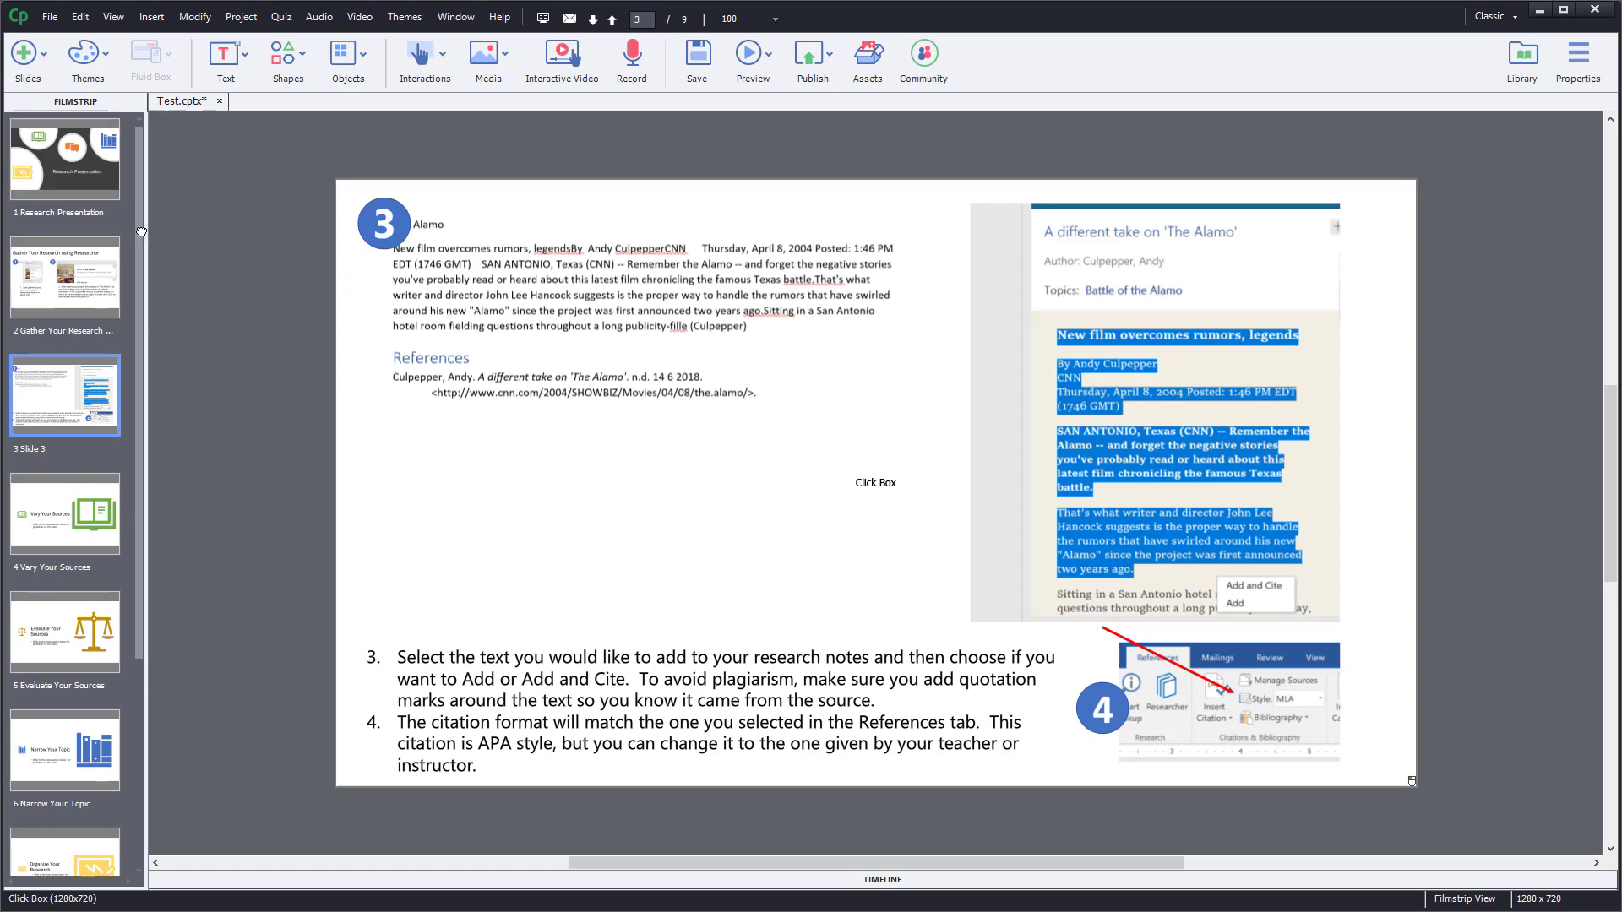
left_click(64, 159)
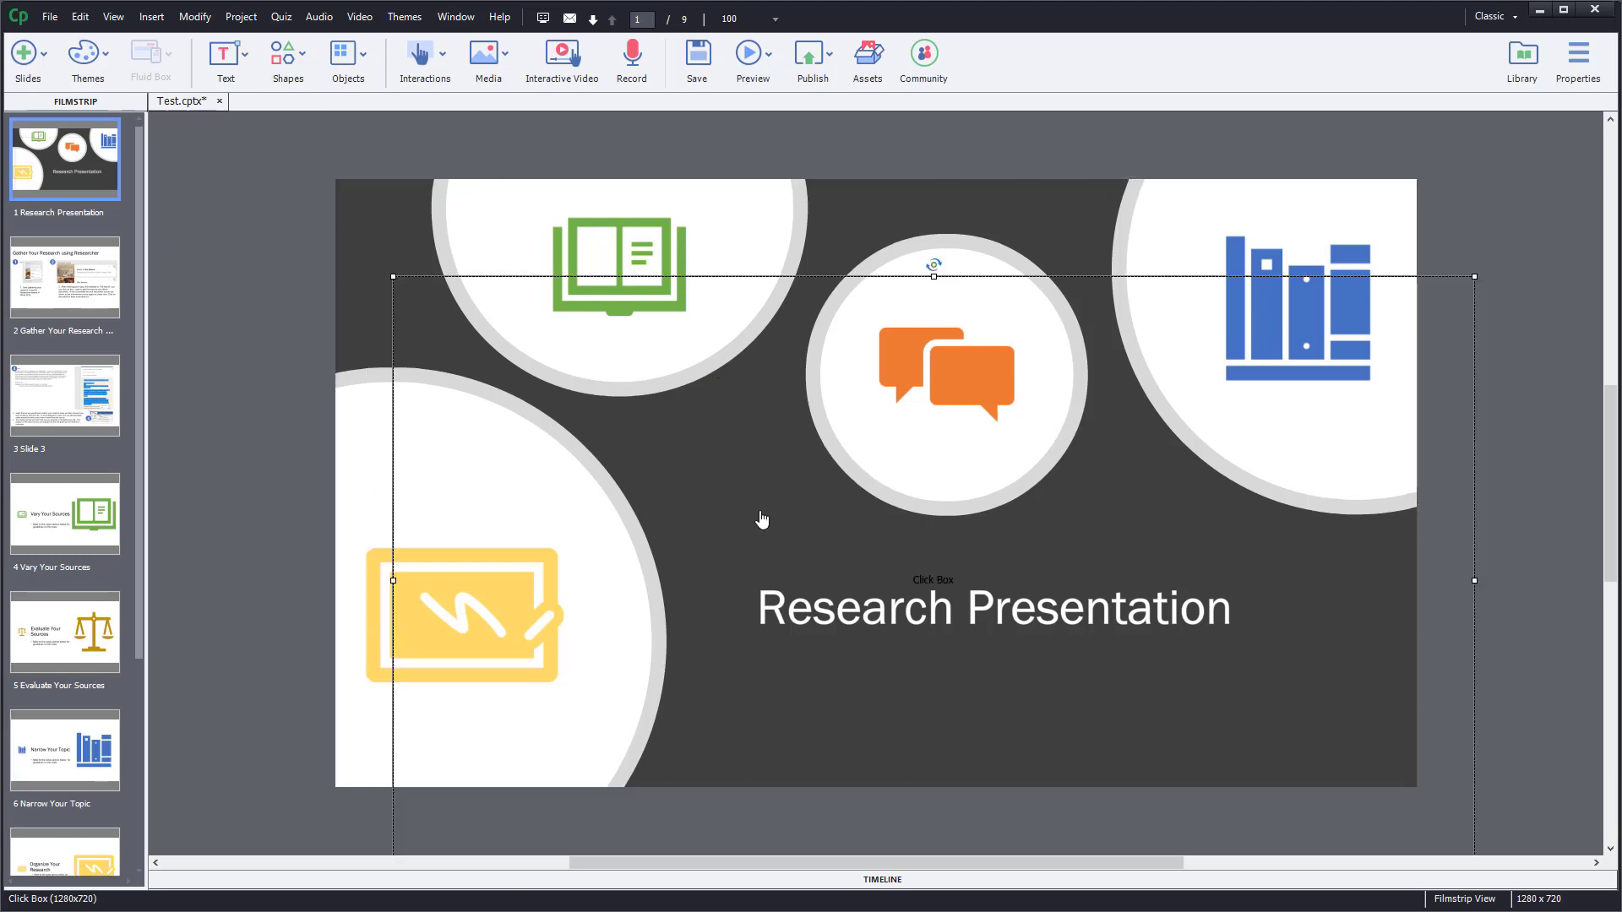
key("ctrl+z")
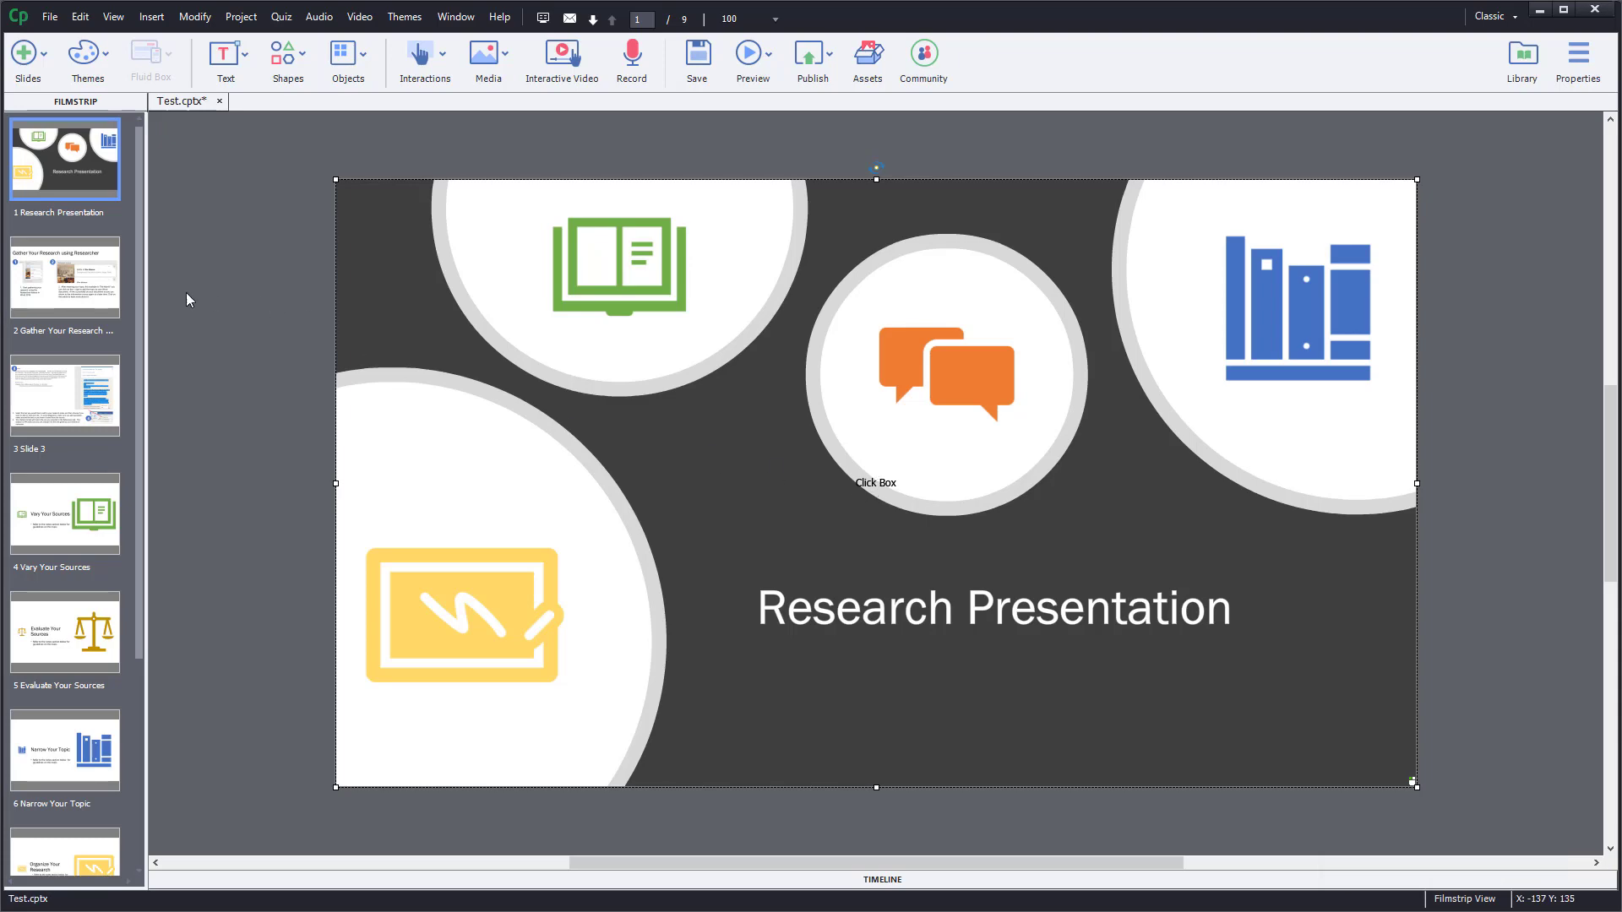
left_click(64, 276)
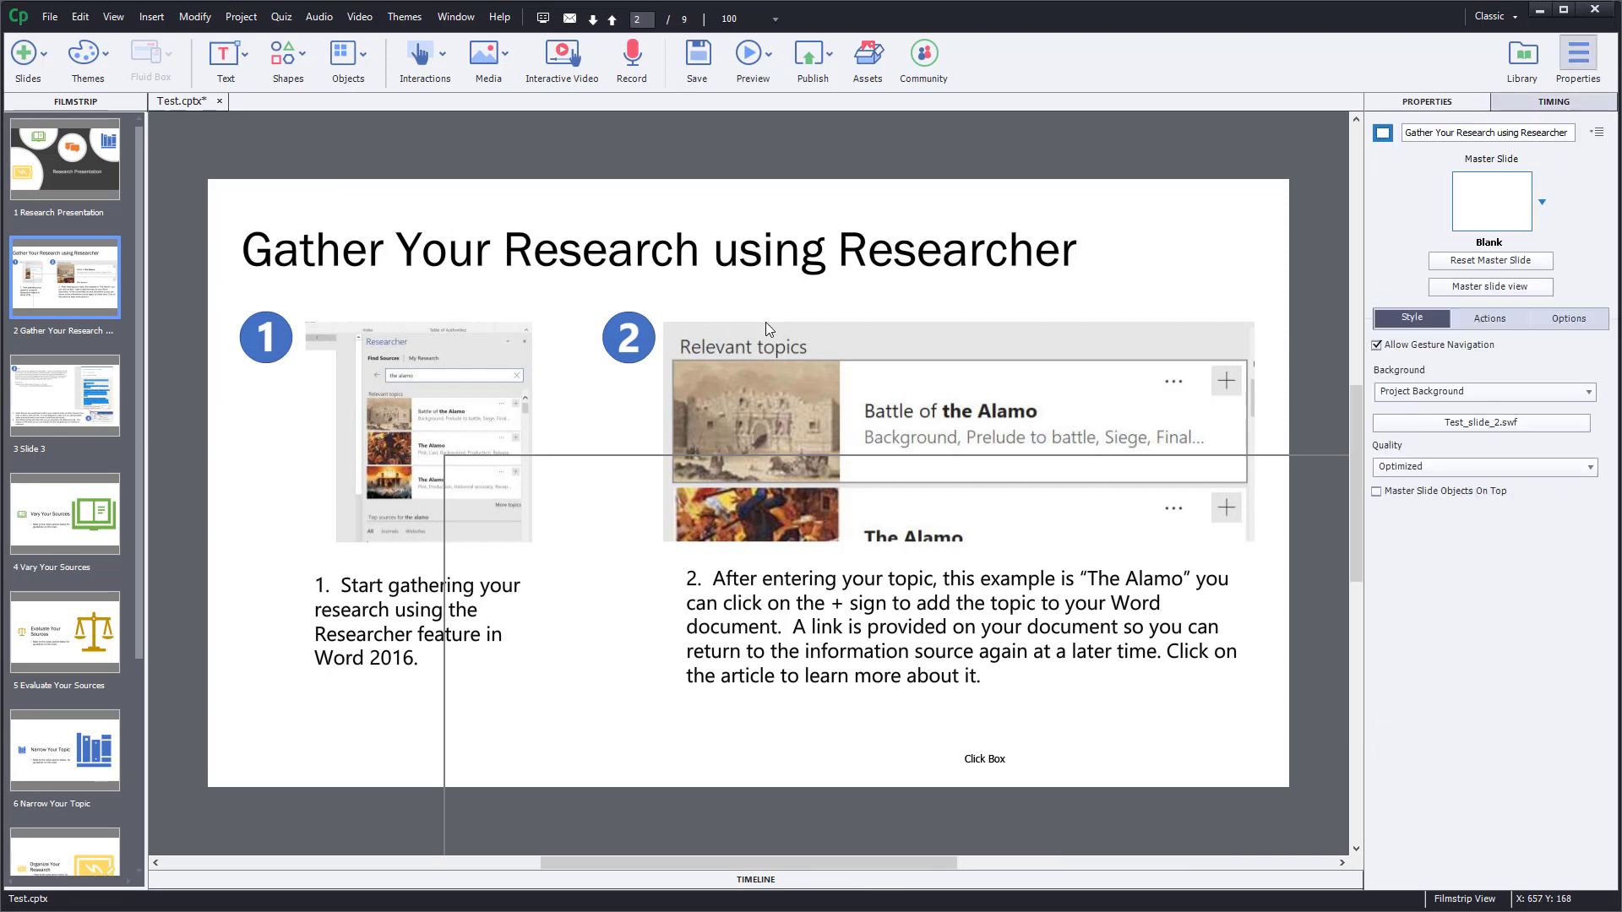
mouse_move(1127, 433)
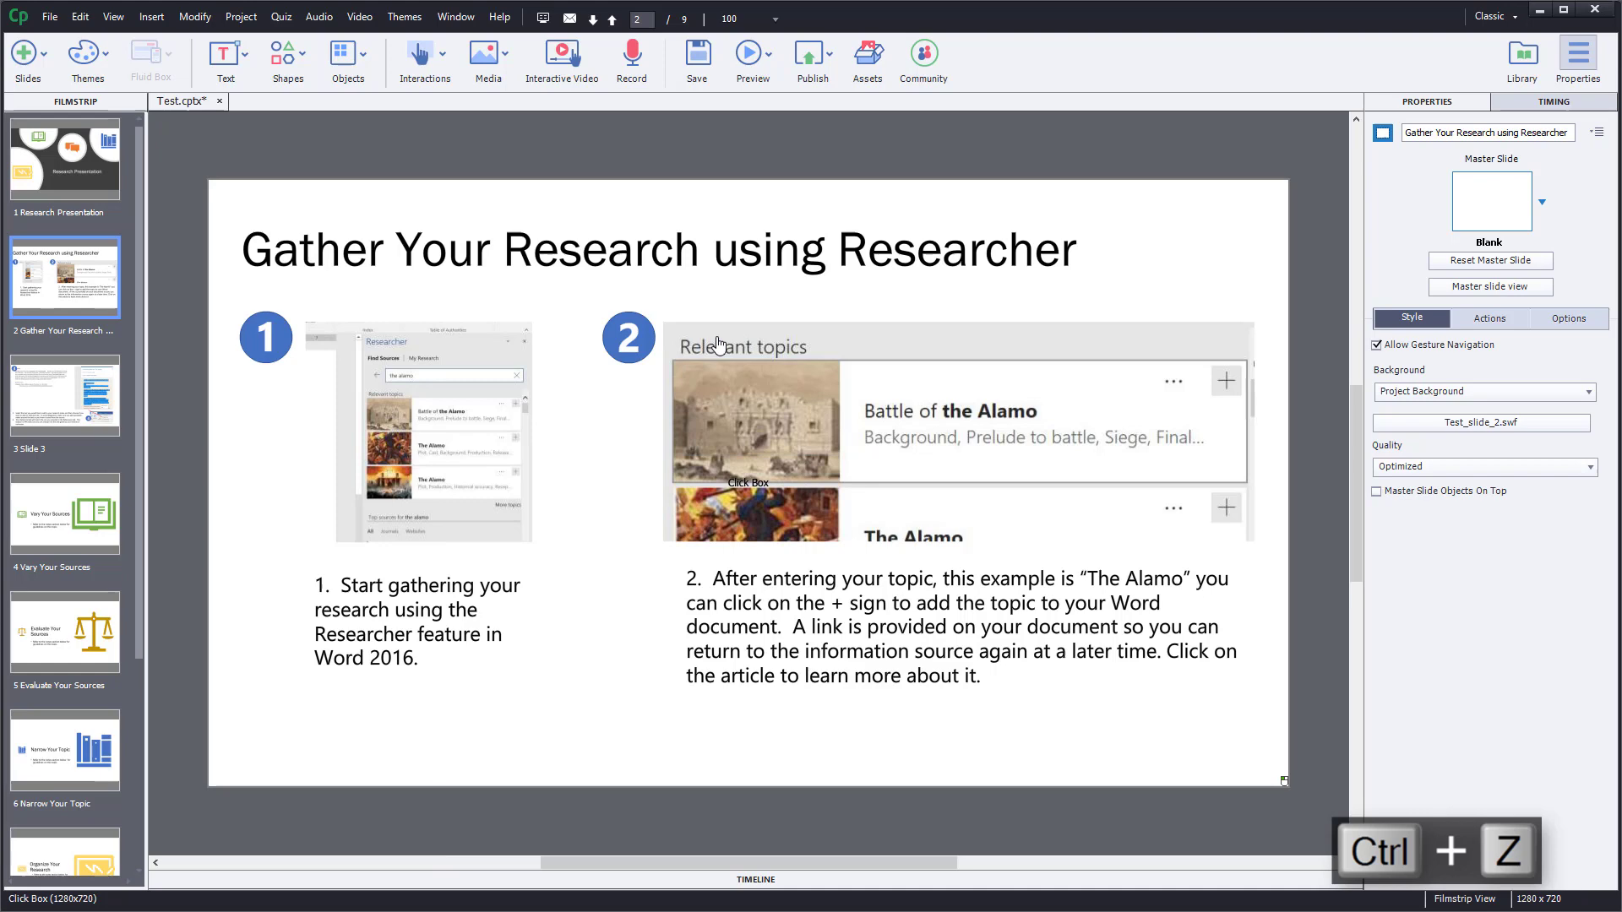
left_click(64, 158)
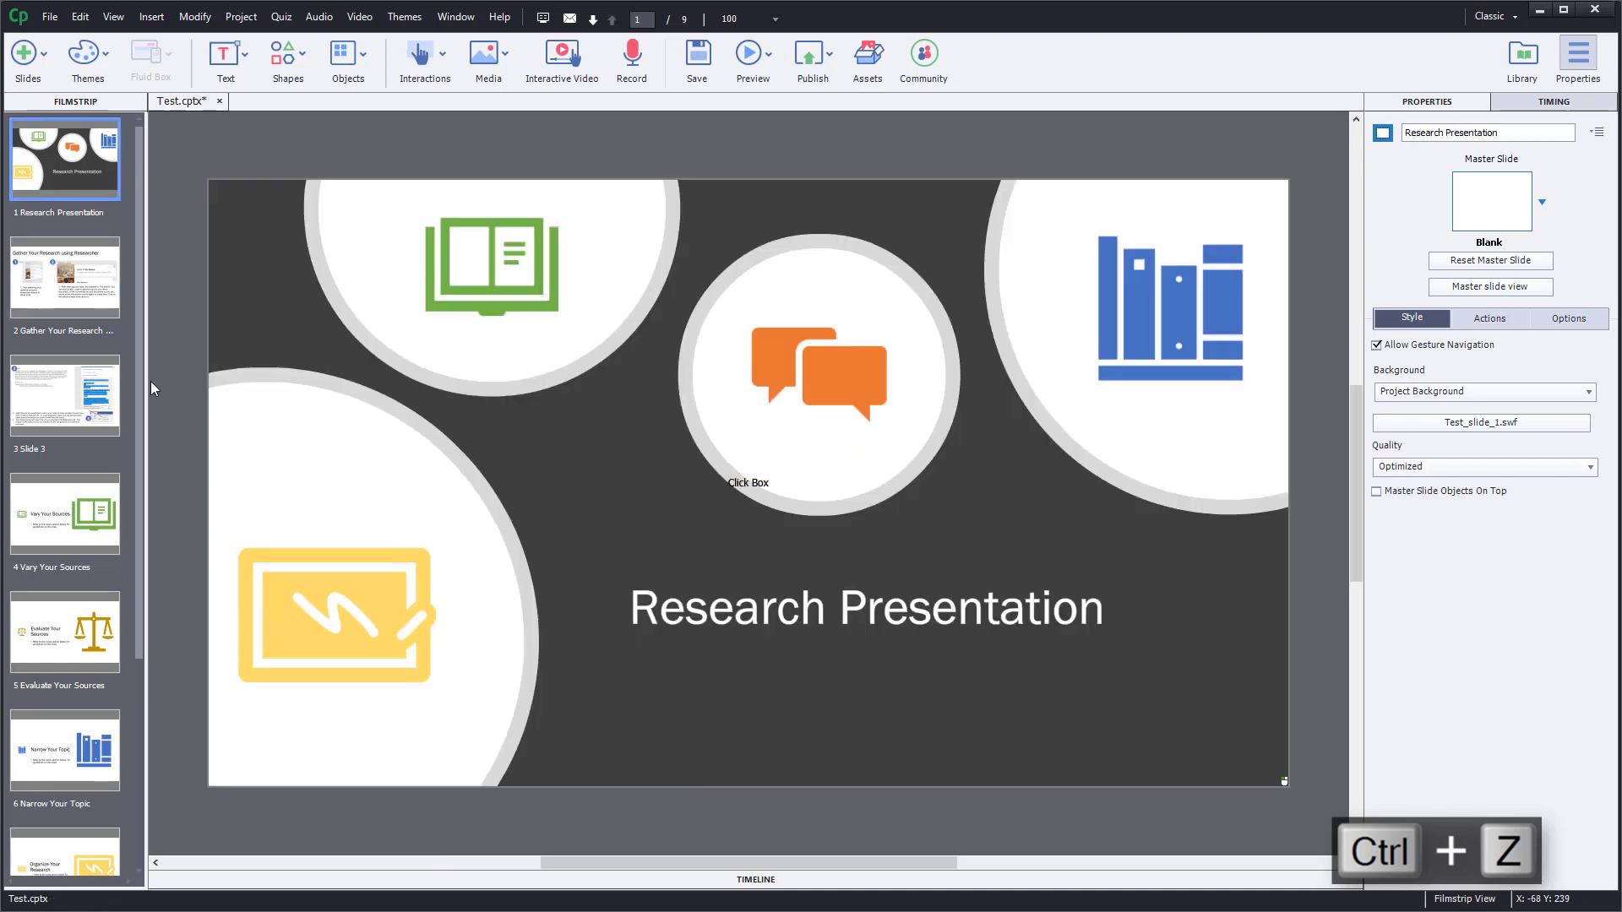